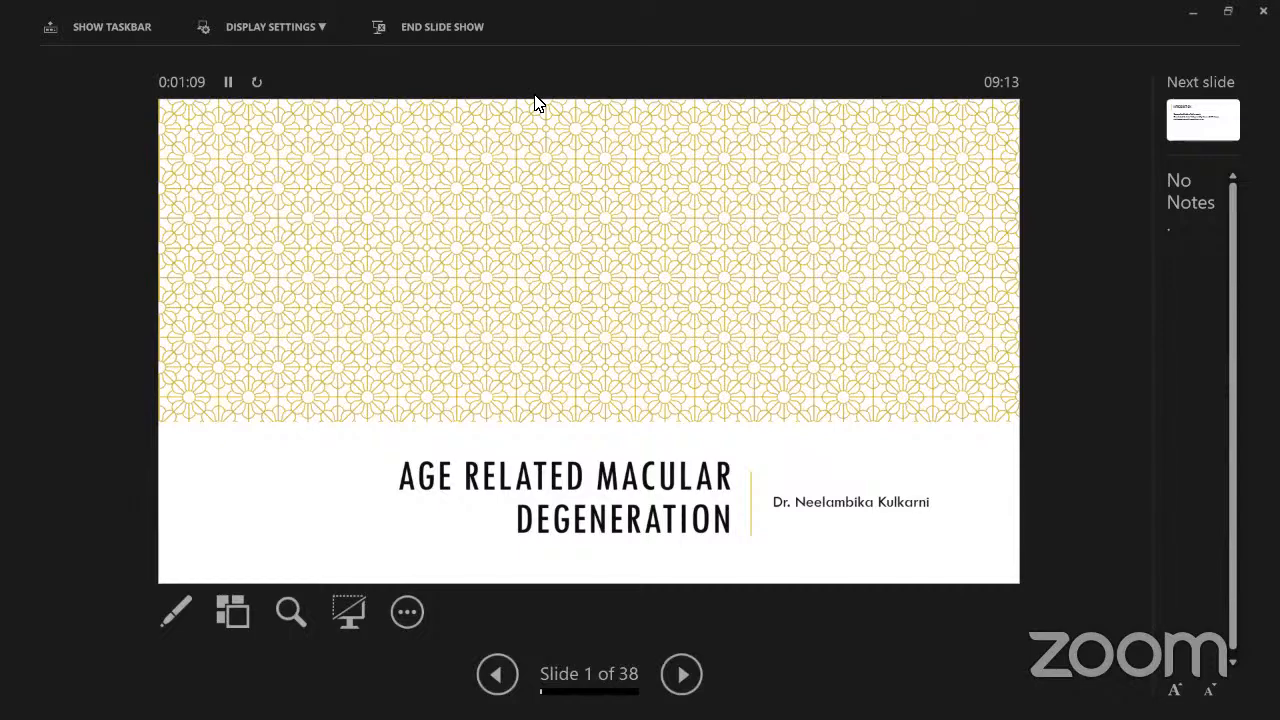
mouse_move(602, 189)
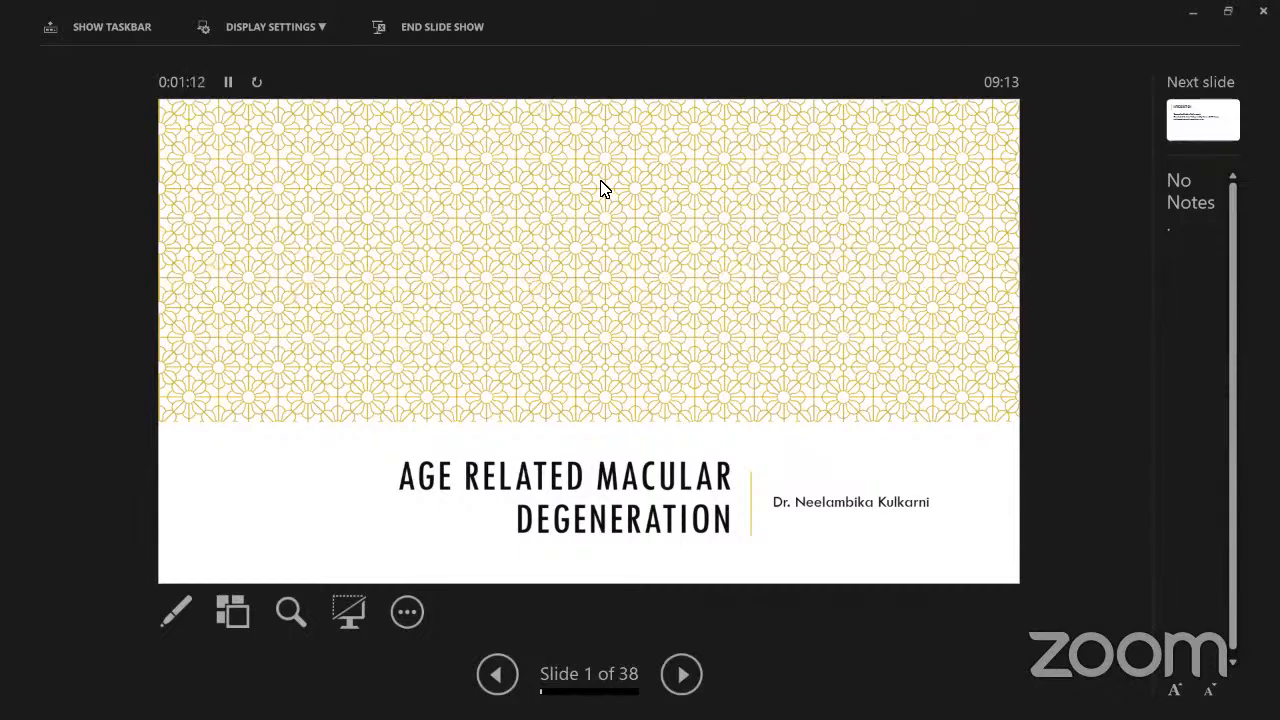
mouse_move(603, 138)
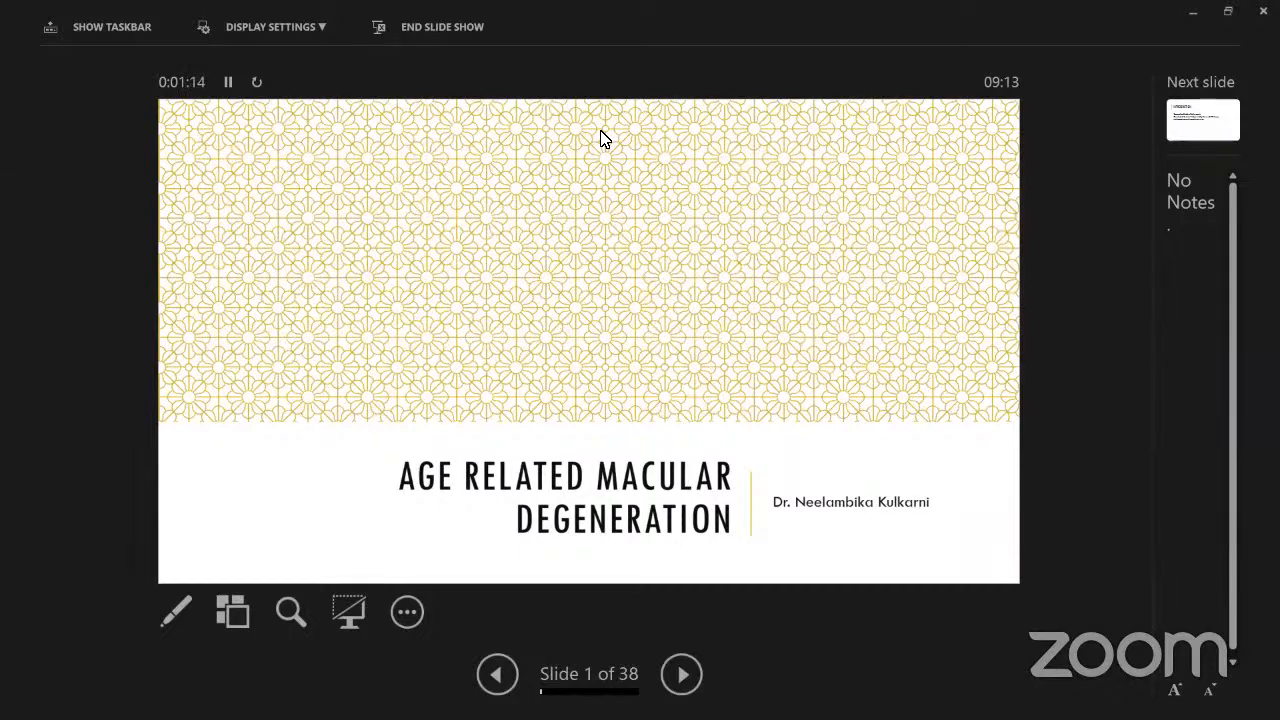
mouse_move(575, 194)
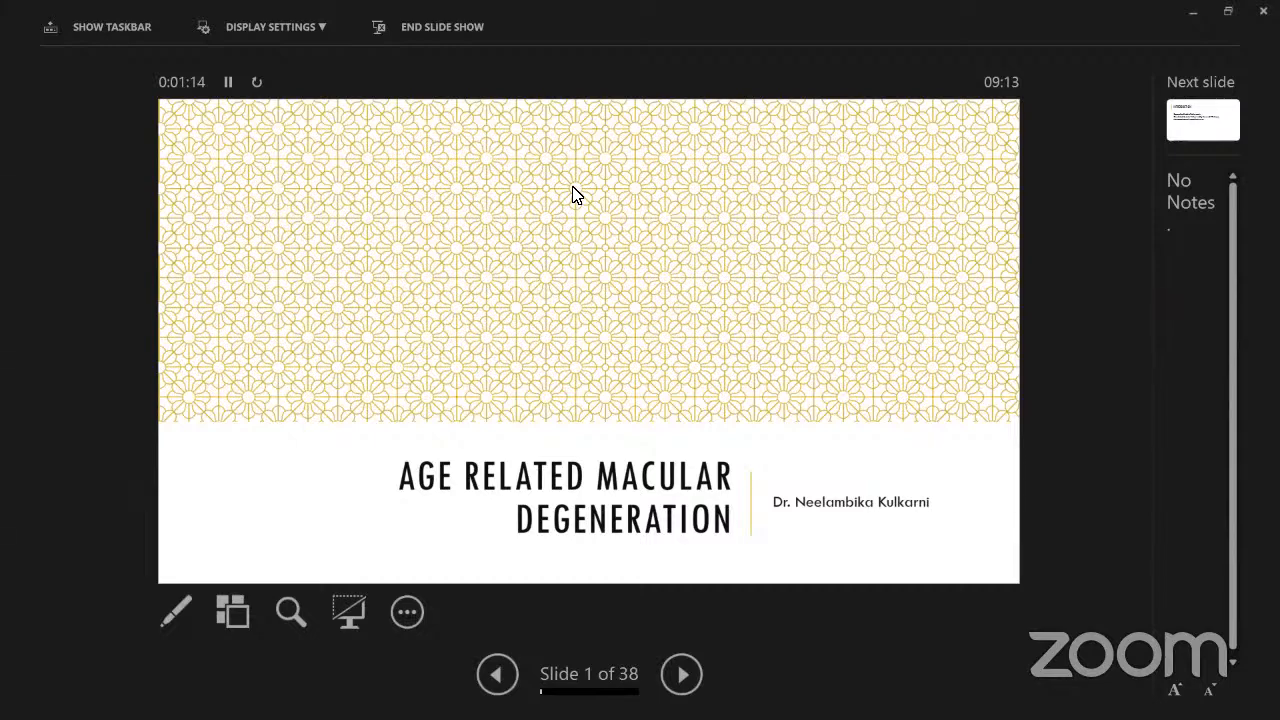
mouse_move(535, 177)
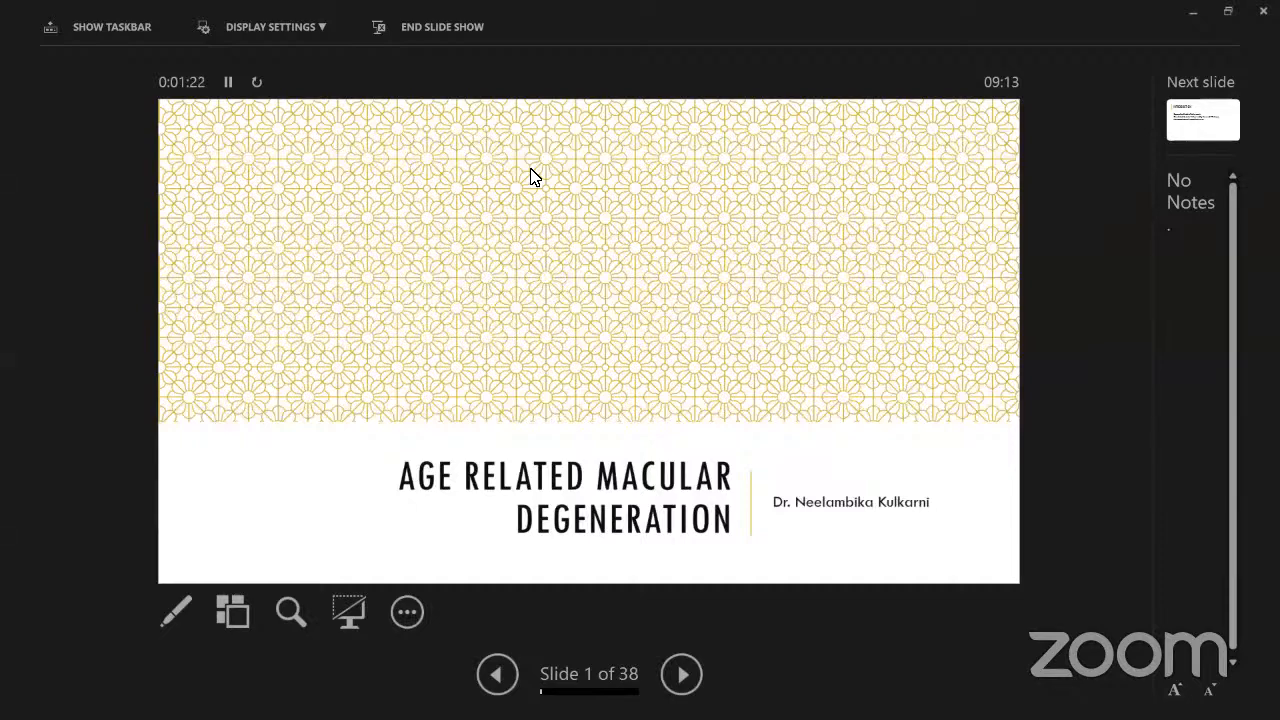
mouse_move(583, 67)
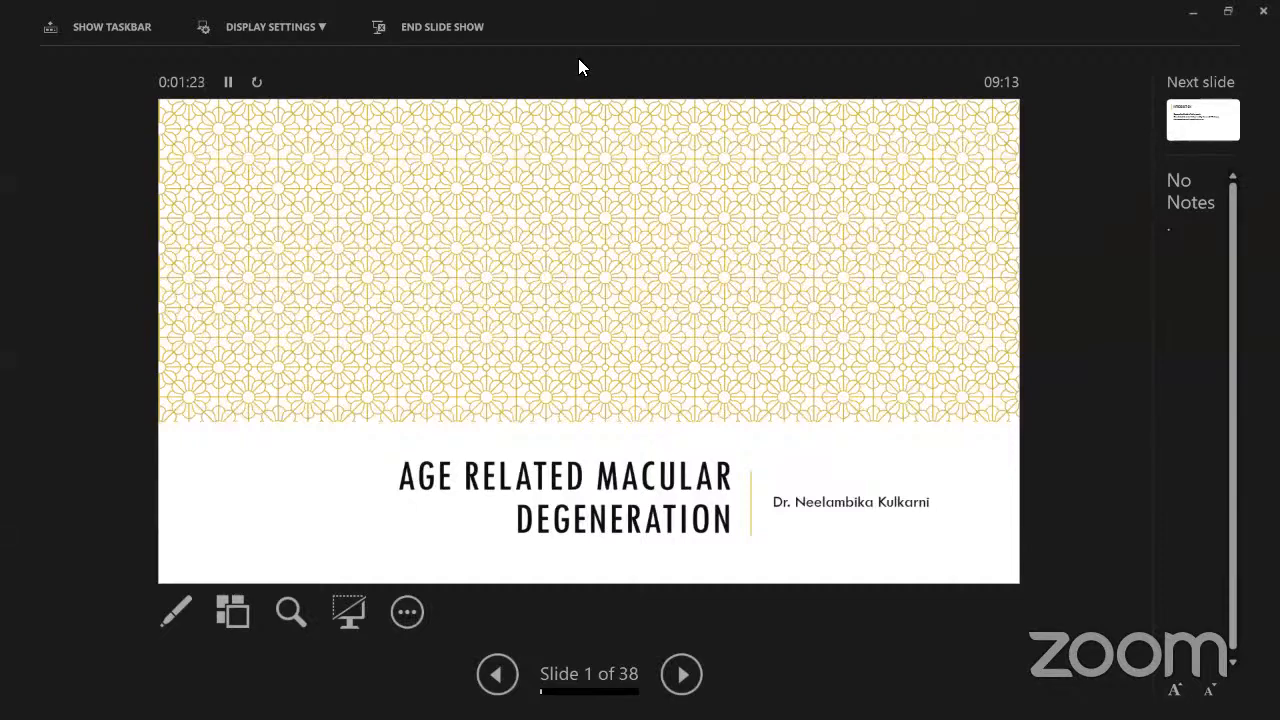
mouse_move(570, 139)
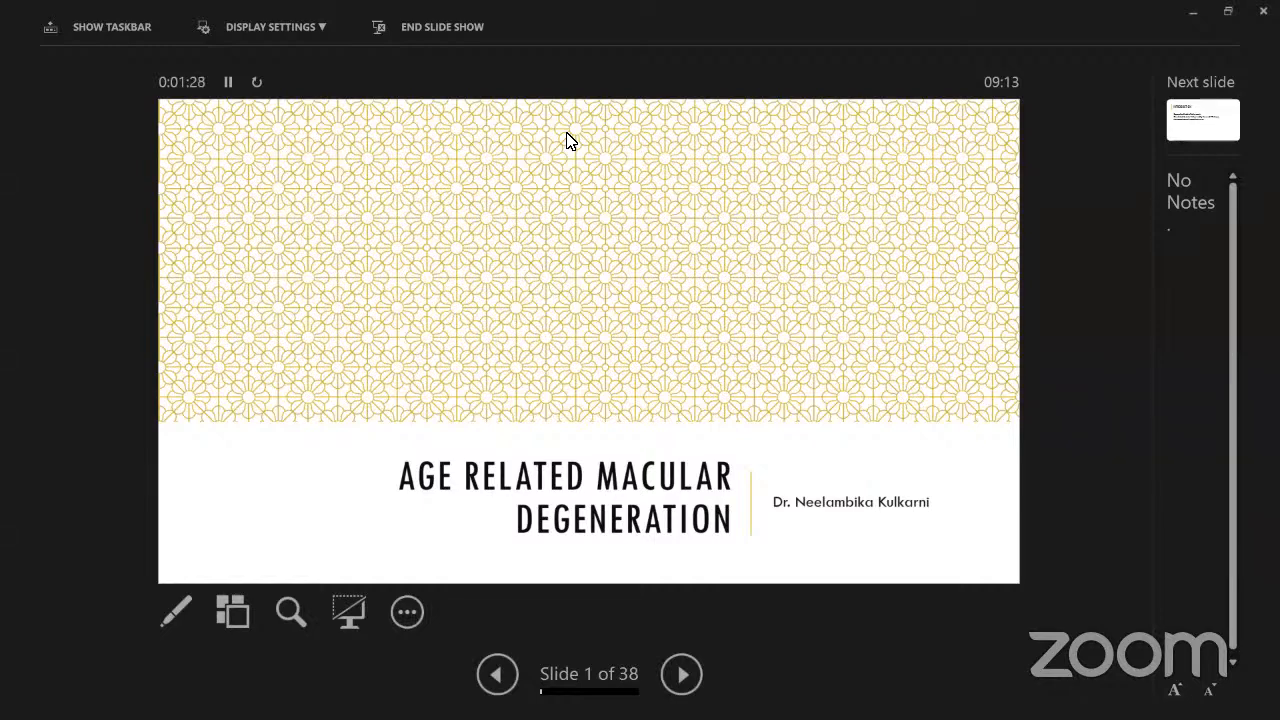
mouse_move(582, 118)
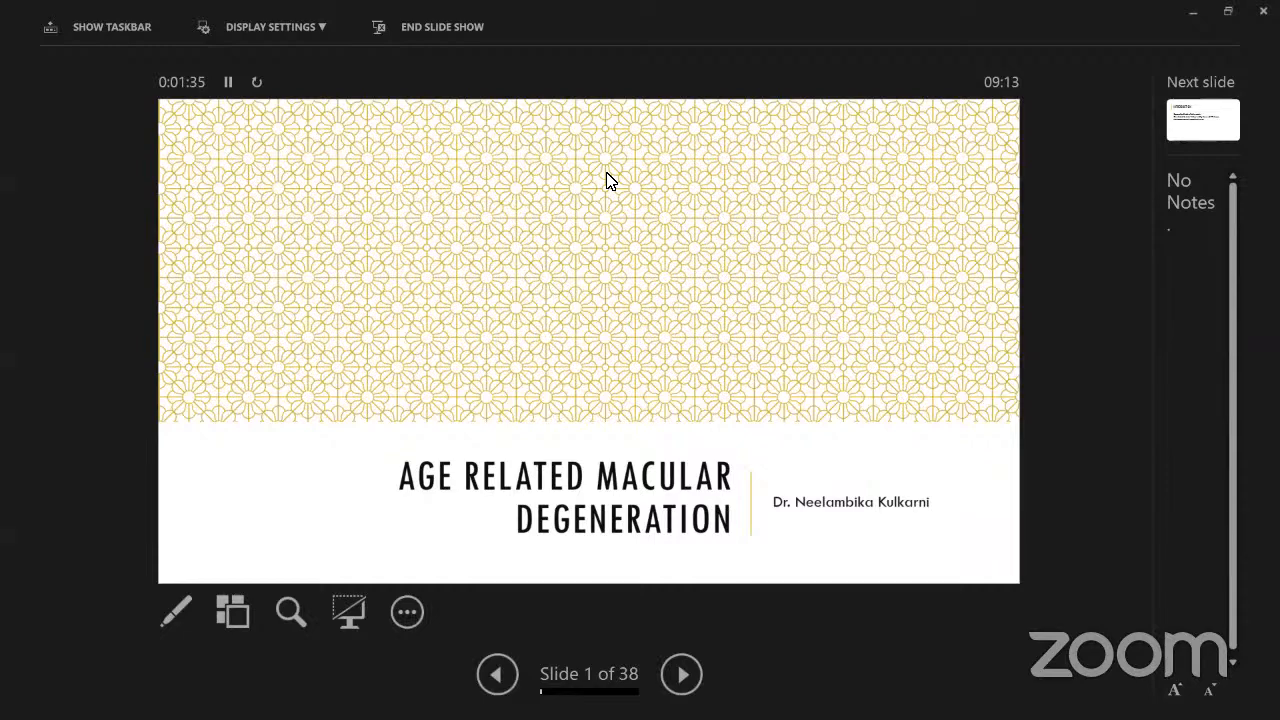
mouse_move(604, 150)
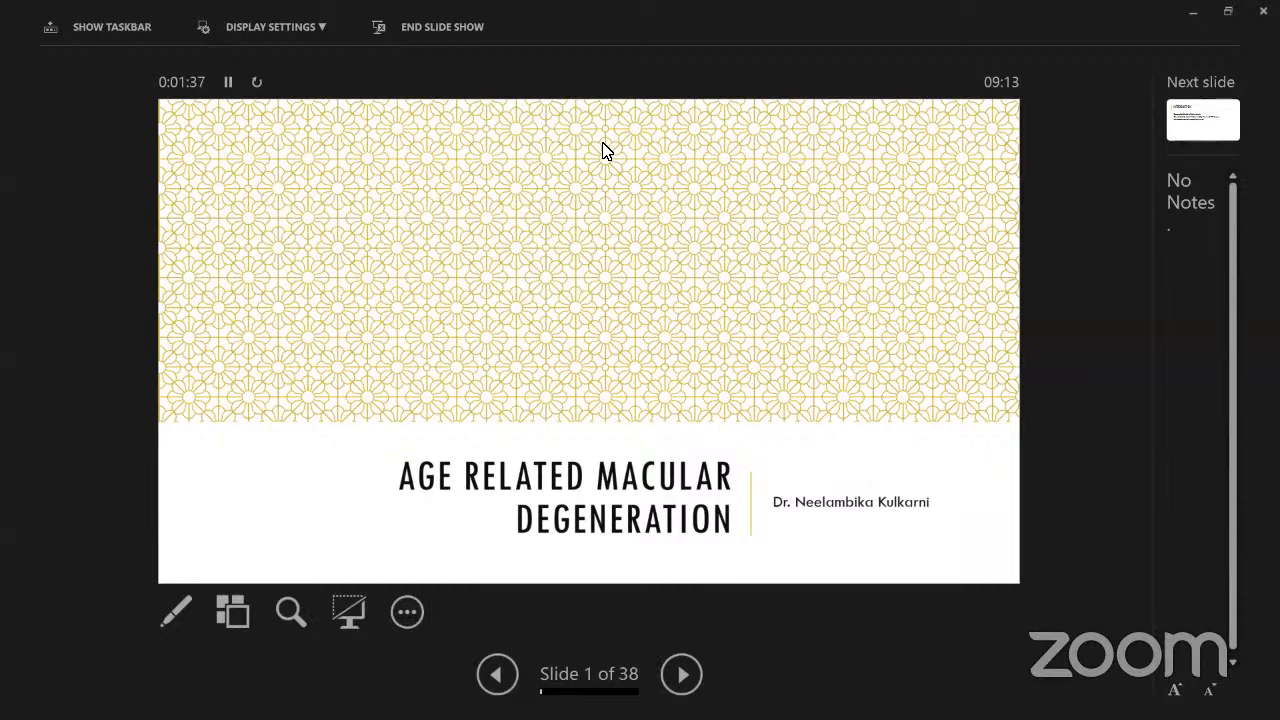
mouse_move(256, 234)
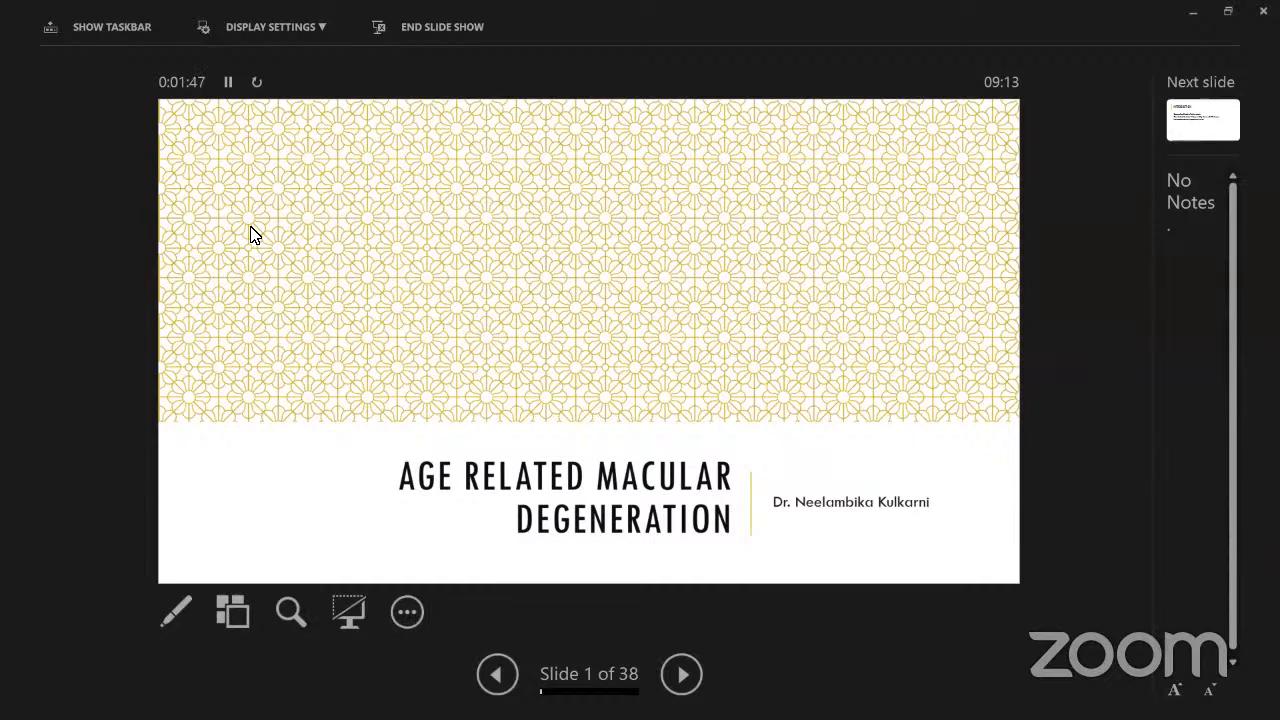
mouse_move(610, 655)
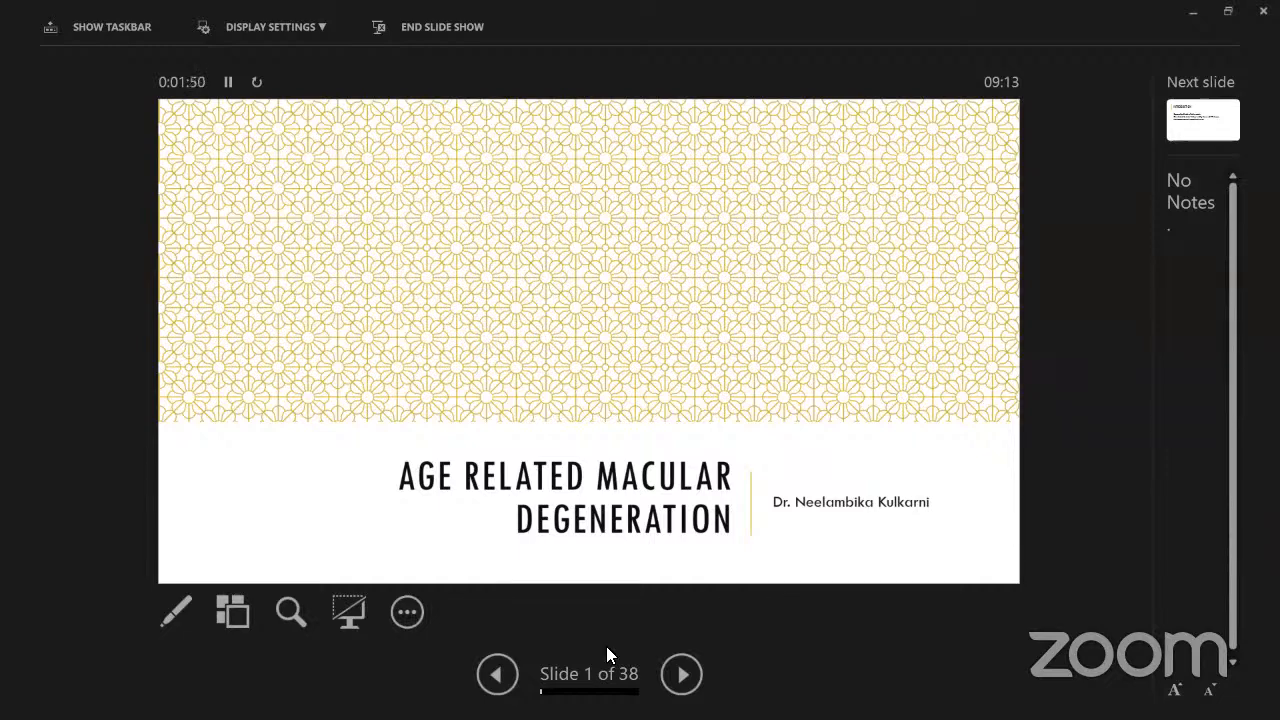
Advance the slideshow past the title slide to slide 2 of 38.
click(681, 673)
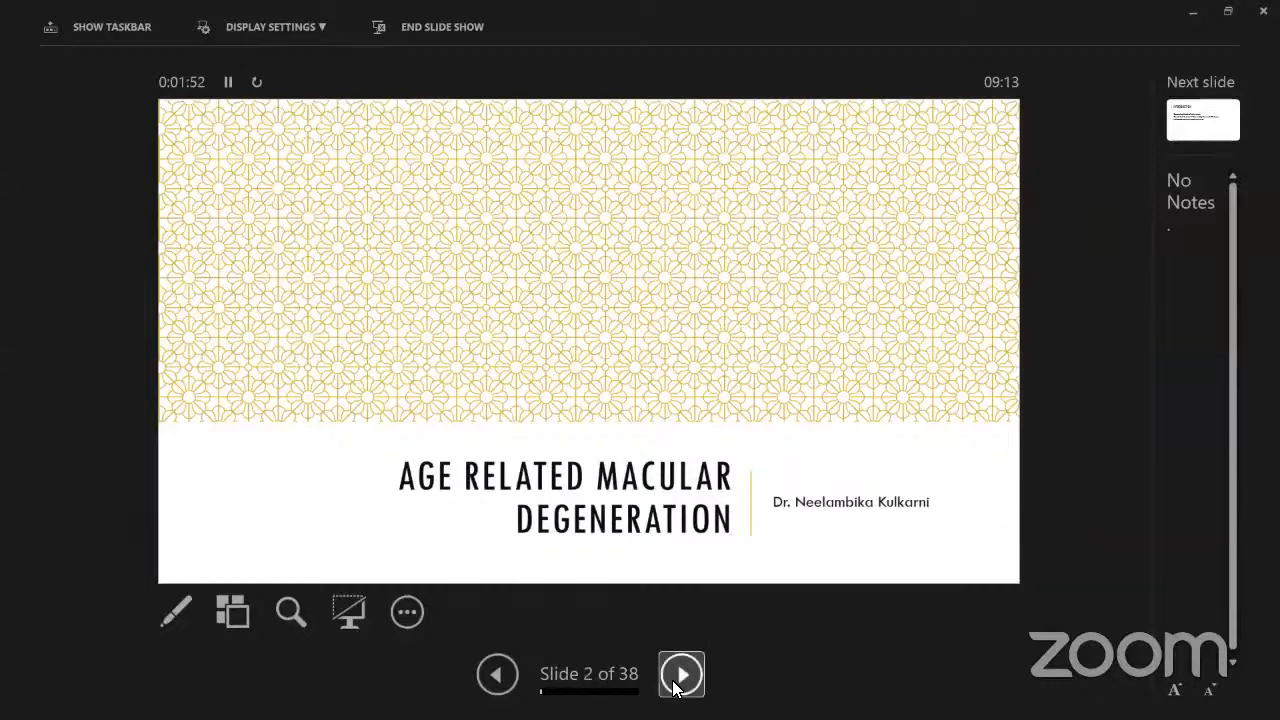
Step through Introduction, Epidemiology and Incidence and Prevalence to Risk Factors, slide 5.
click(681, 673)
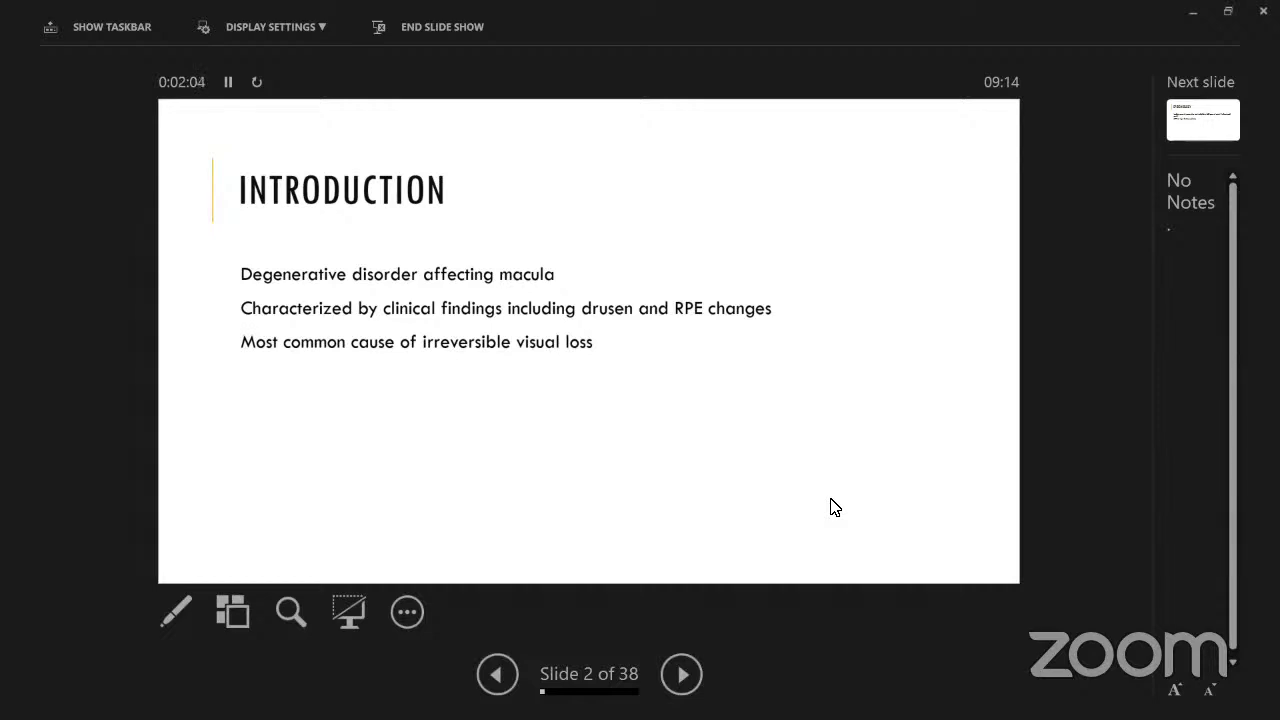
click(681, 673)
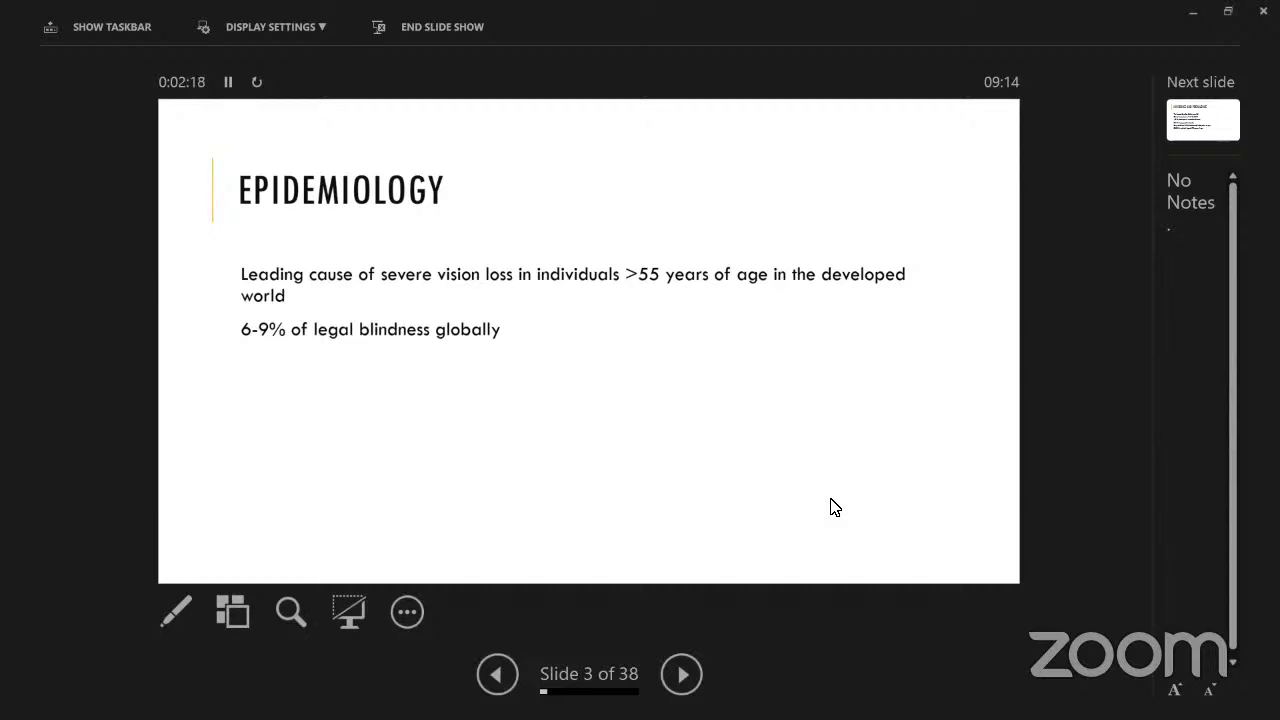
click(681, 673)
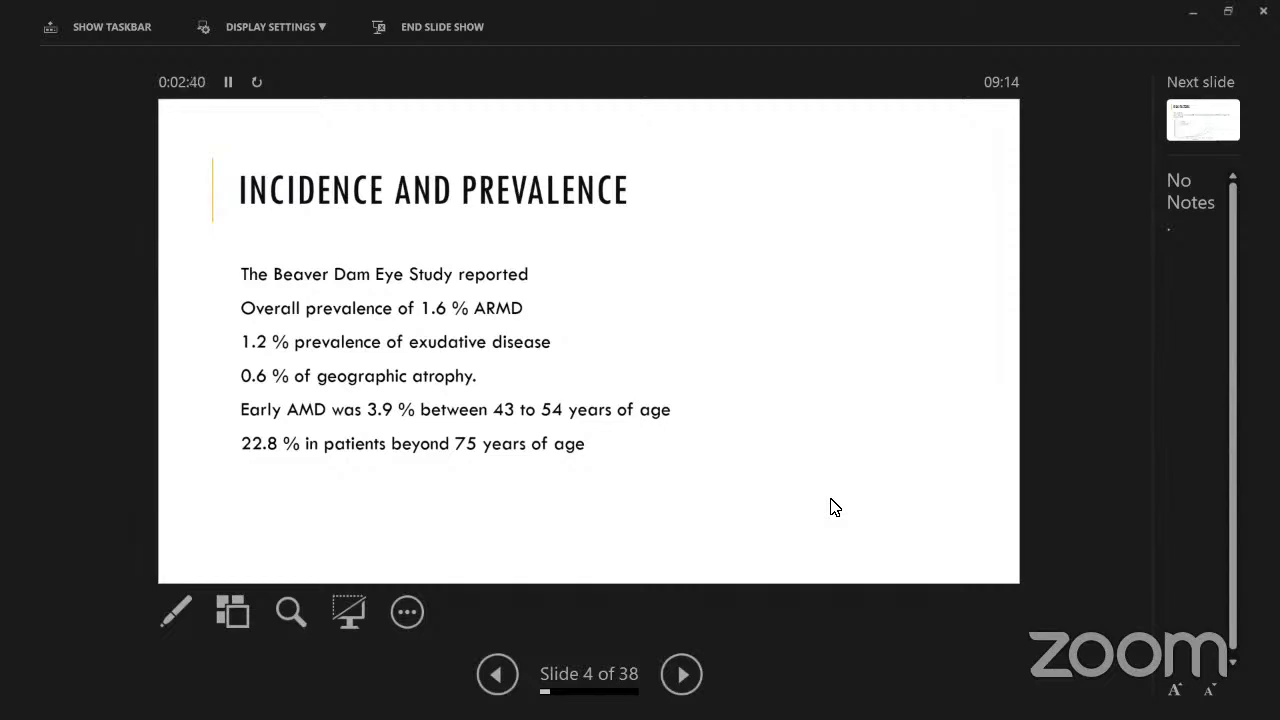
click(681, 673)
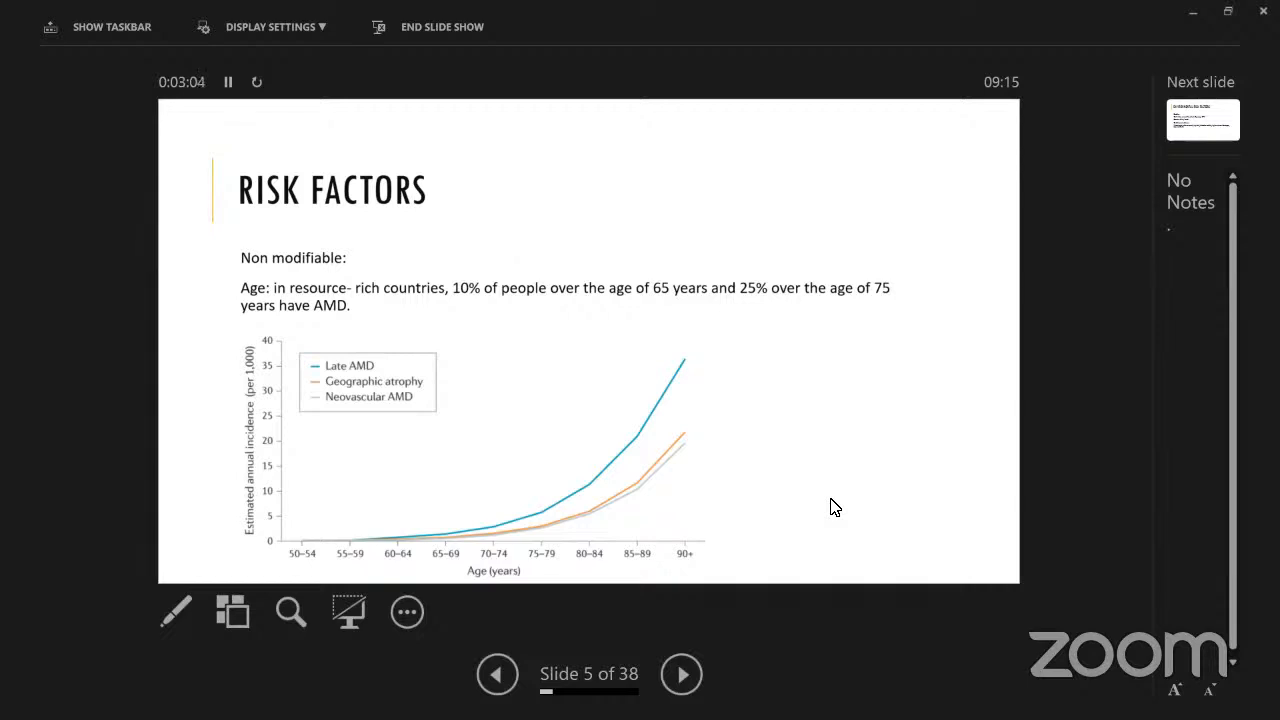
Advance through Environmental Risk Factors to Genetic Risk Factors, slide 7.
click(681, 673)
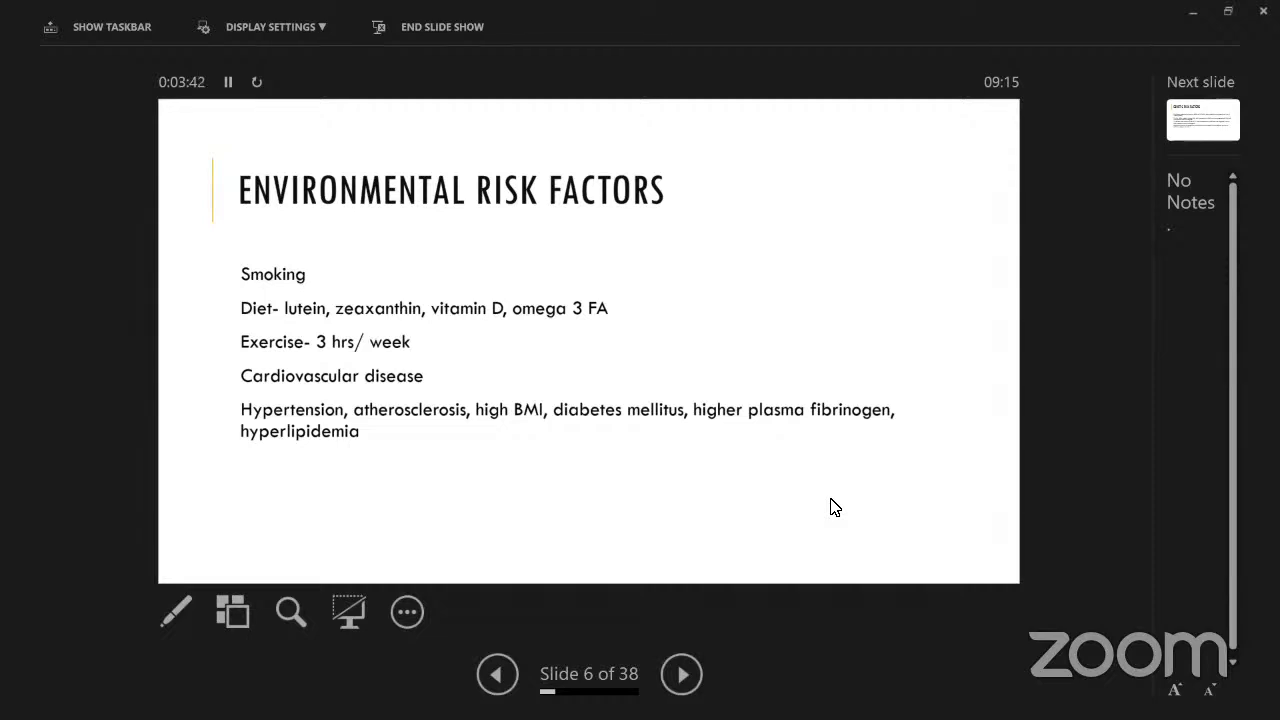
click(681, 673)
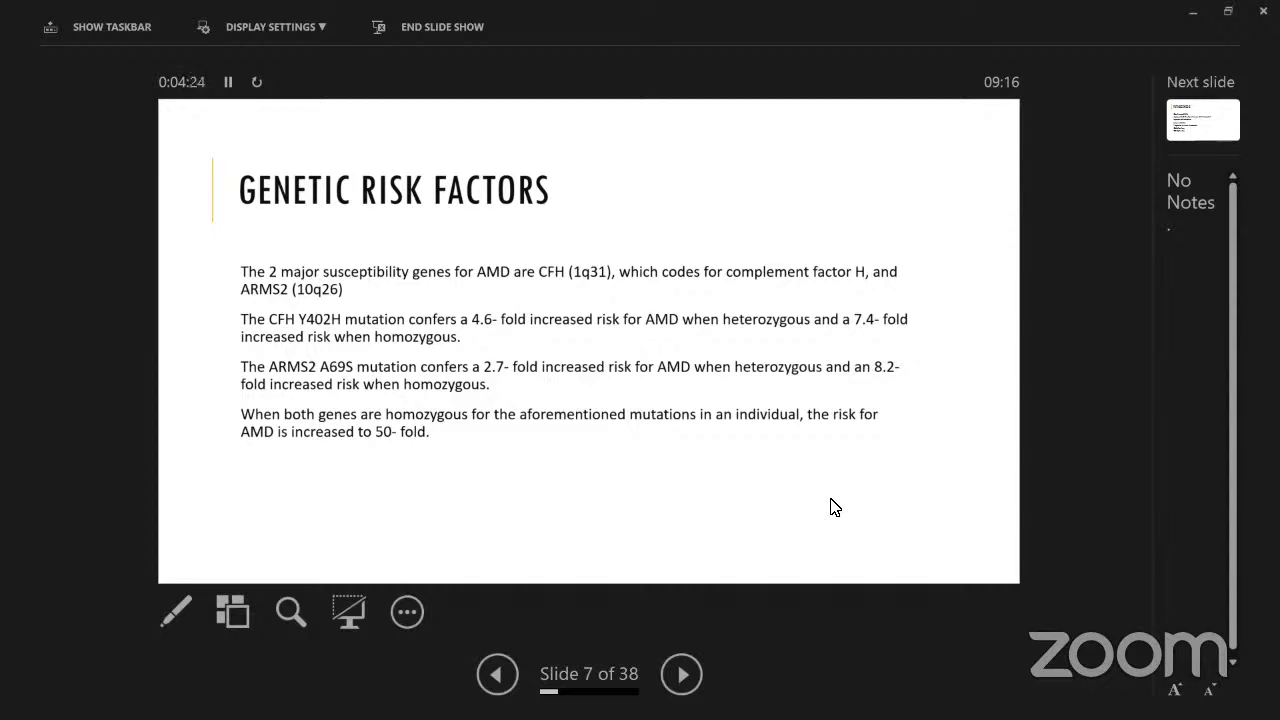
Step through Pathogenesis, retinal ageing changes and RPE Cells slides to Non Neovascular AMD, slide 12.
click(681, 673)
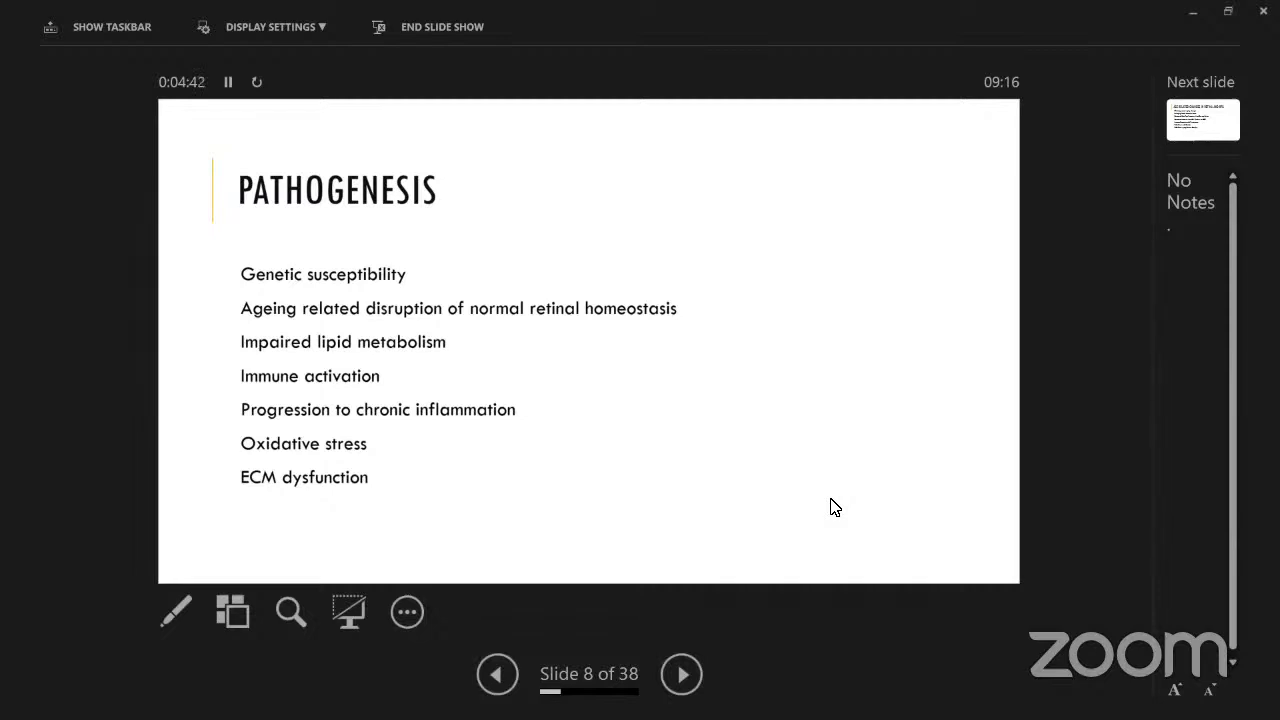
click(681, 673)
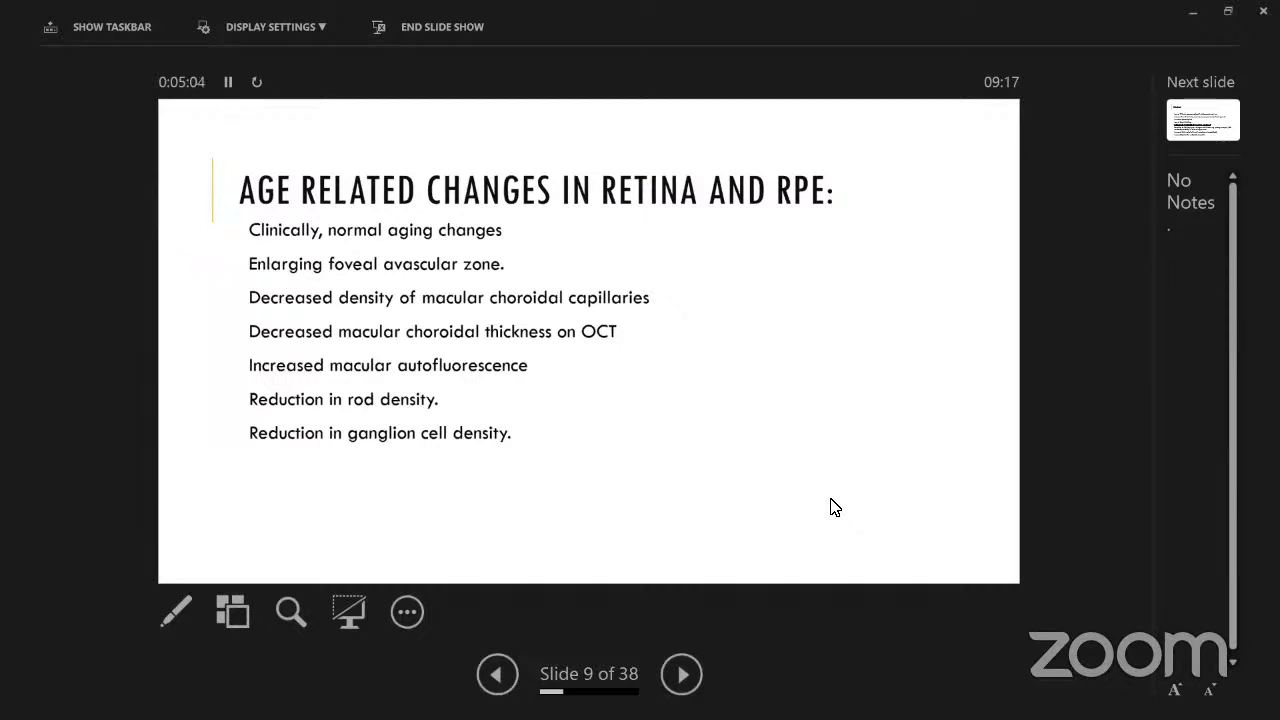
click(681, 673)
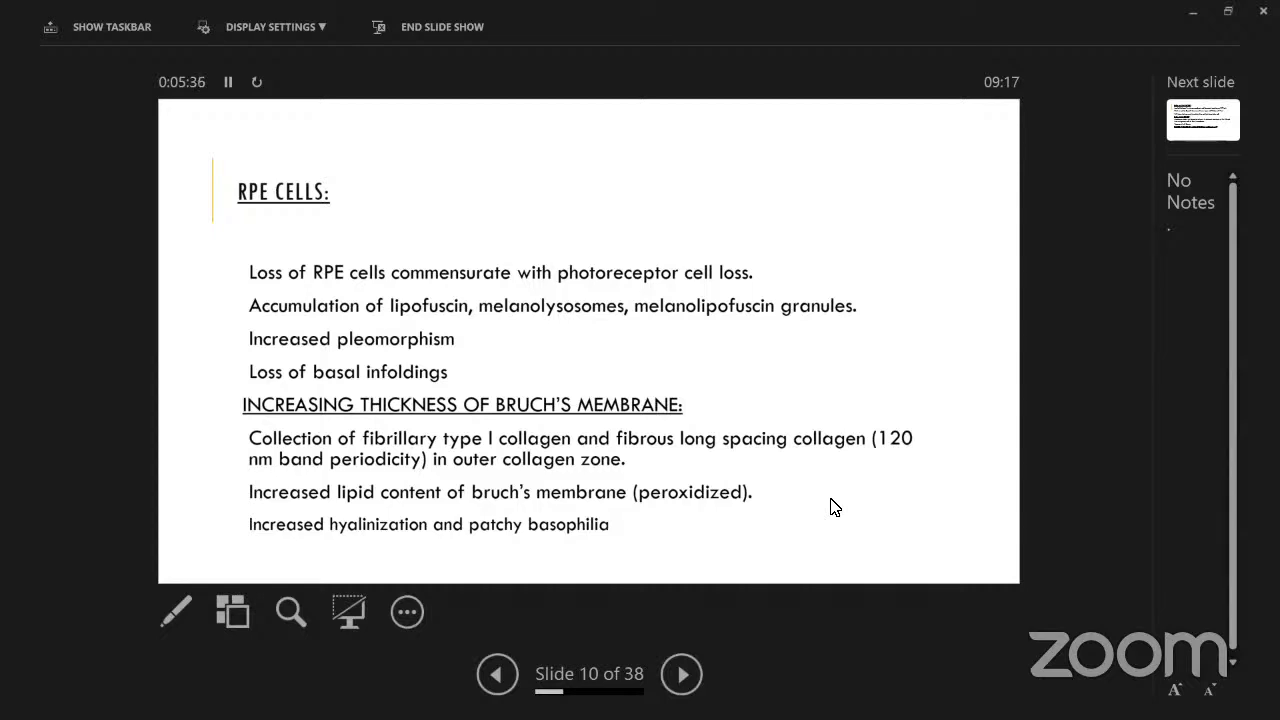
click(681, 673)
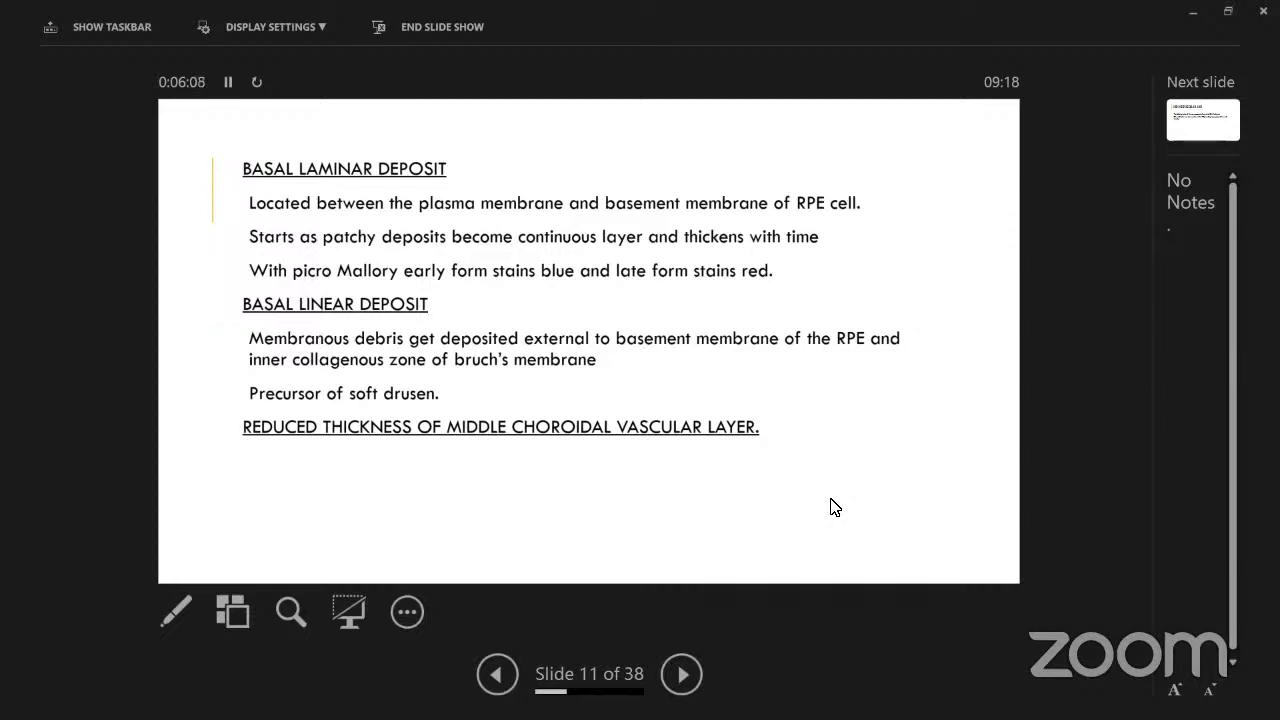
click(681, 673)
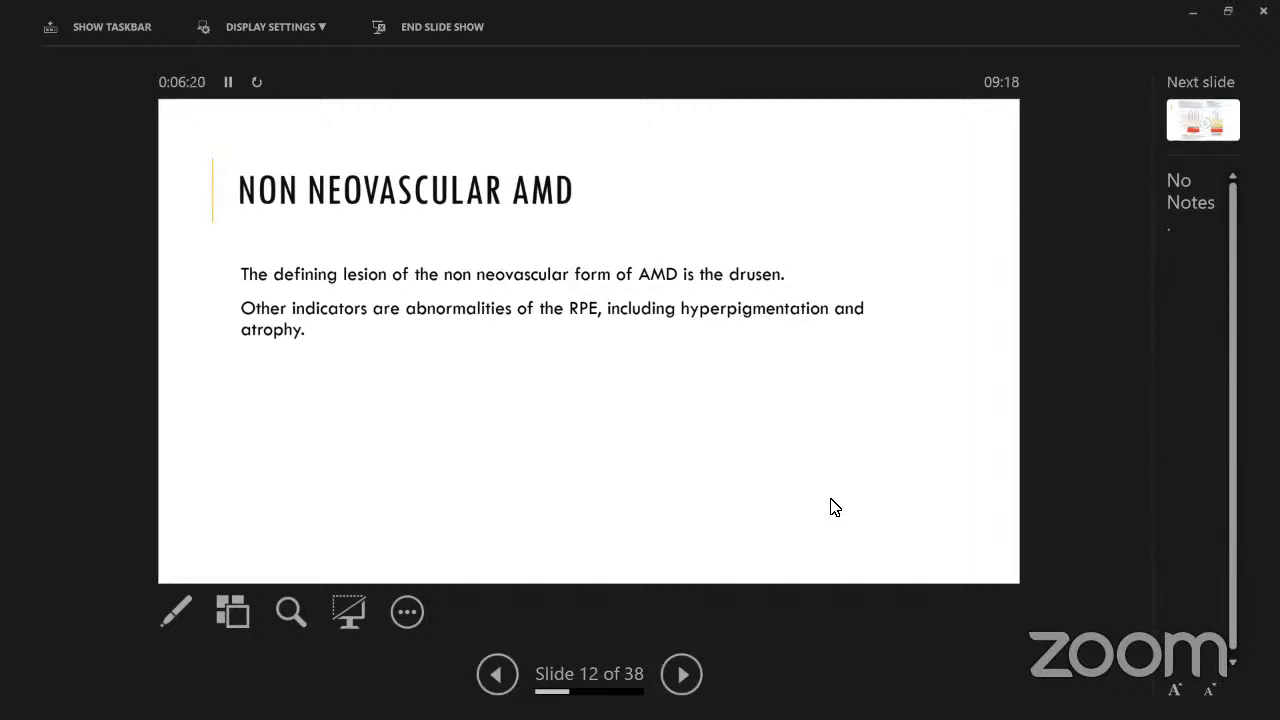
Advance past the AMD risk factors diagram to the second Pathogenesis slide, slide 14.
click(682, 673)
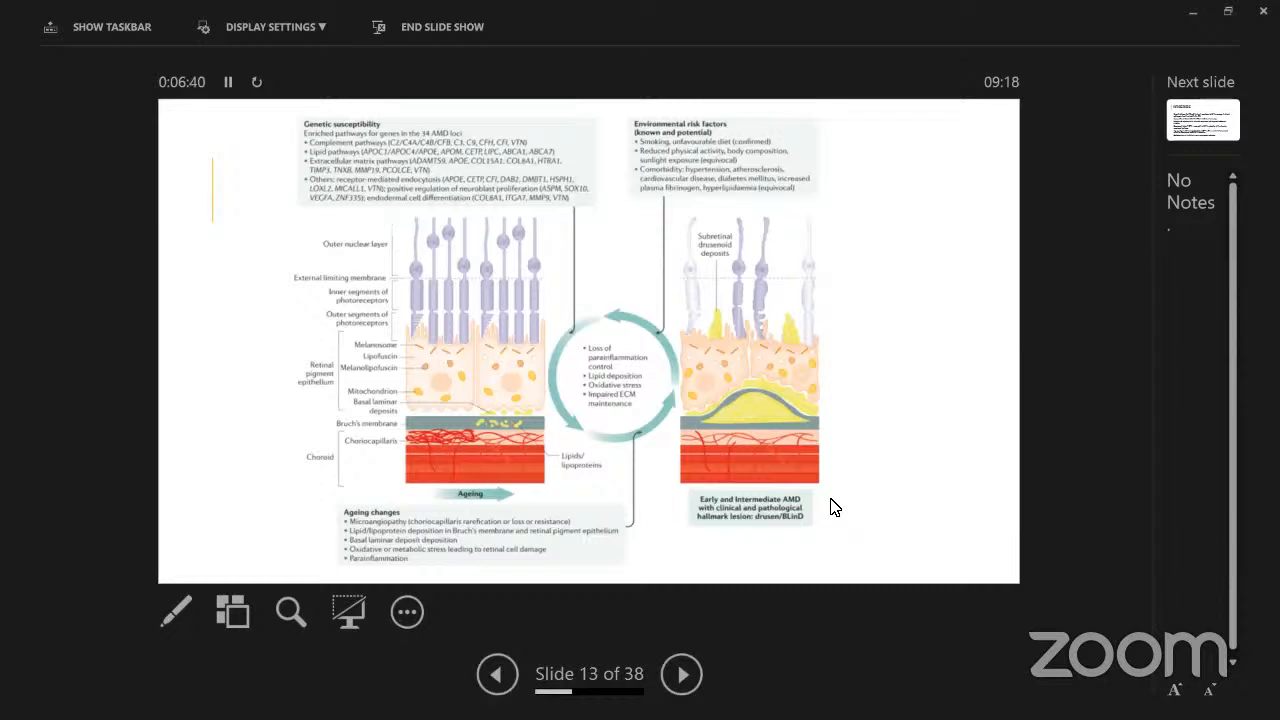
mouse_move(237, 585)
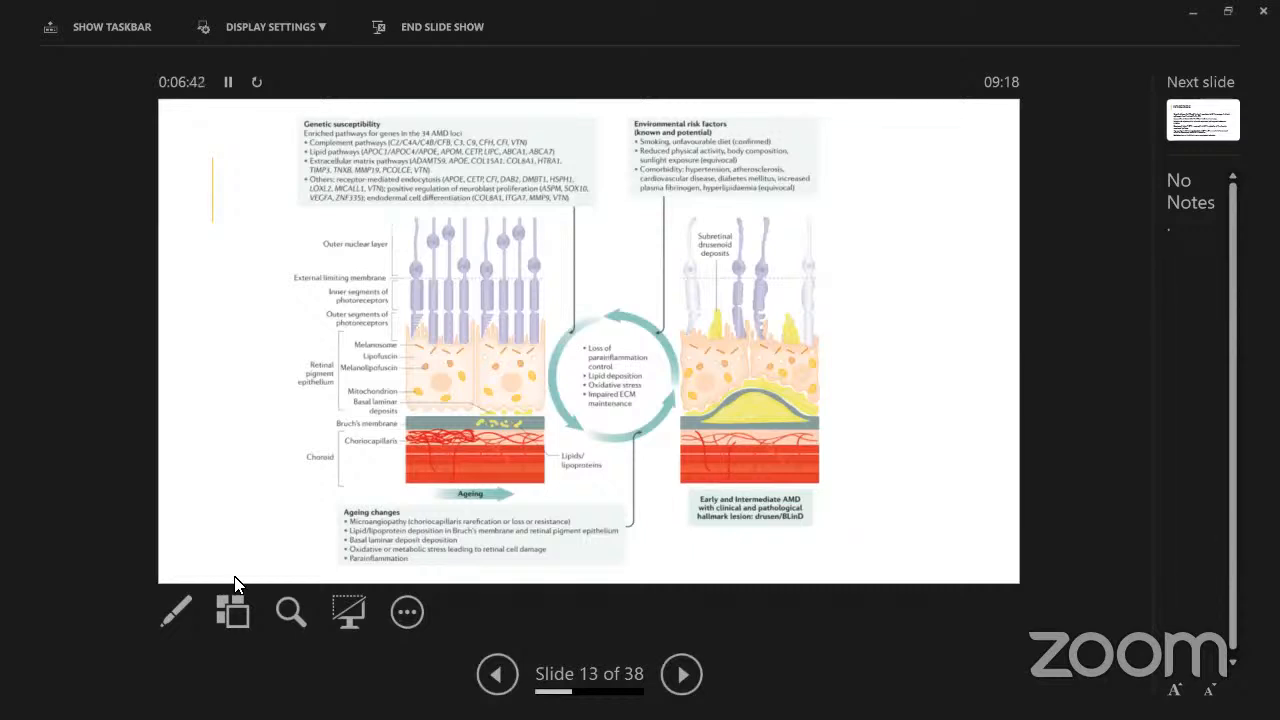
mouse_move(533, 471)
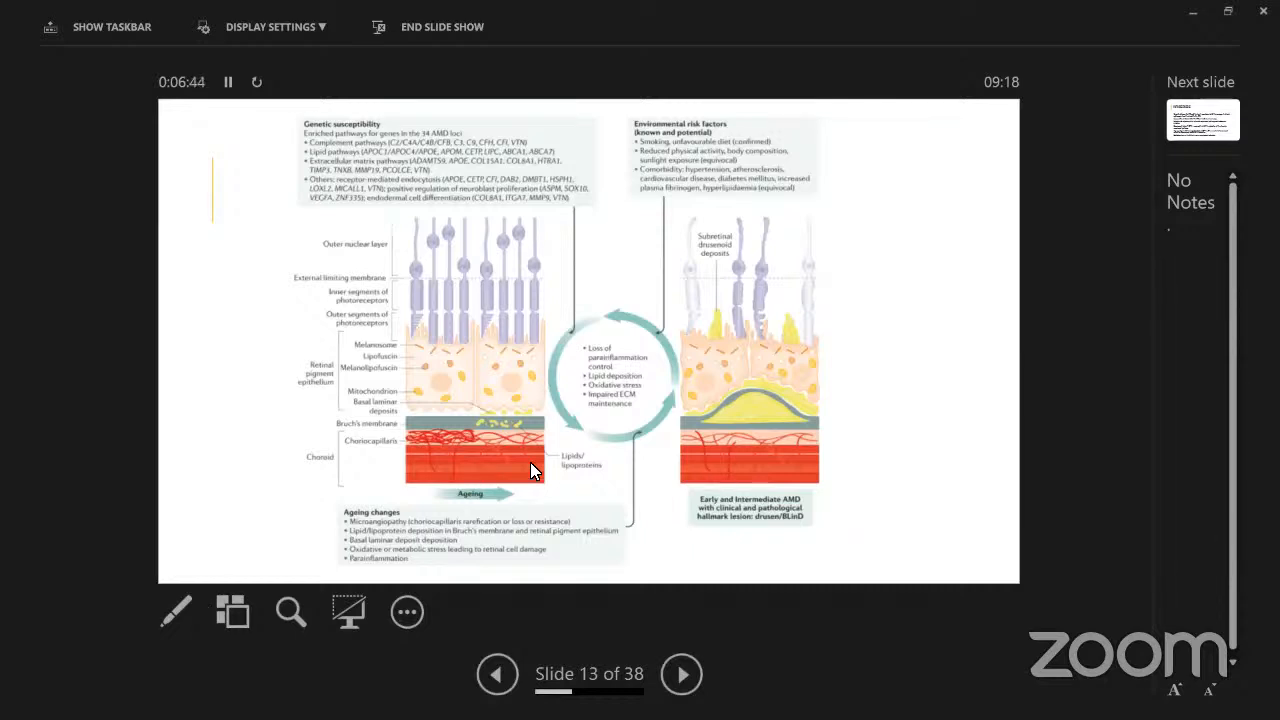
mouse_move(678, 473)
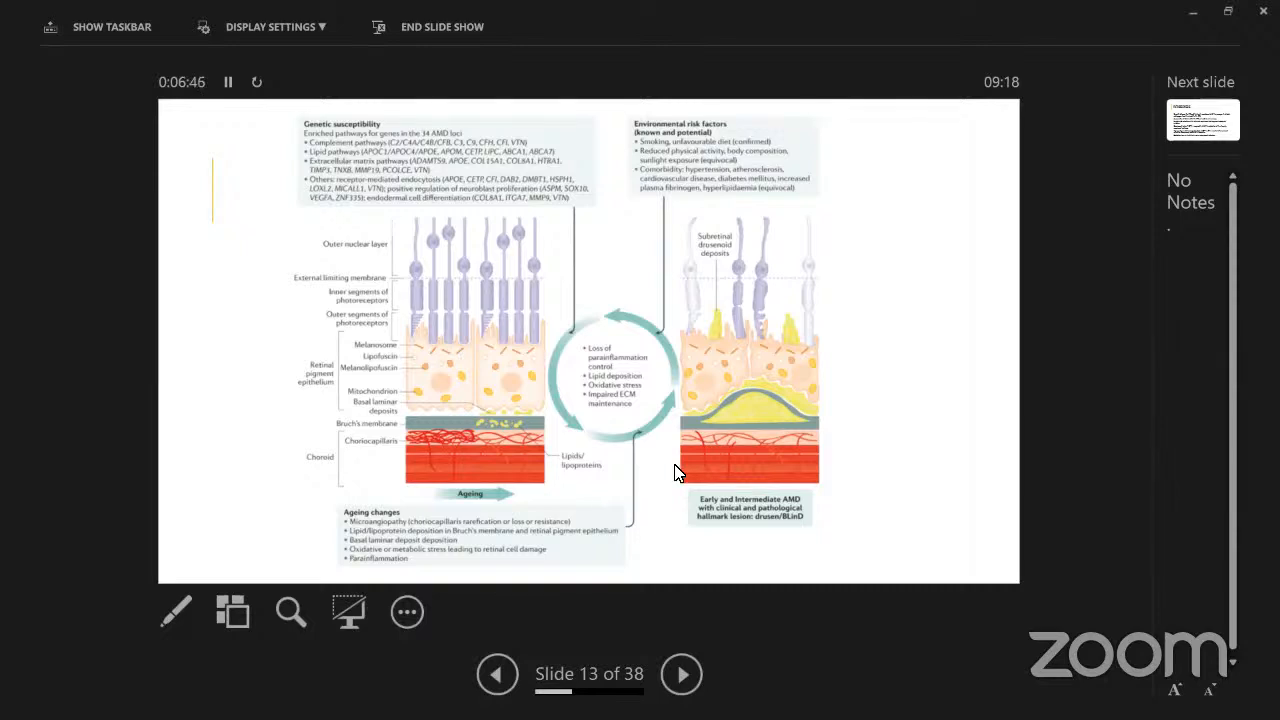
mouse_move(743, 401)
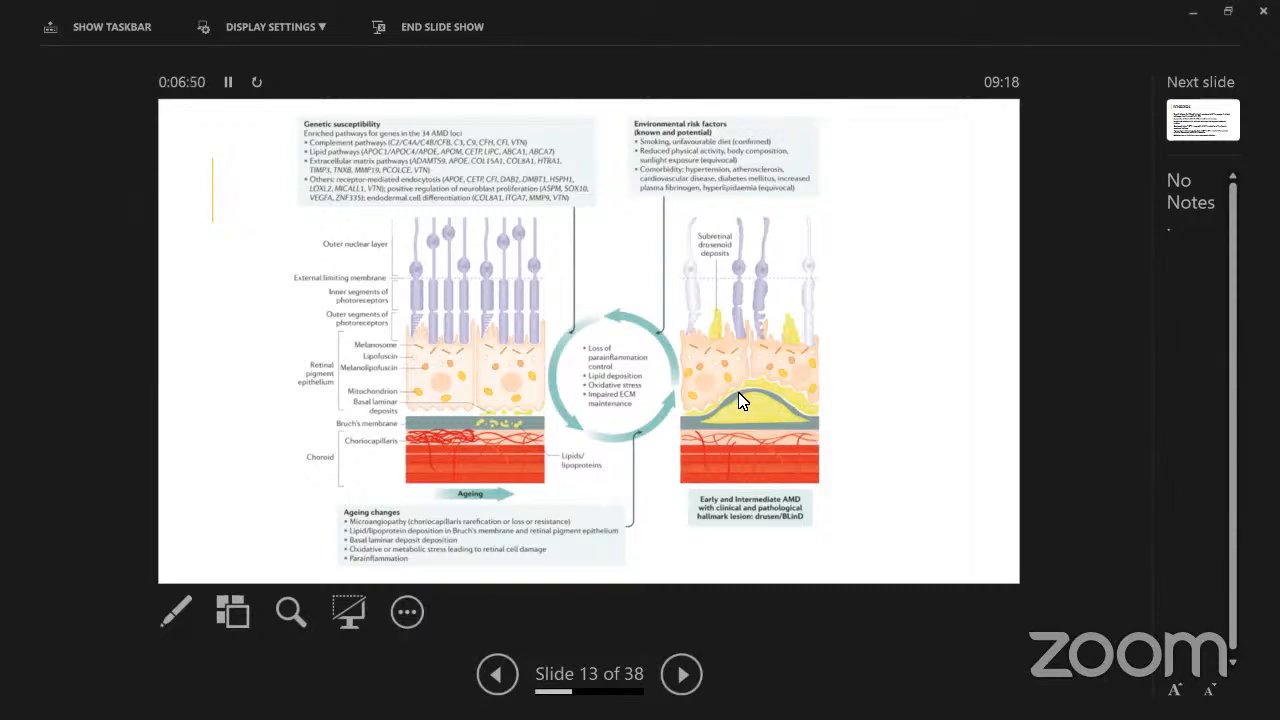
click(681, 674)
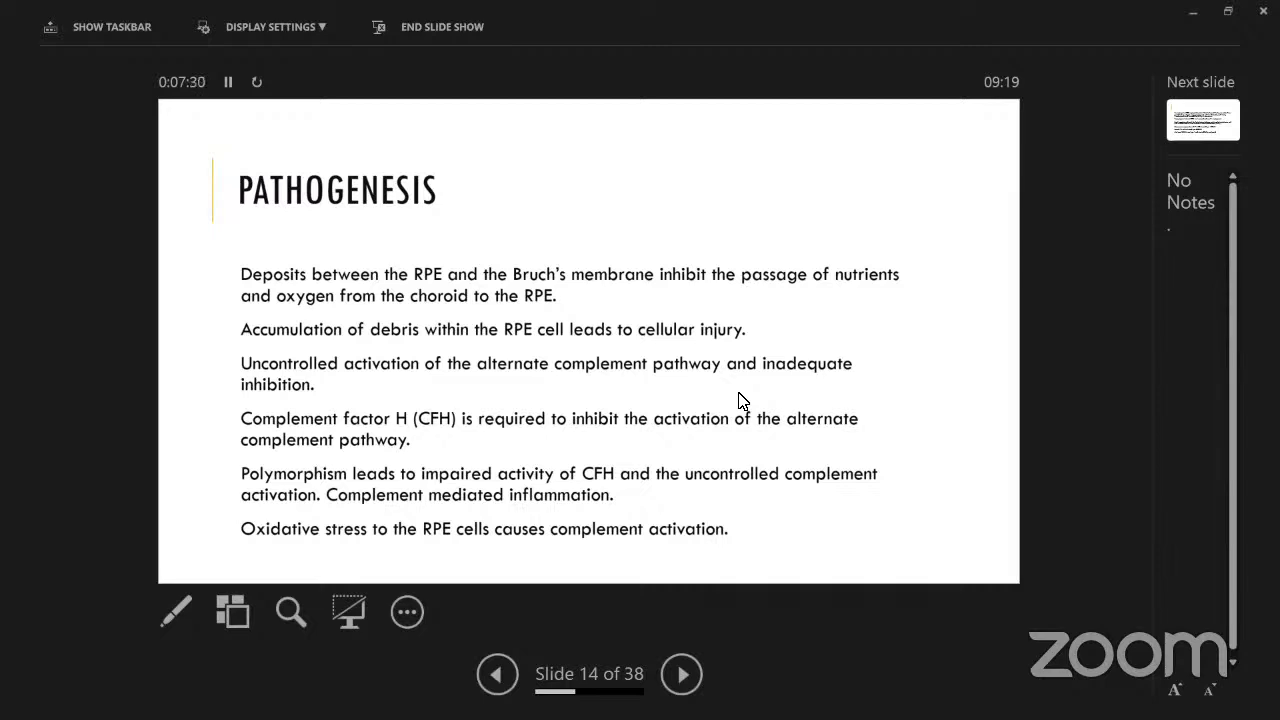
Advance past the angiogenic factors slide to the Clinical Classification of AMD table, slide 16.
click(681, 673)
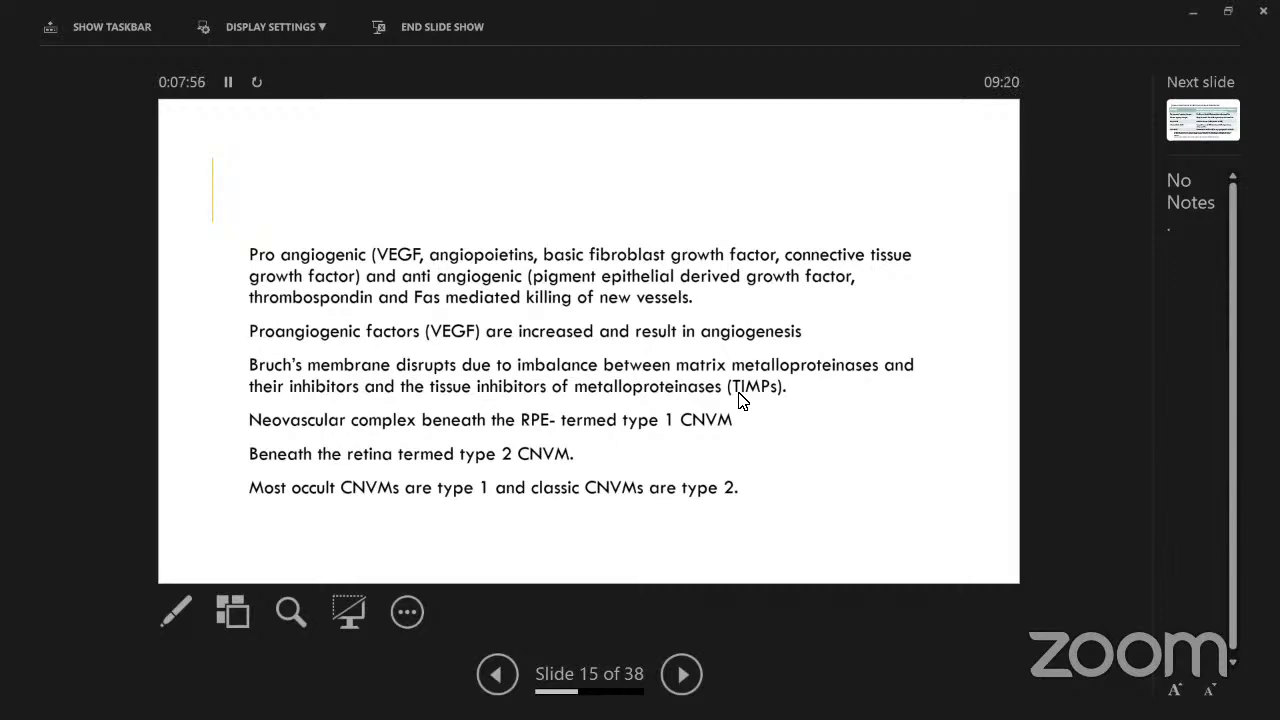
click(681, 673)
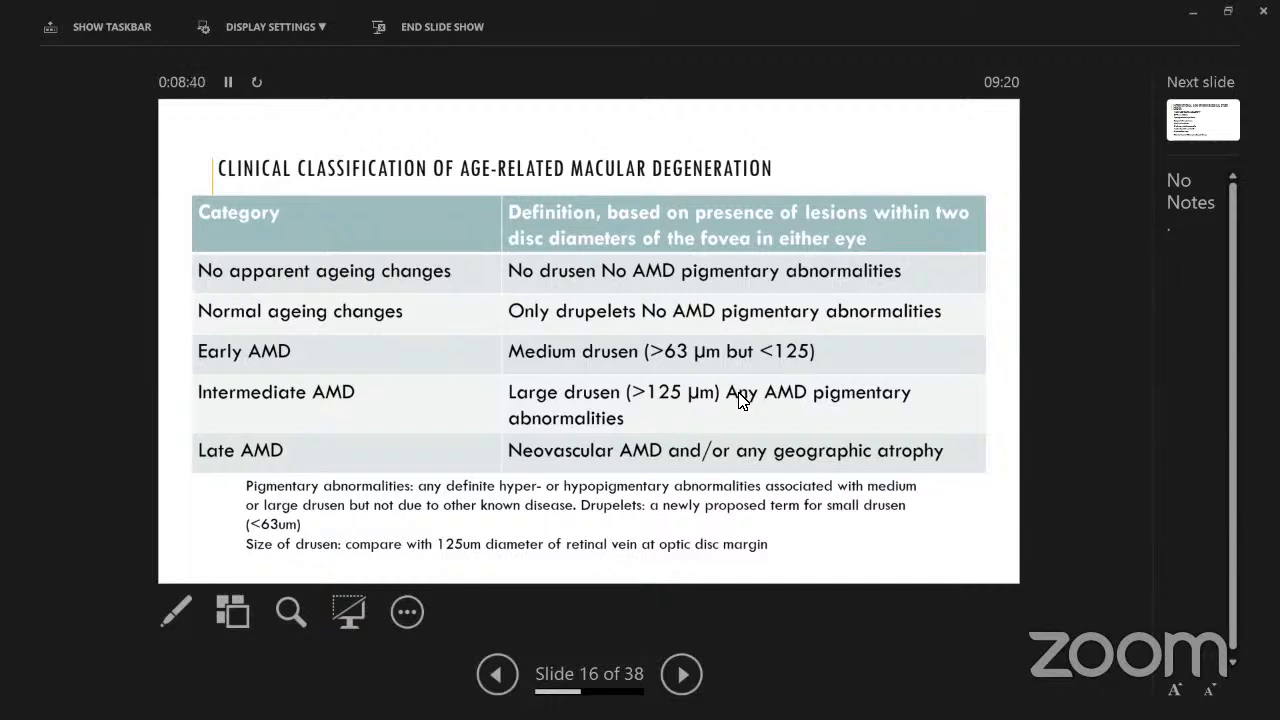
Step through the ARM Epidemiological Study Group and maculopathy staging slides to Classification, slide 19.
click(681, 673)
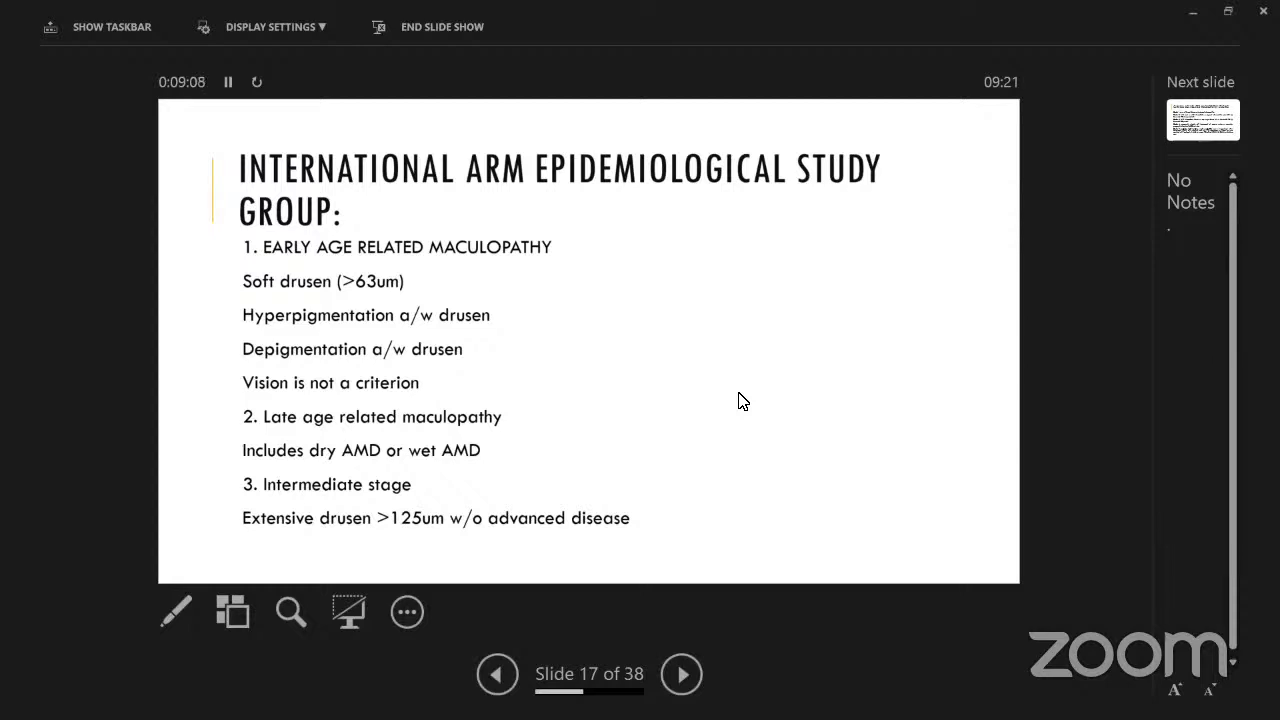
click(681, 673)
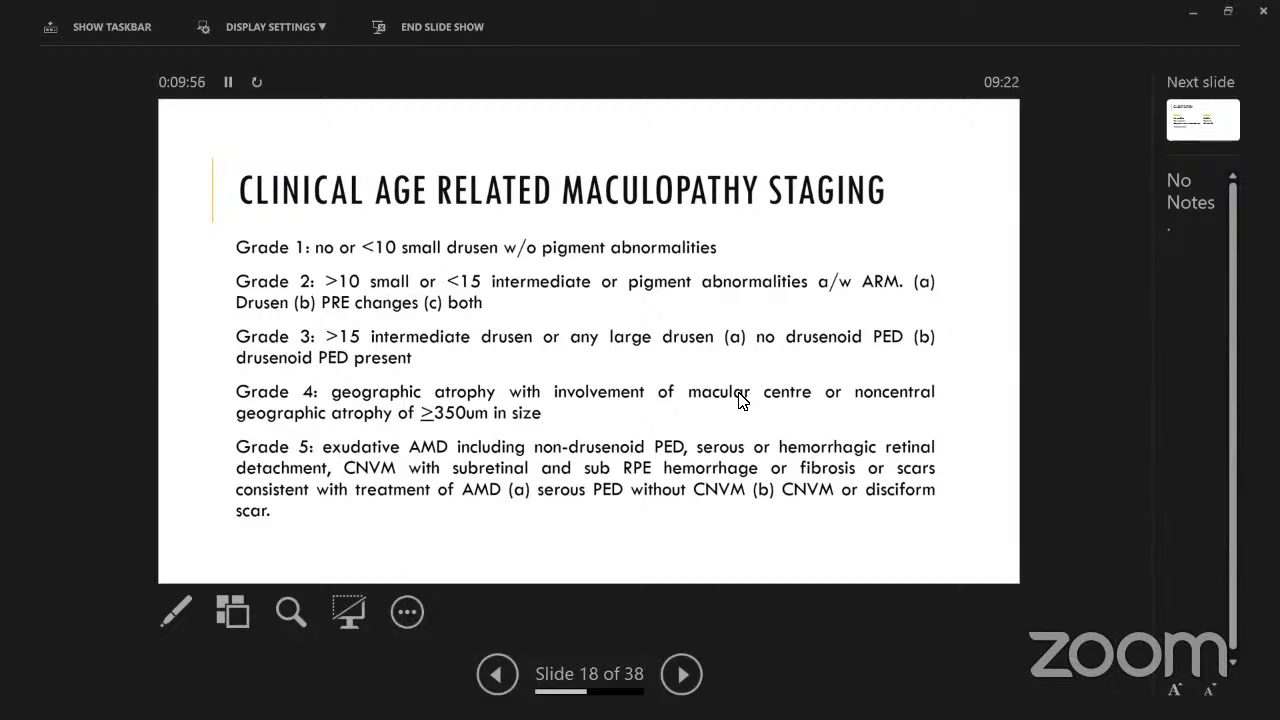
click(681, 673)
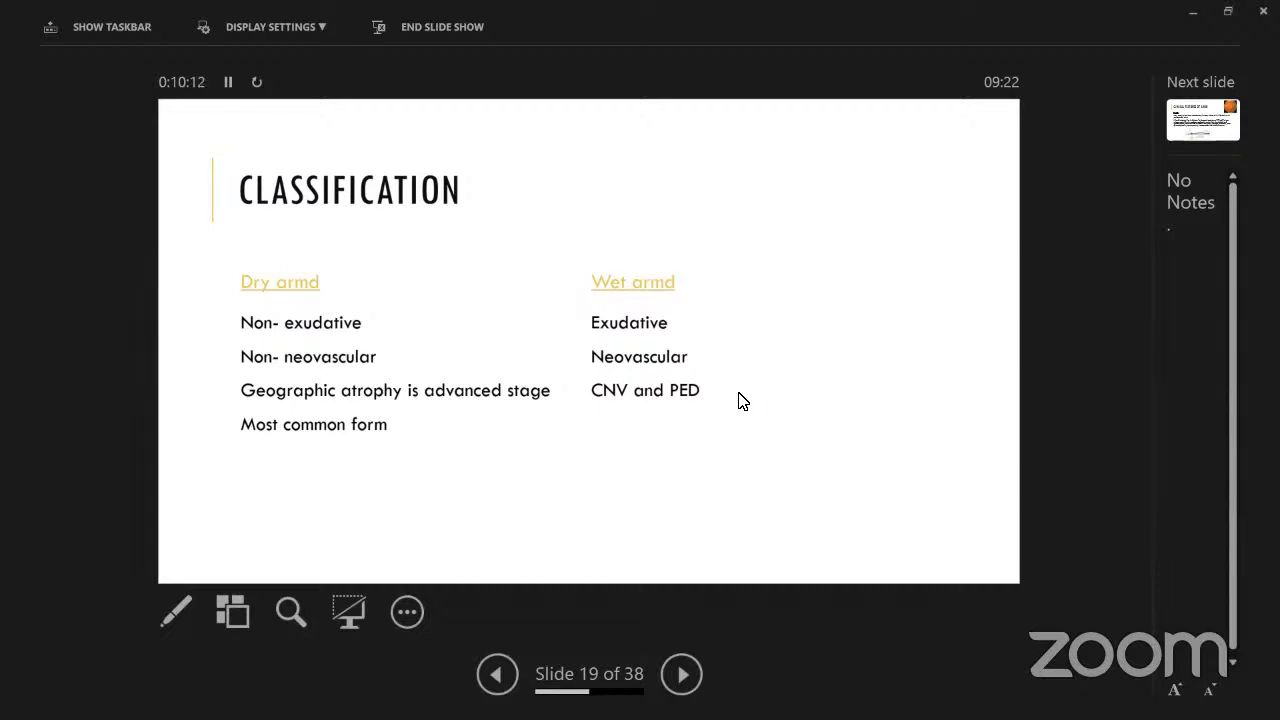
Step through Clinical Features of ARMD and Hard Drusen to Soft Drusen, slide 22.
click(681, 673)
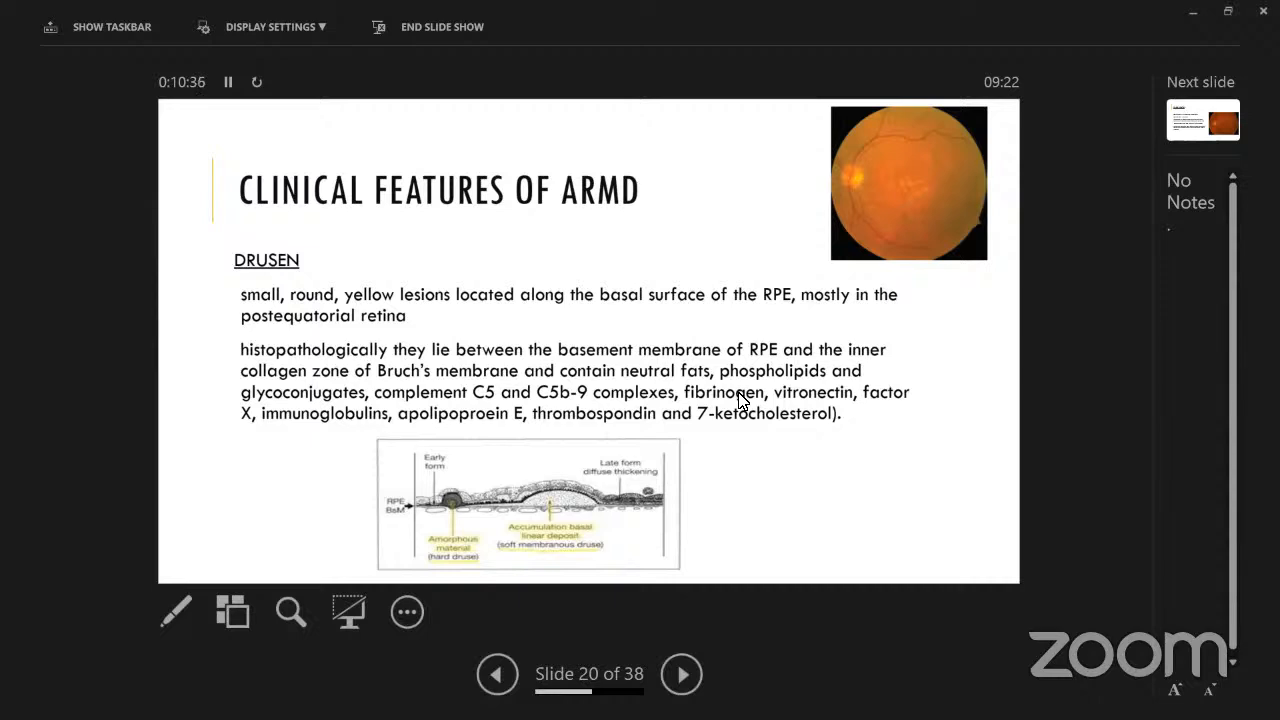
click(681, 673)
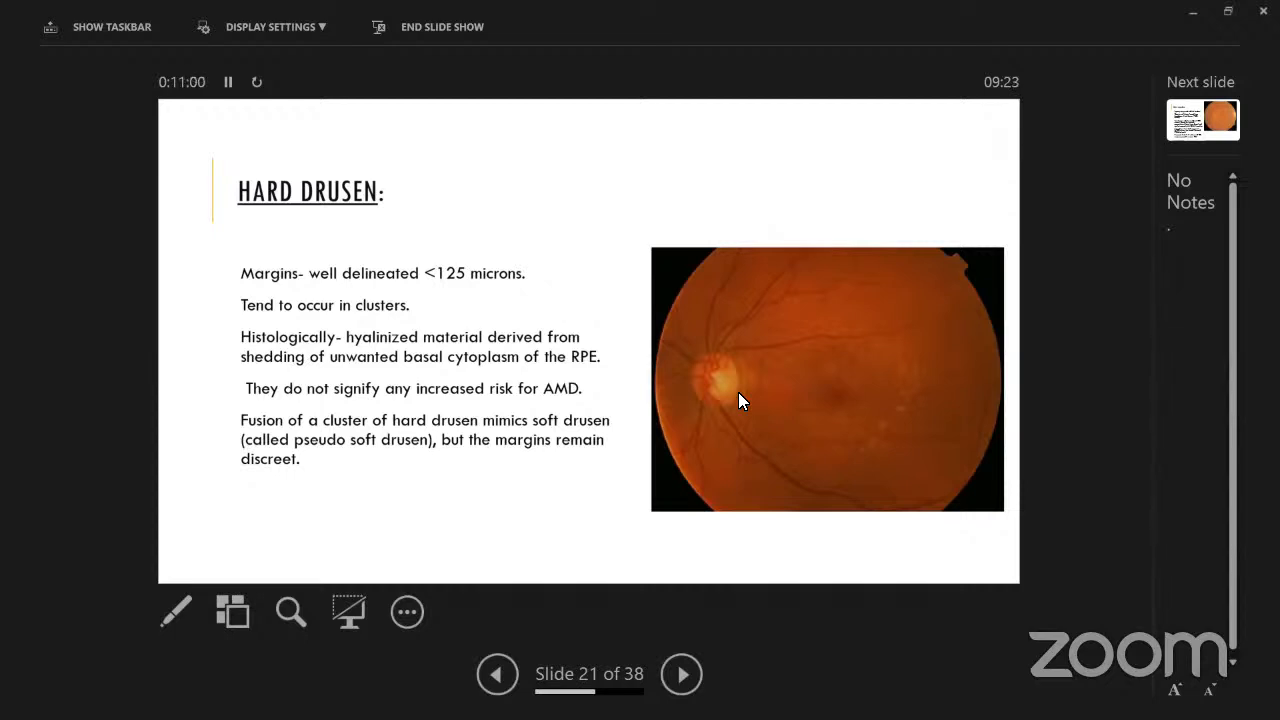
click(681, 673)
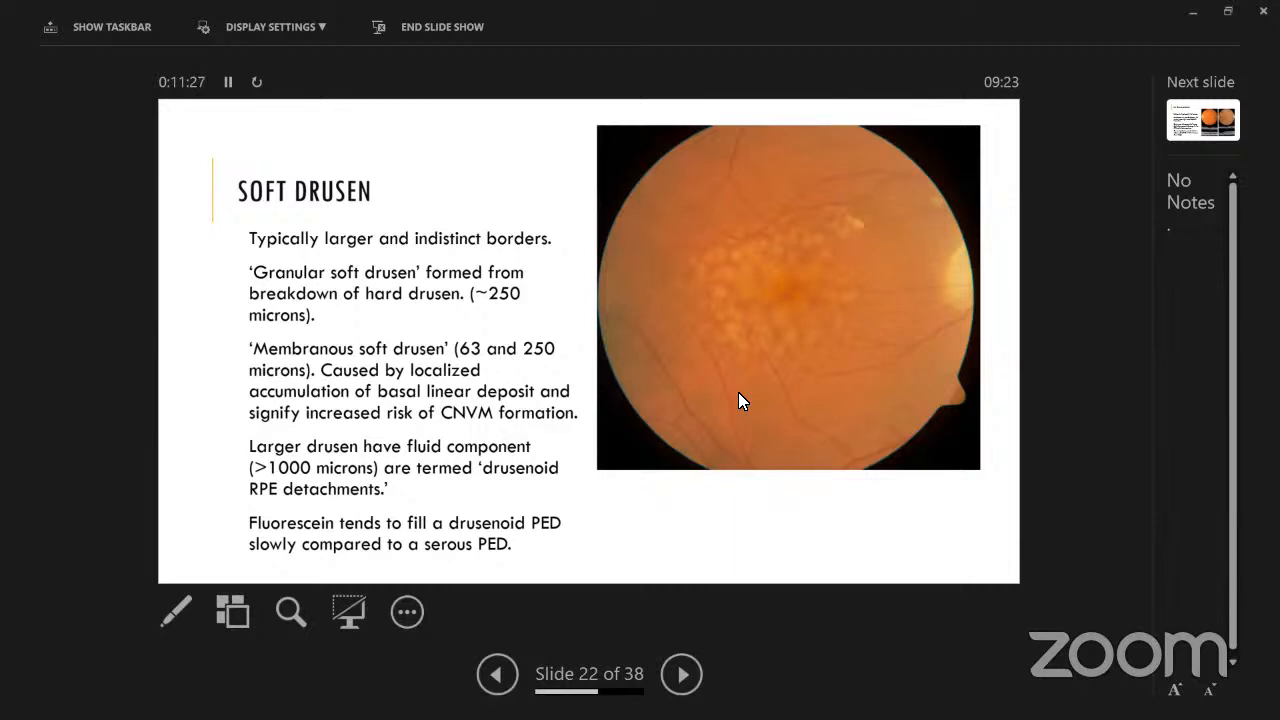
Advance from Soft Drusen to the Reticular Drusen slide, slide 23.
click(681, 673)
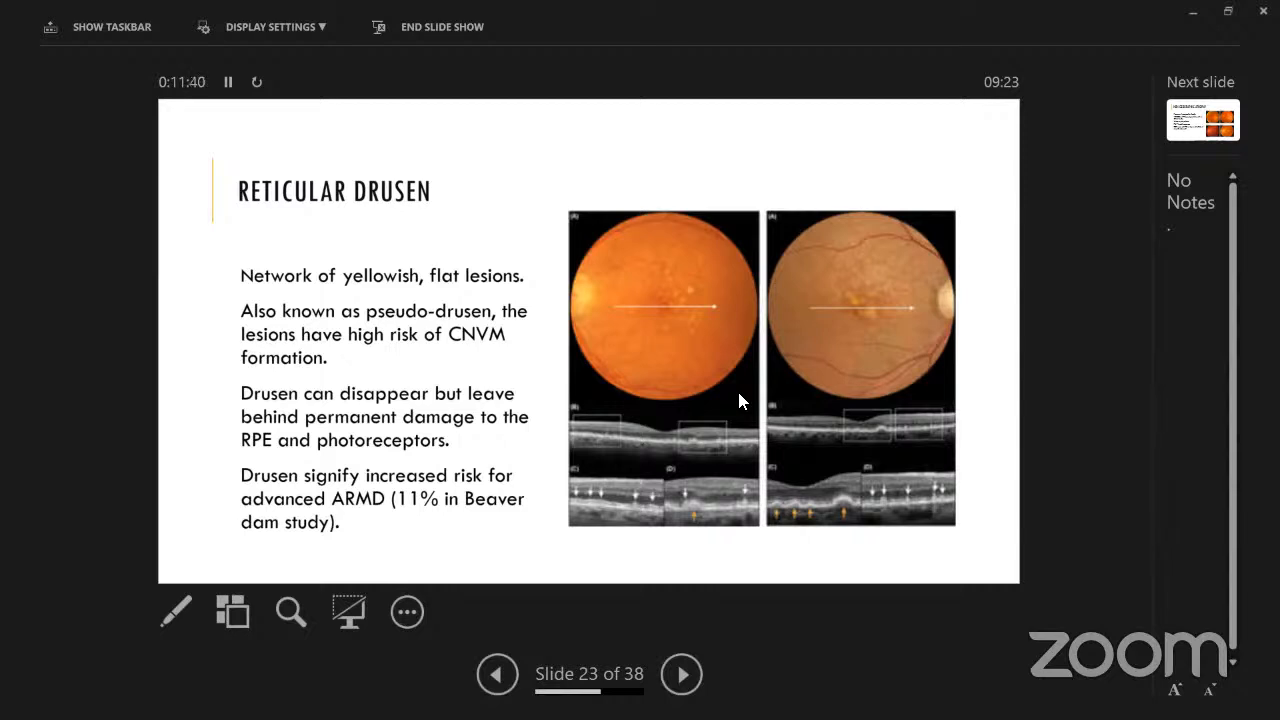
mouse_move(920, 490)
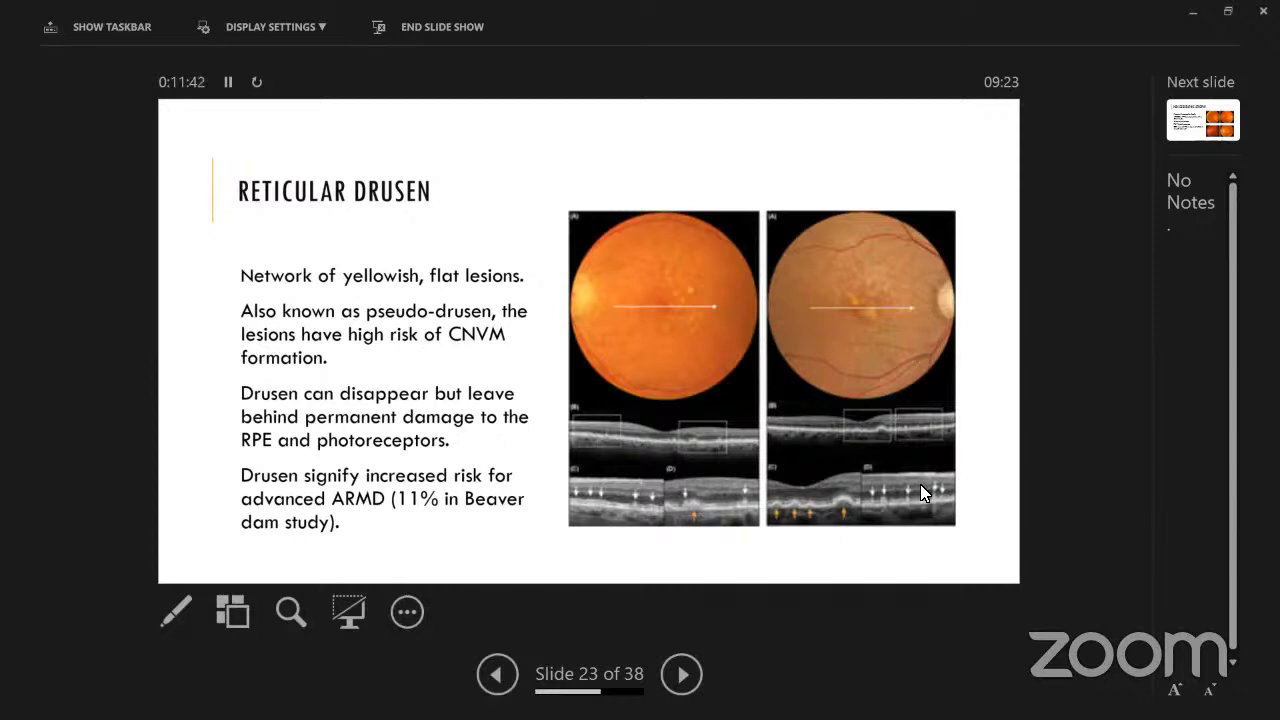
mouse_move(920, 427)
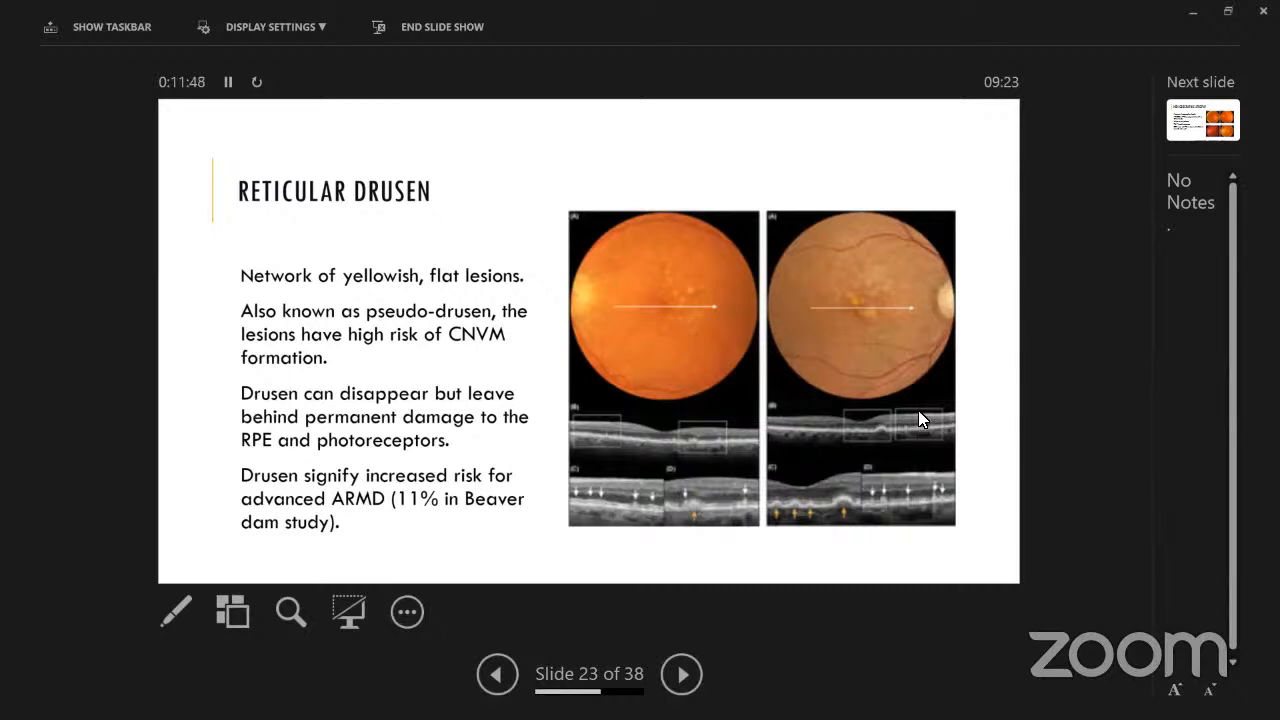
mouse_move(948, 482)
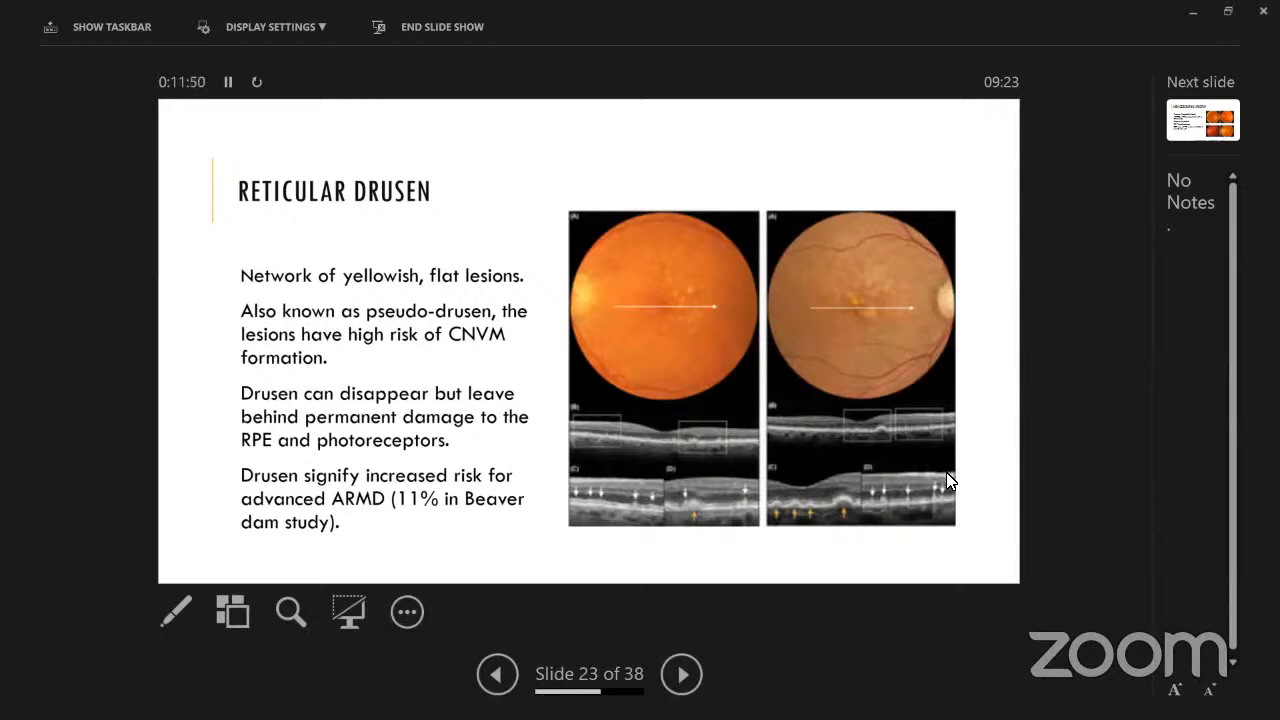
mouse_move(810, 482)
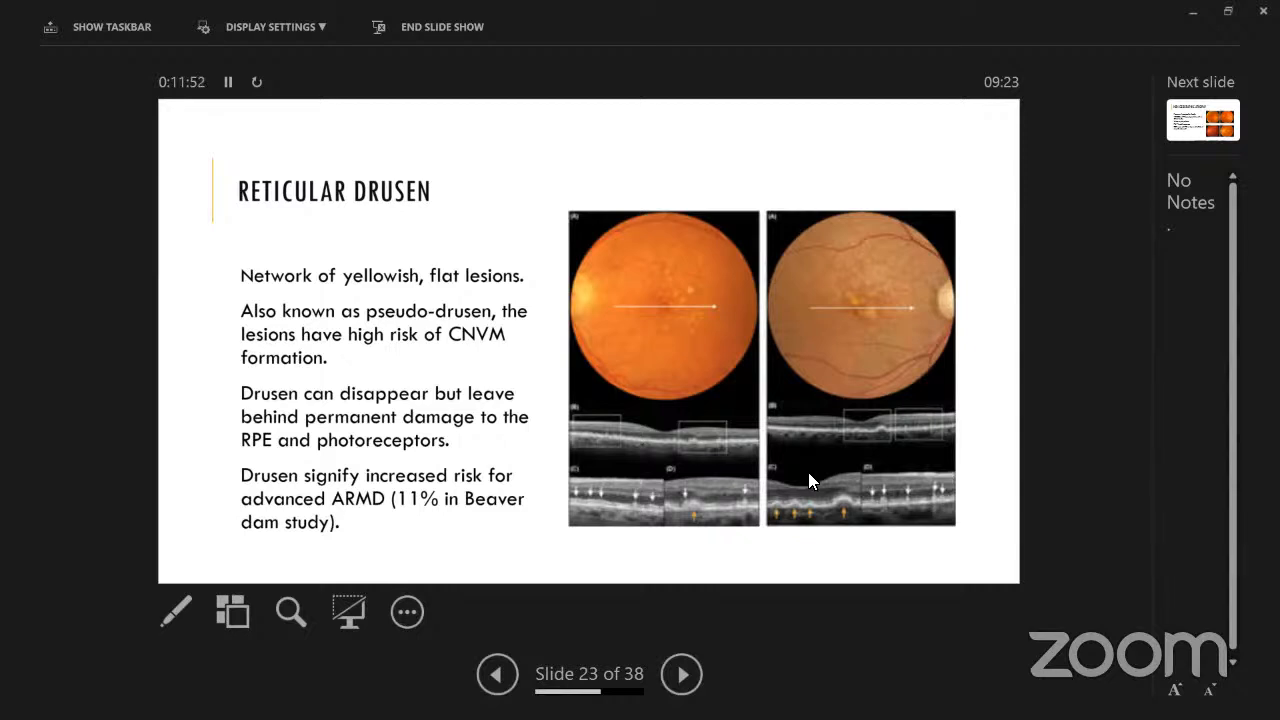
mouse_move(725, 528)
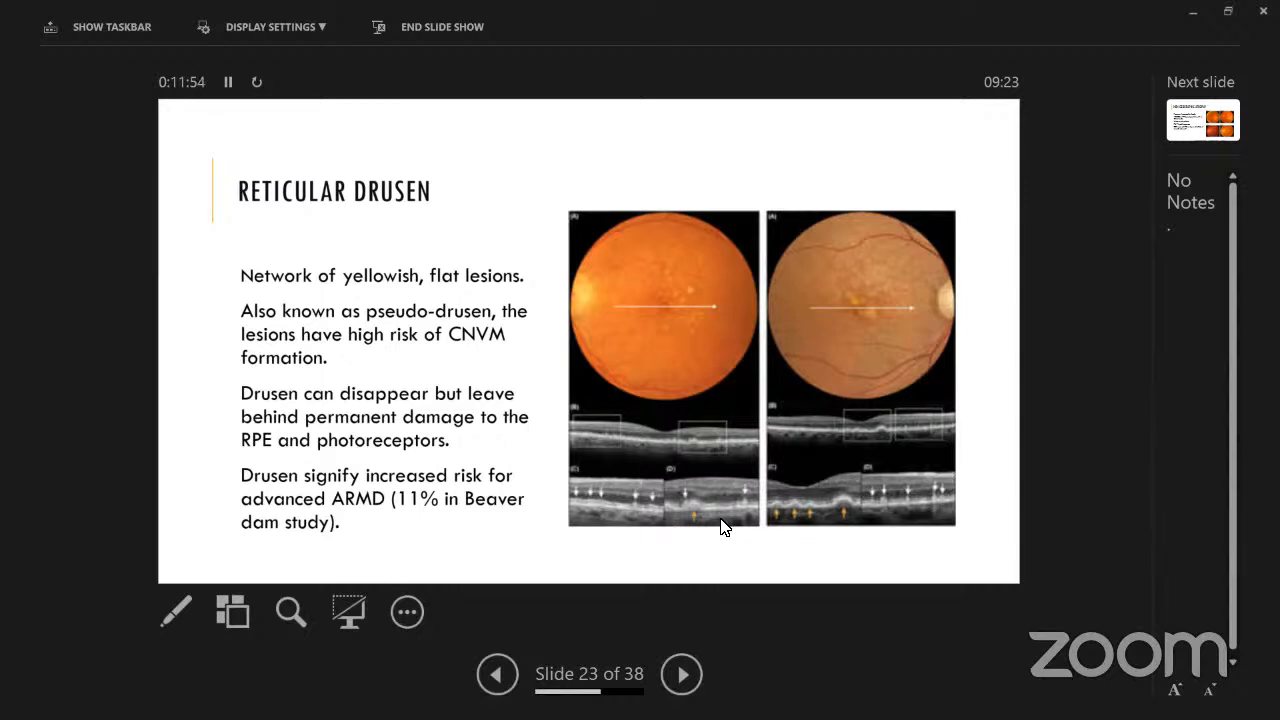
Advance through Non Geographic Atrophy to Geographic Atrophy, slide 25.
click(681, 673)
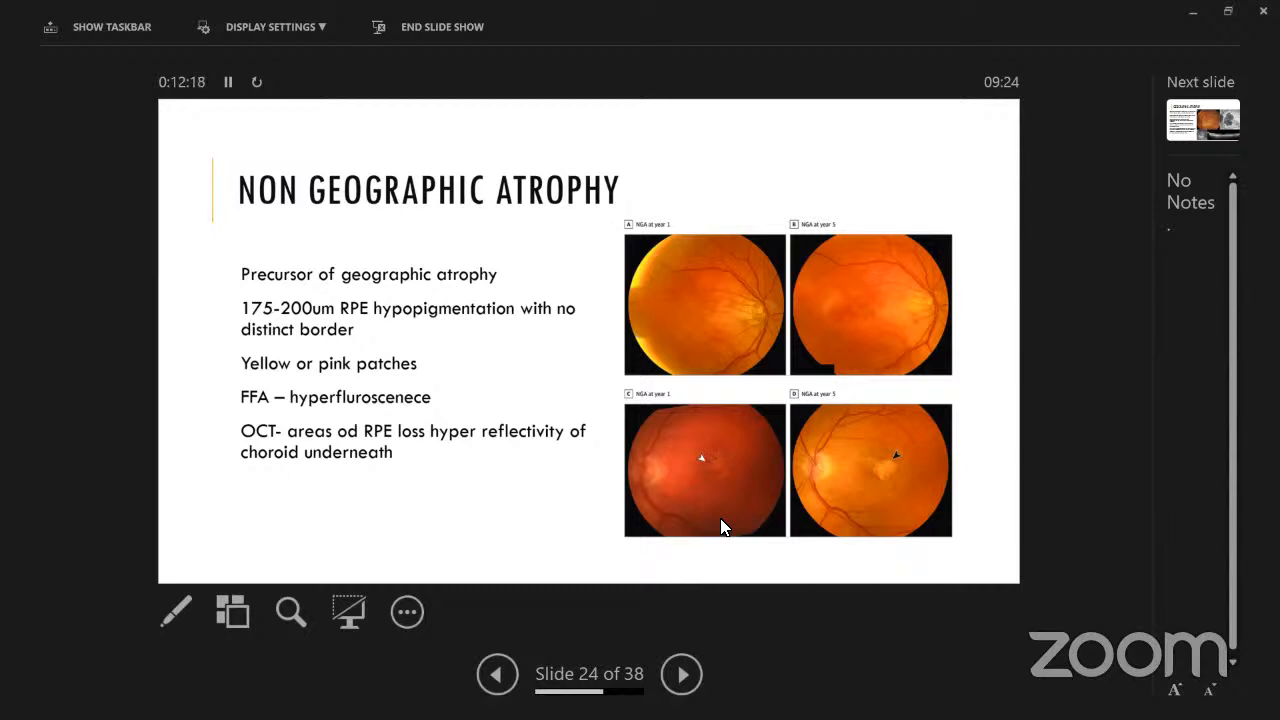
click(681, 673)
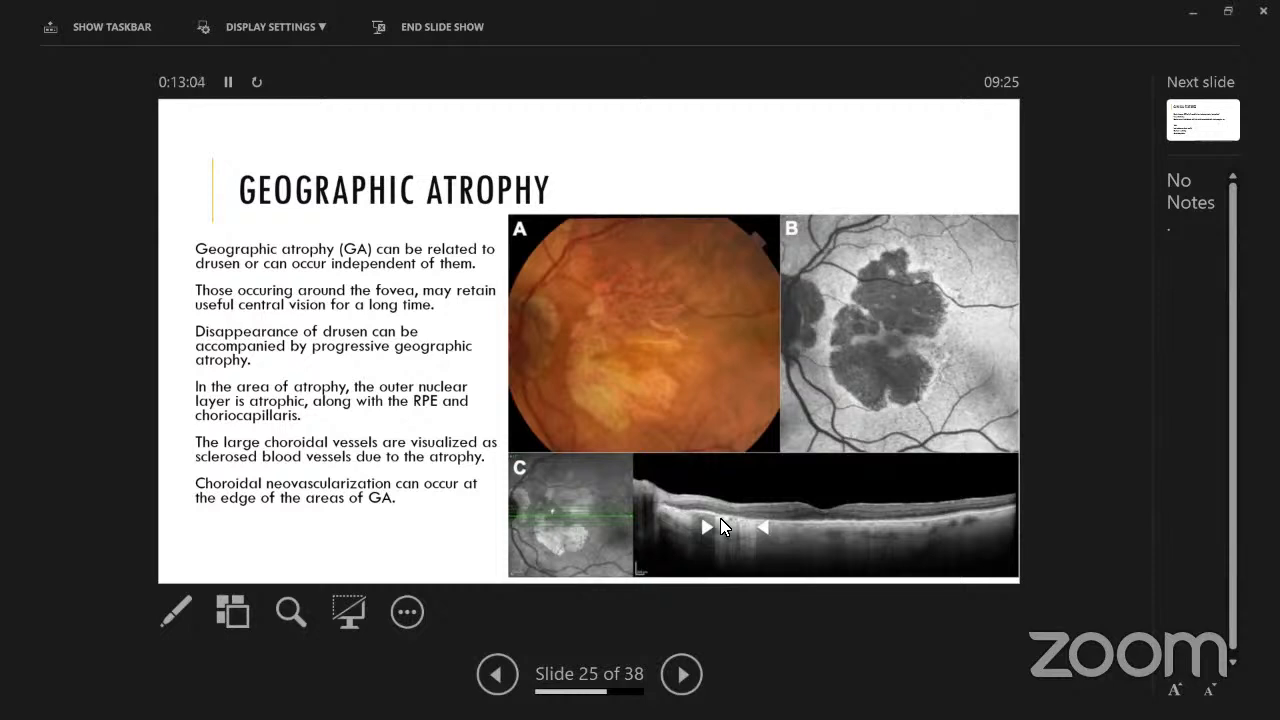
Advance the show past Geographic Atrophy to the Clinical Features slide, slide 26.
click(681, 673)
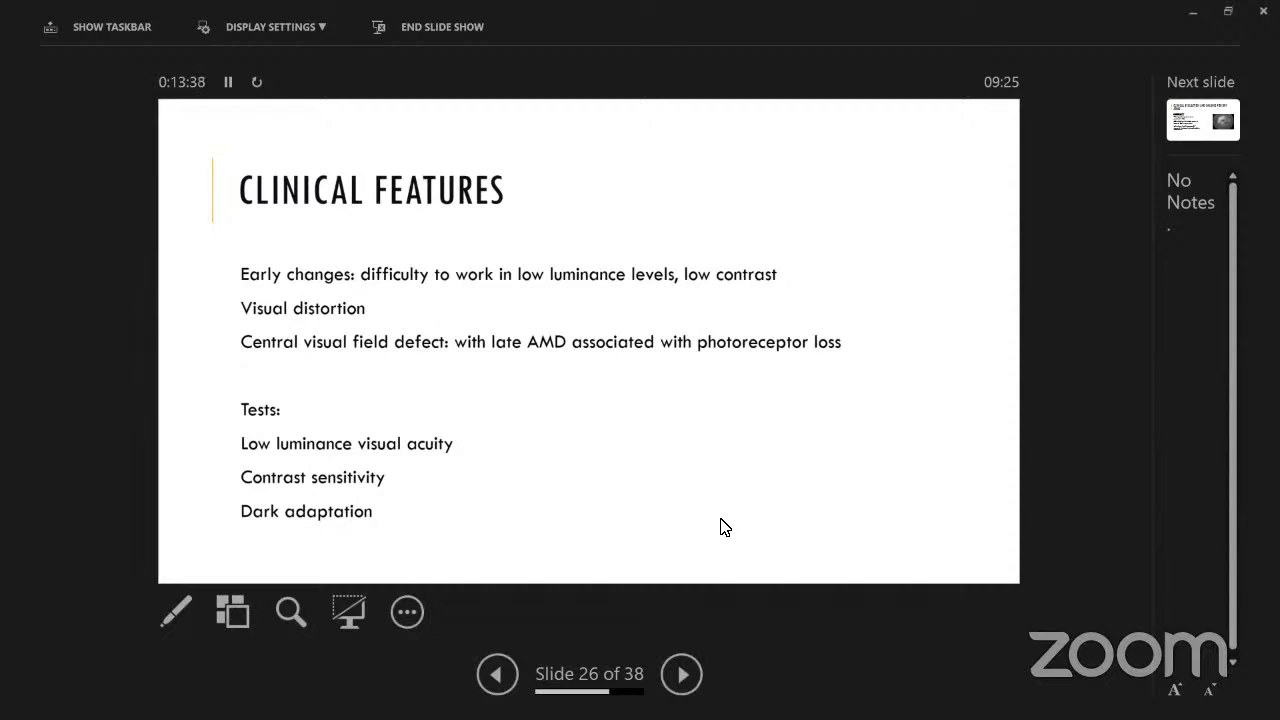
Advance through the dry ARMD imaging slide to the autofluorescence types list, slide 28.
click(681, 673)
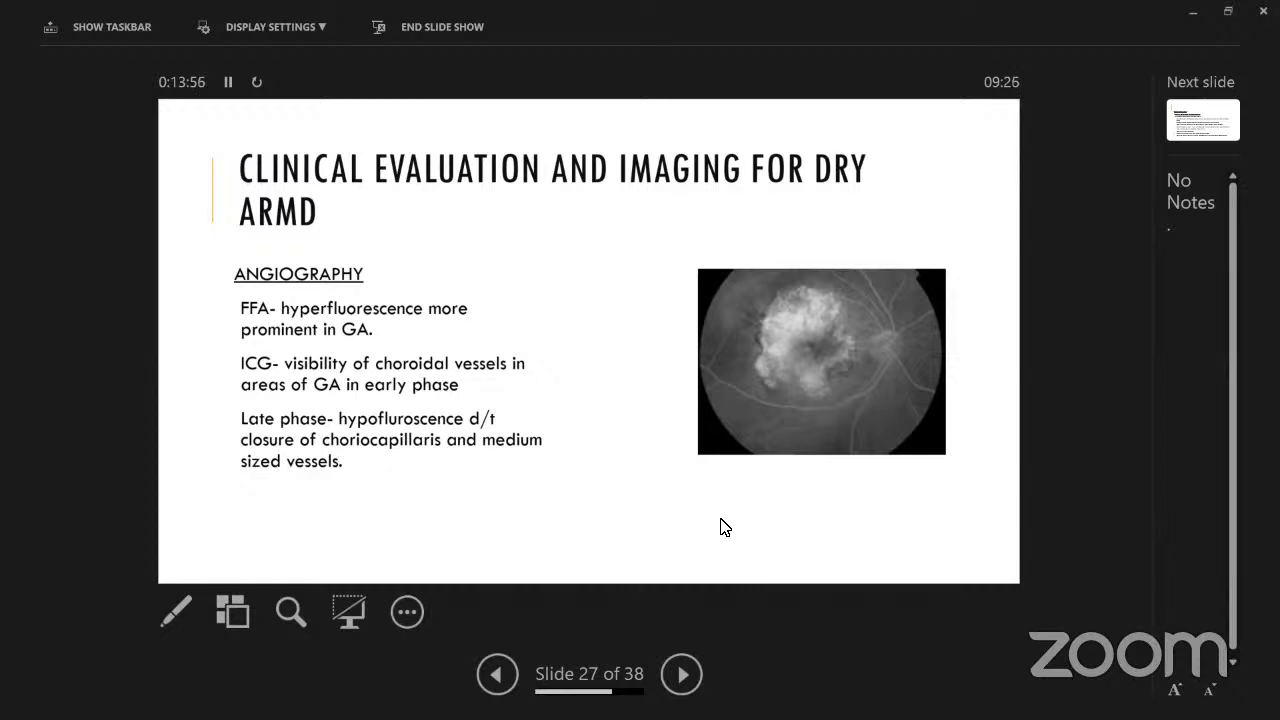
click(681, 673)
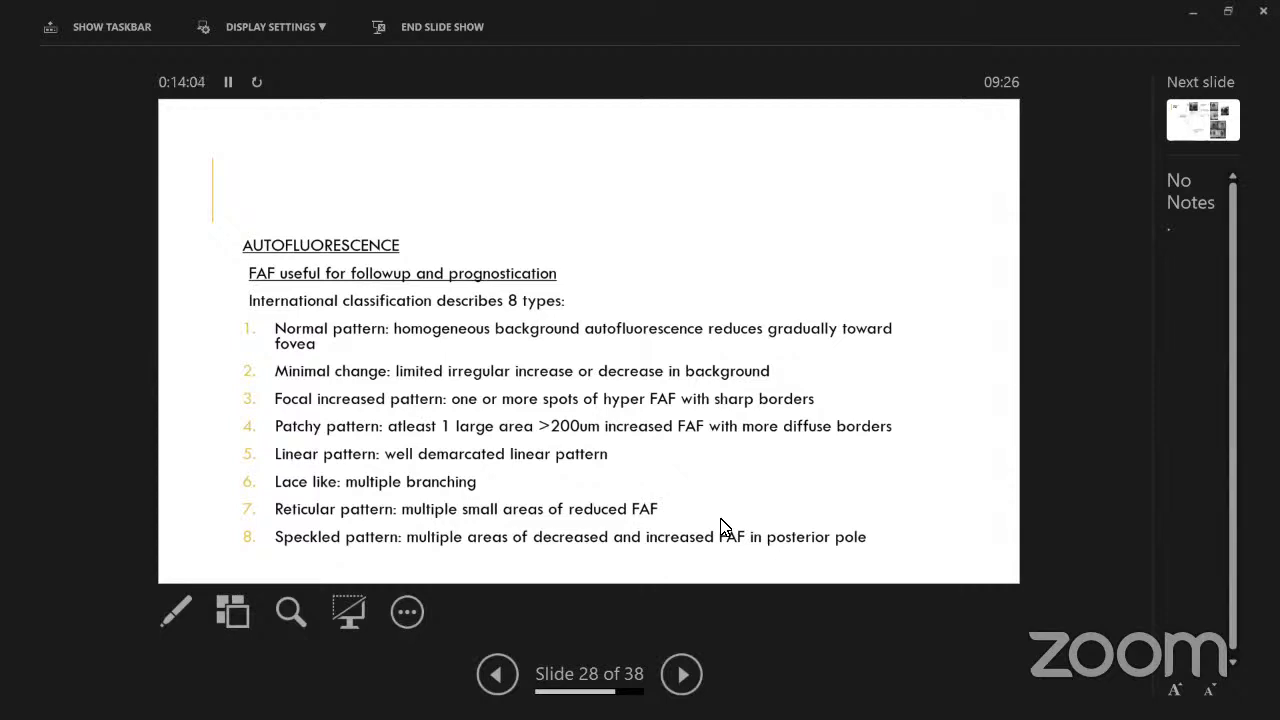
Advance through the FAF flowchart to the Optical Coherence Tomography slide, slide 30.
click(681, 673)
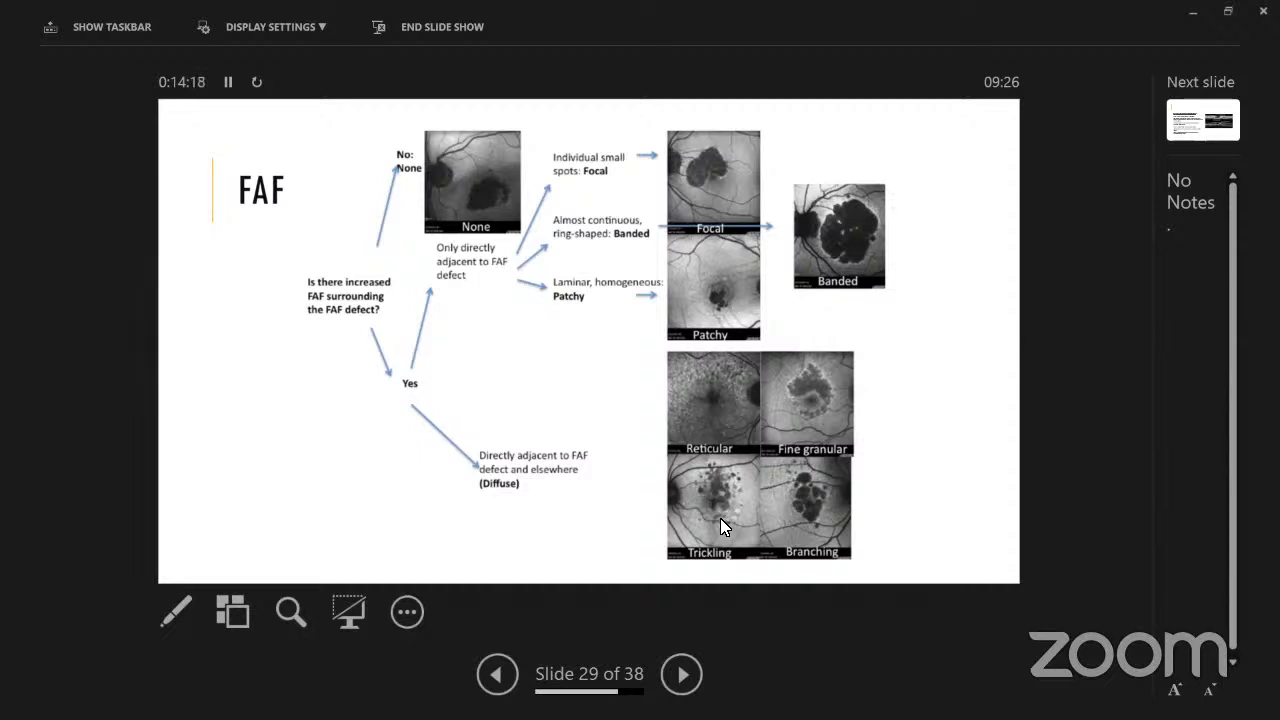
mouse_move(778, 347)
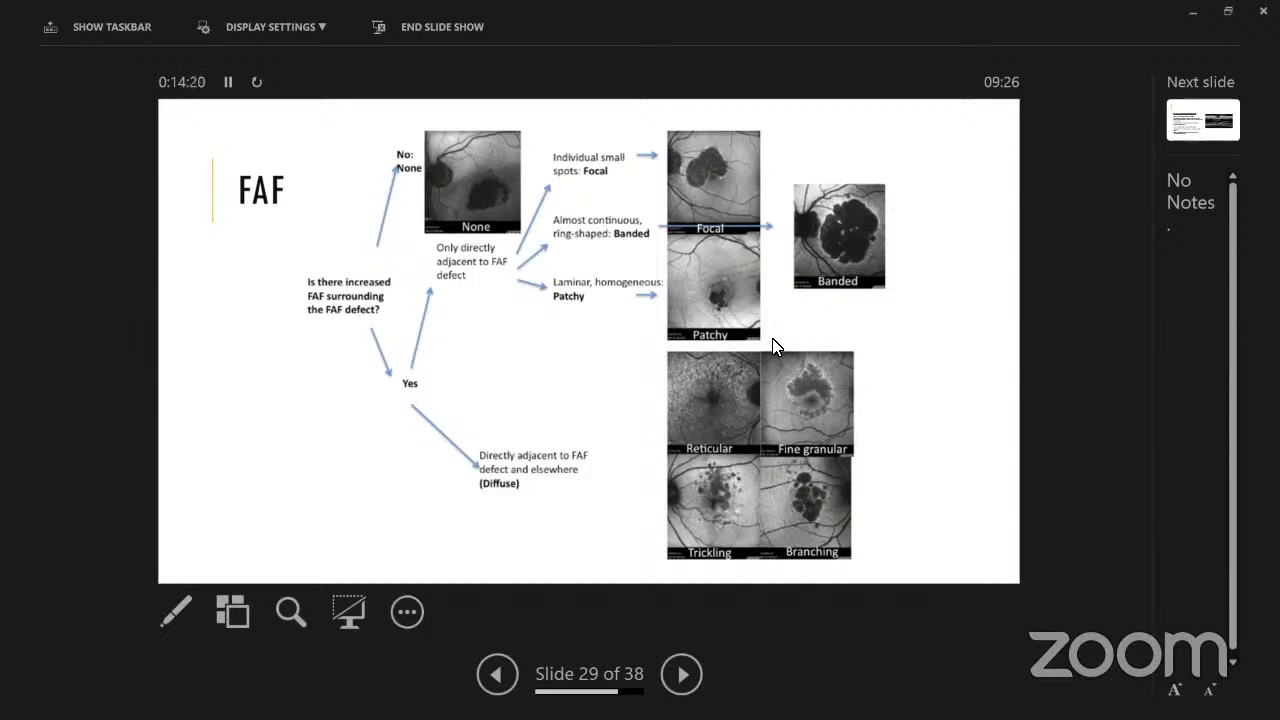
mouse_move(730, 160)
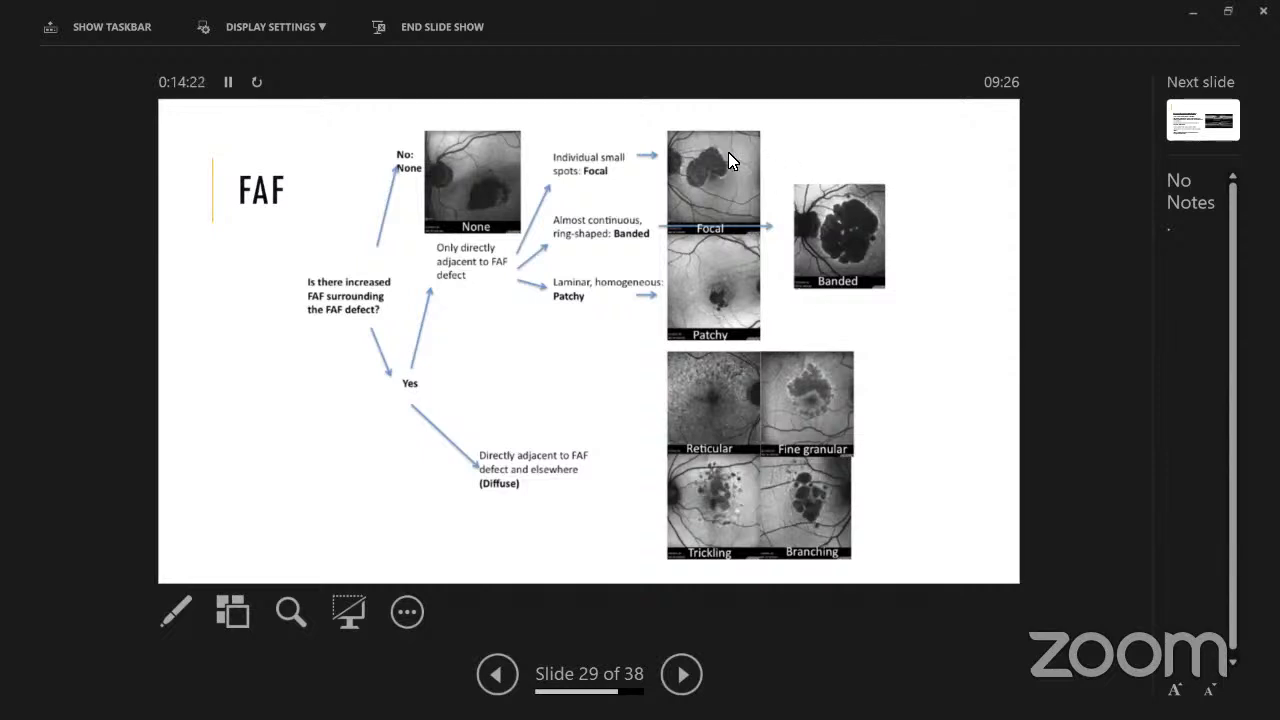
mouse_move(723, 166)
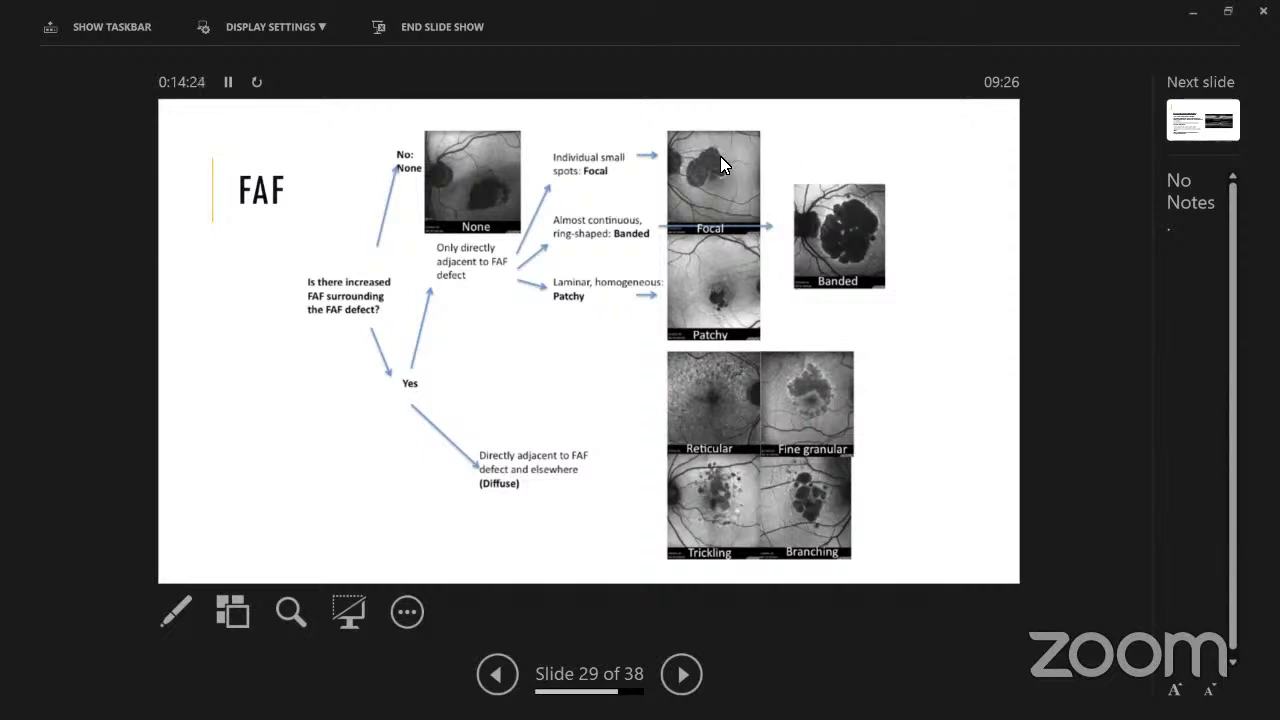
mouse_move(742, 195)
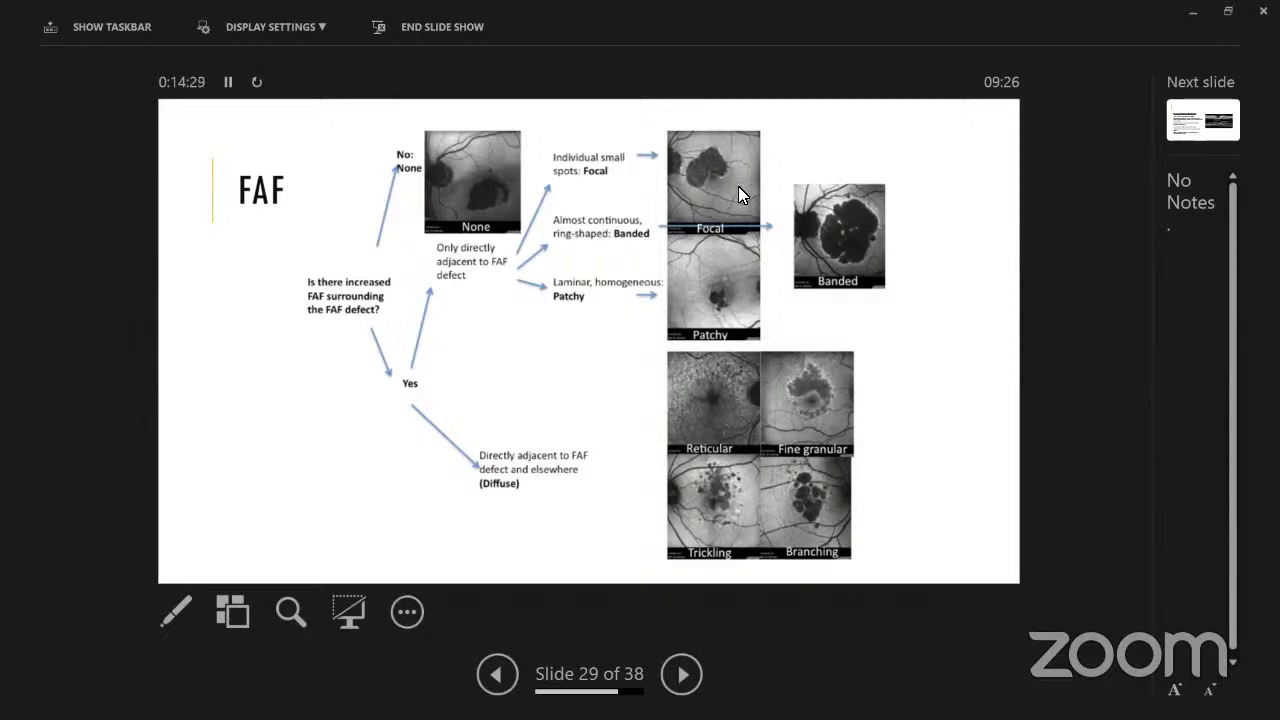
click(681, 673)
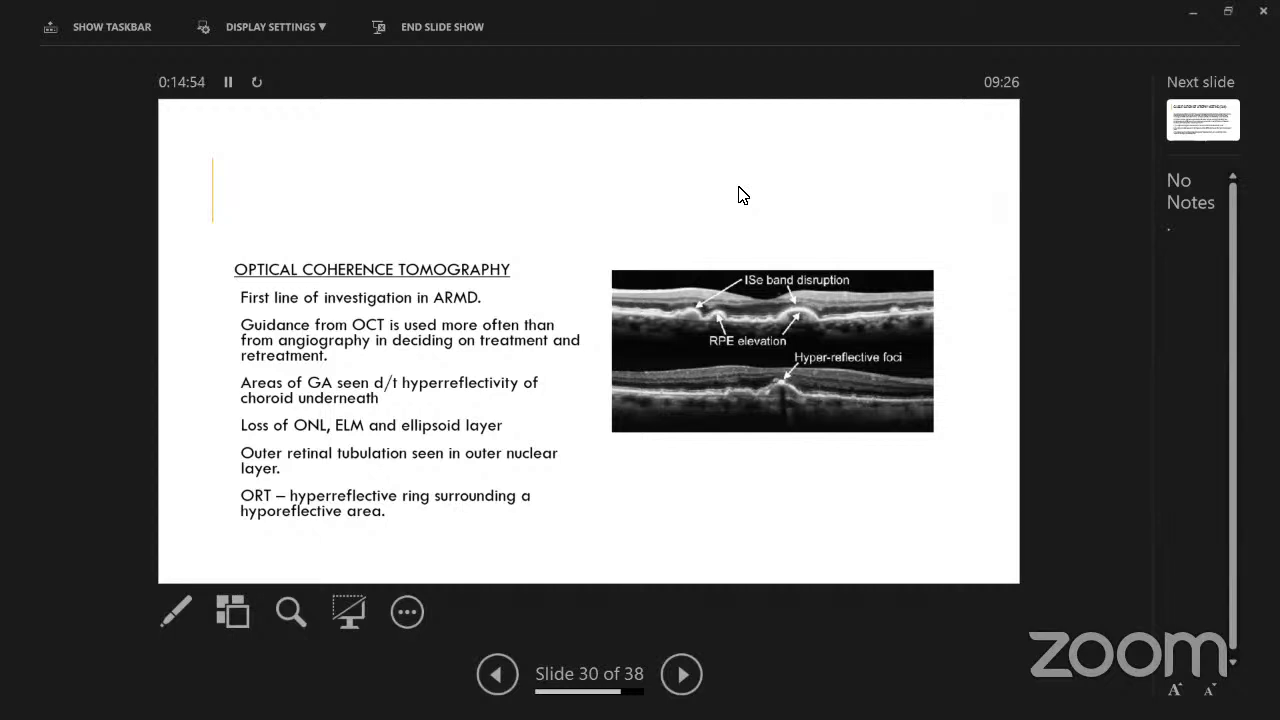
Advance through the CAM classification slide to the iRORA definition, slide 32.
click(681, 673)
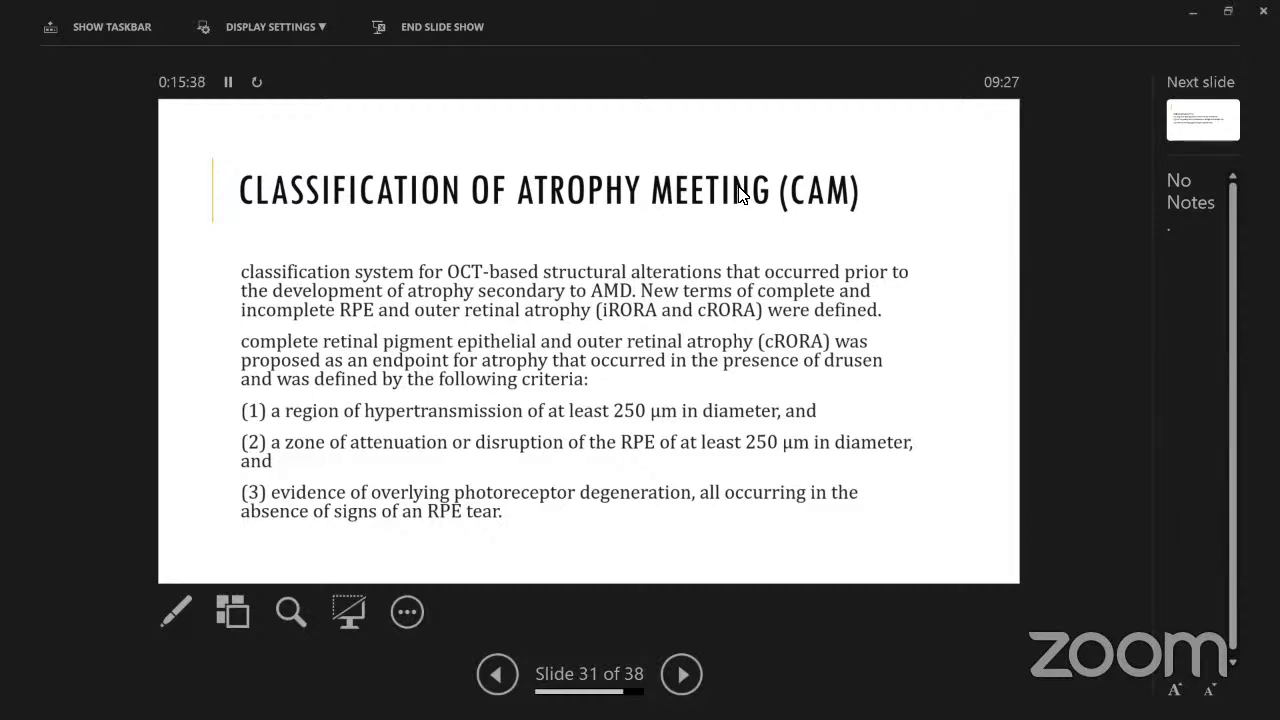
click(681, 673)
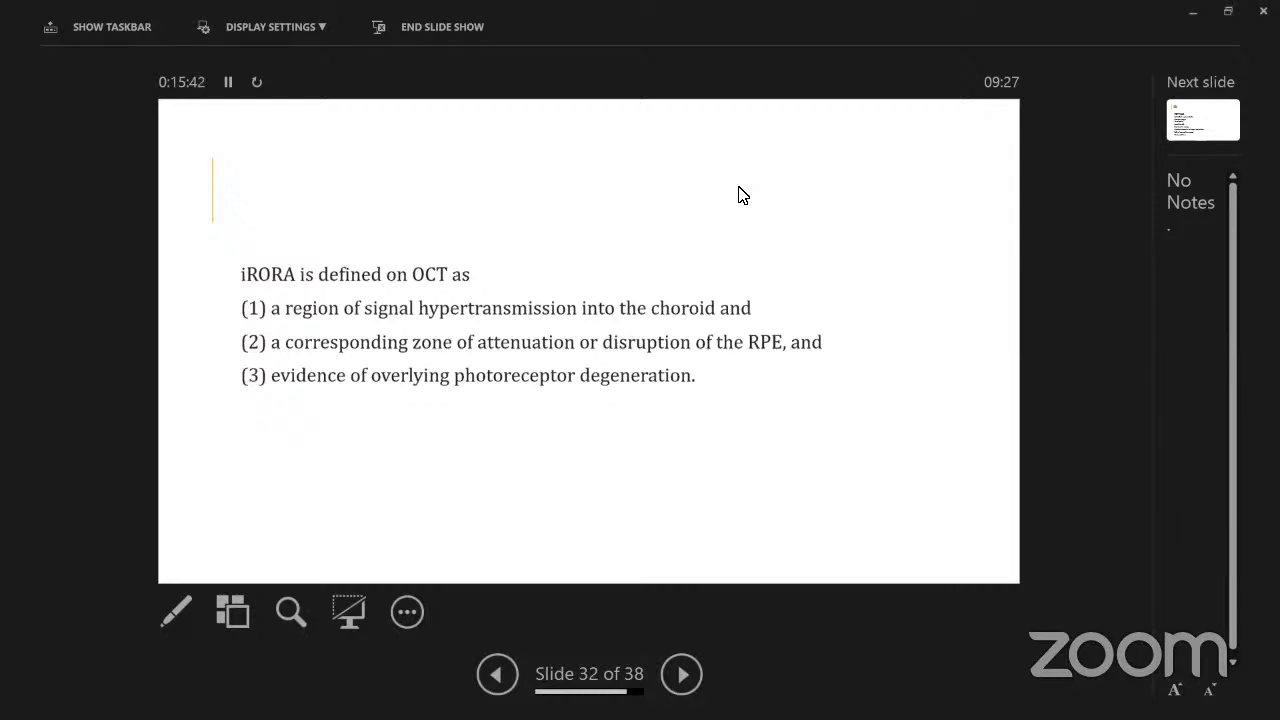
Step back to CAM, return to iRORA, then advance through MX management to Antioxidant Supplementation, slide 34.
click(498, 673)
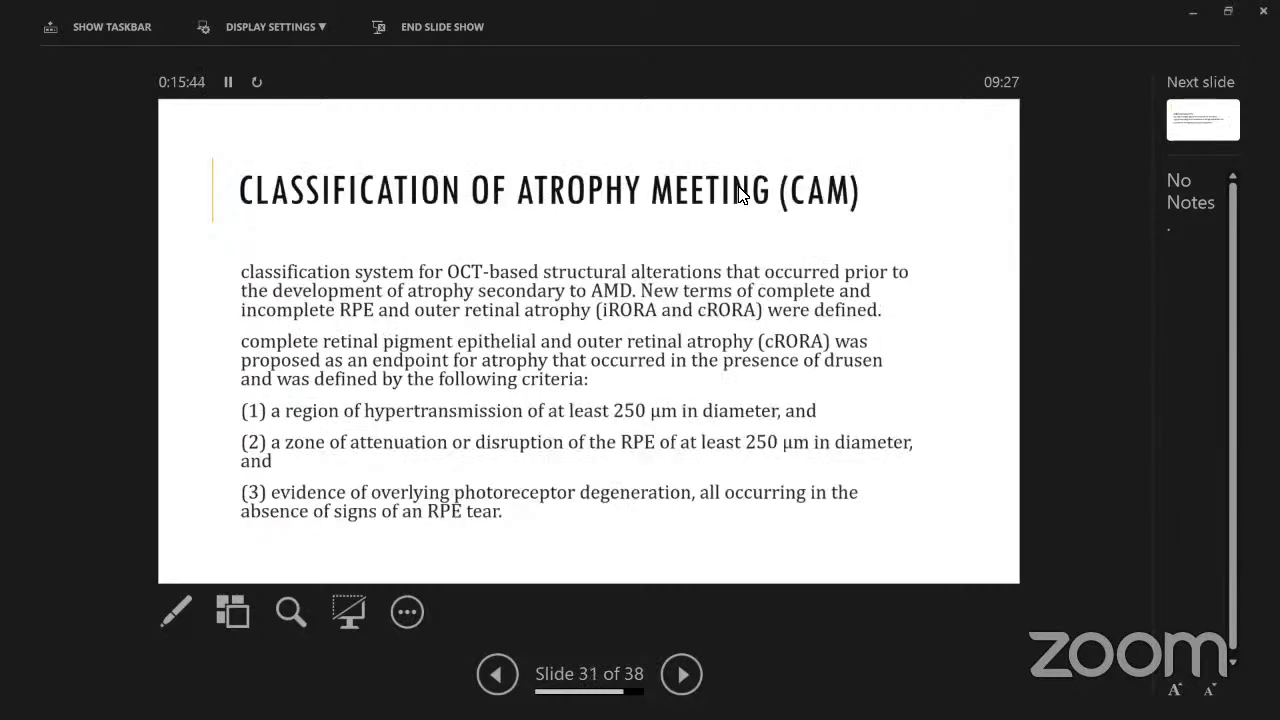
click(681, 673)
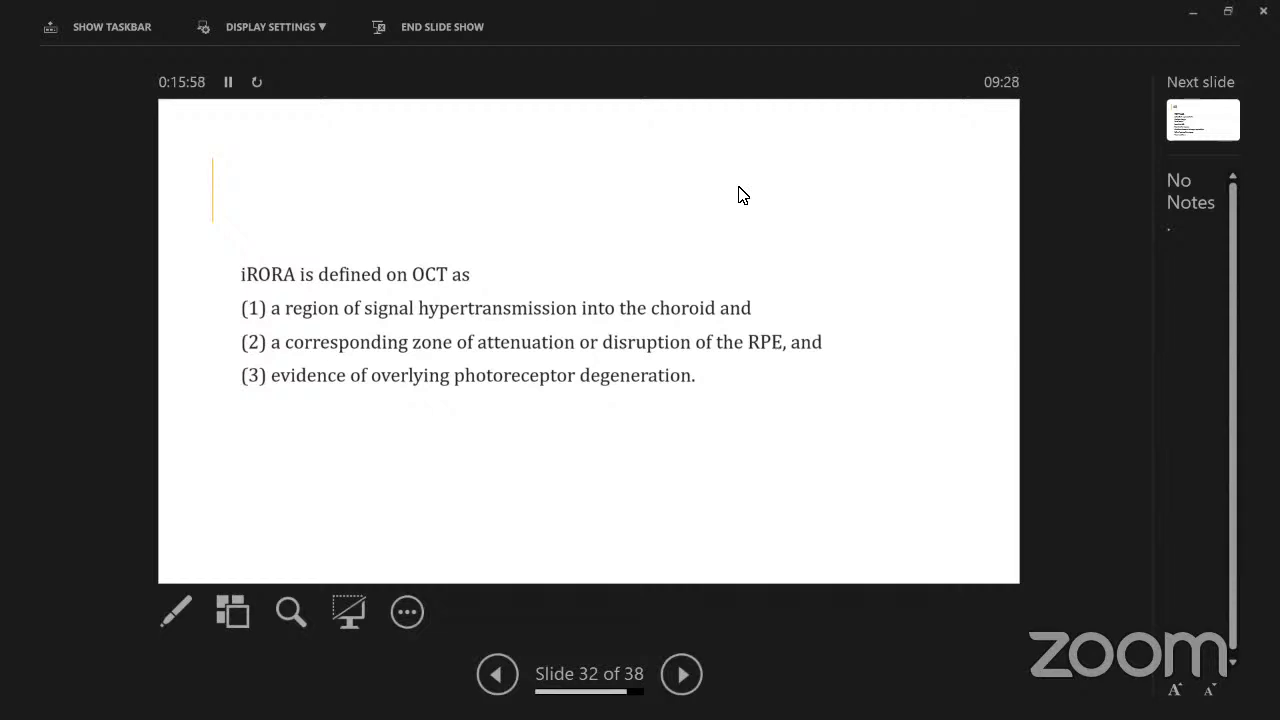
click(681, 673)
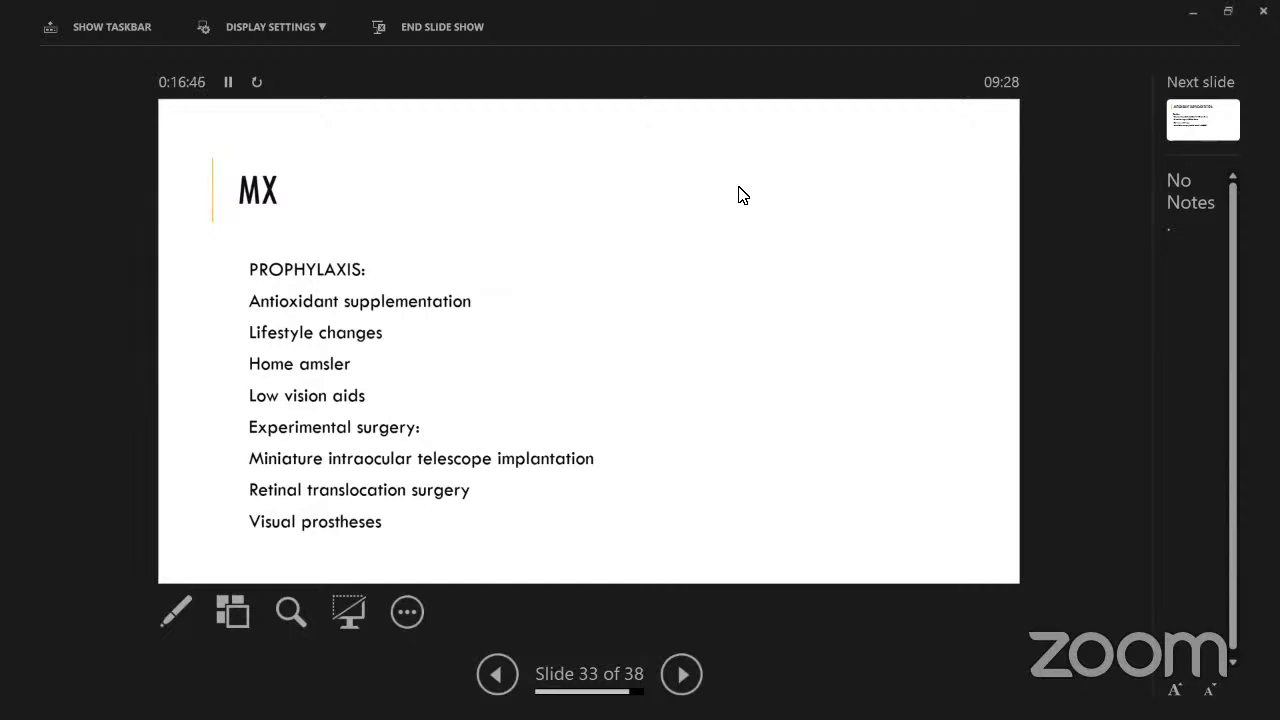
click(681, 673)
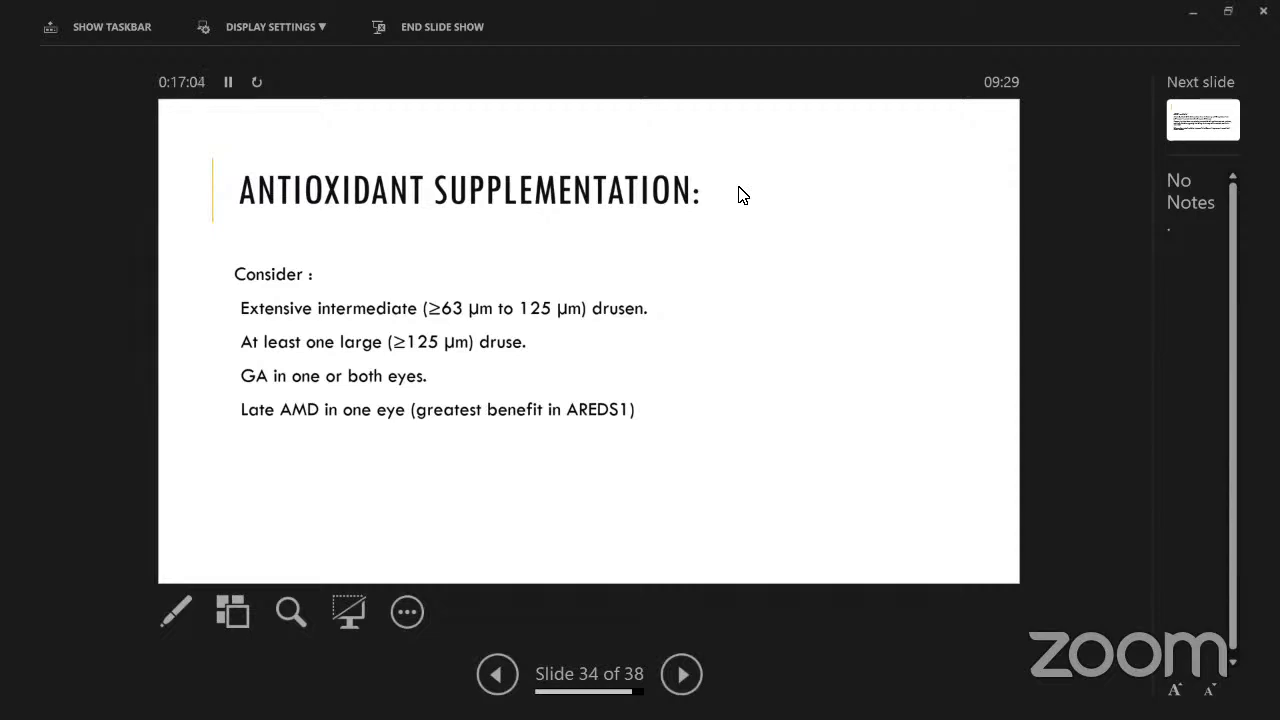
click(681, 673)
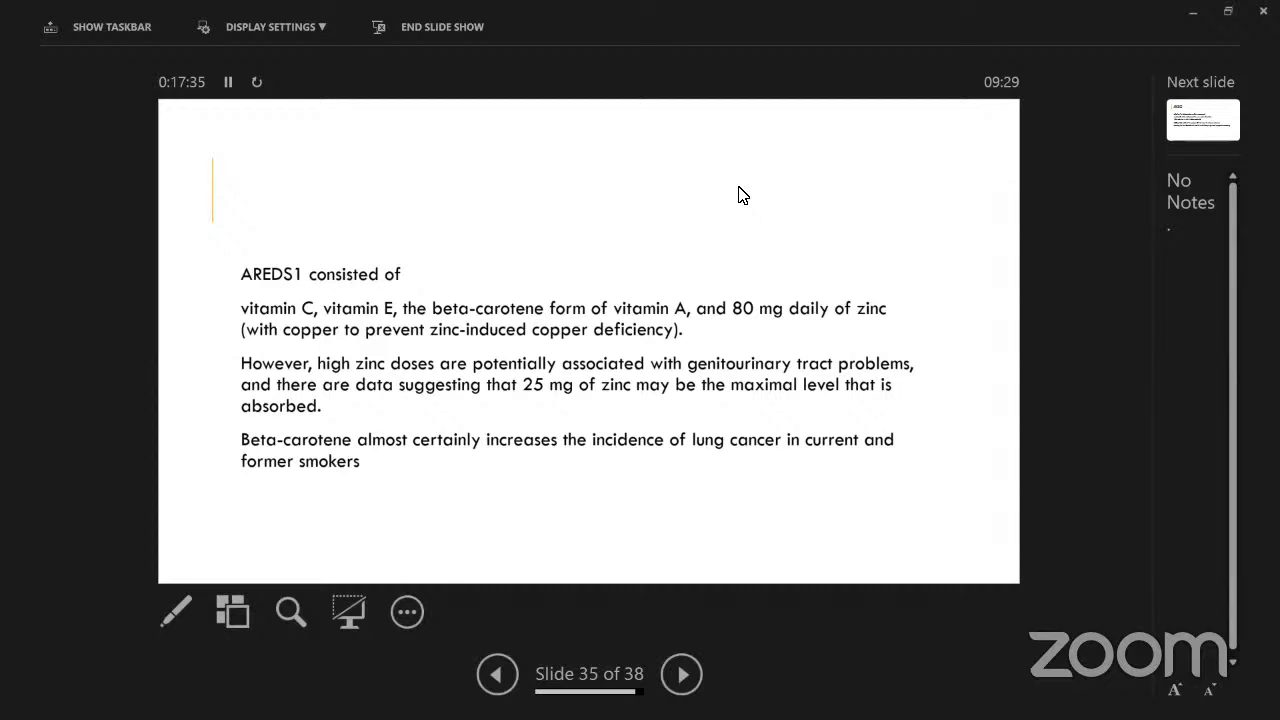
click(681, 673)
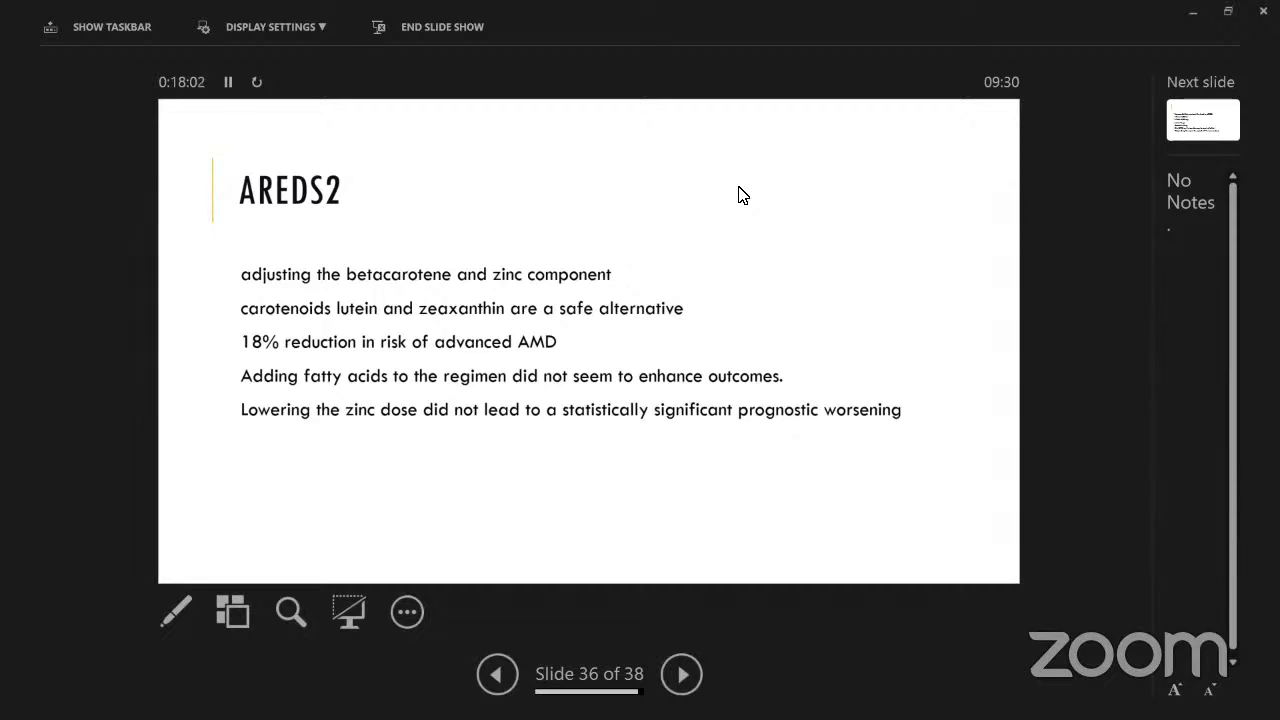
click(681, 673)
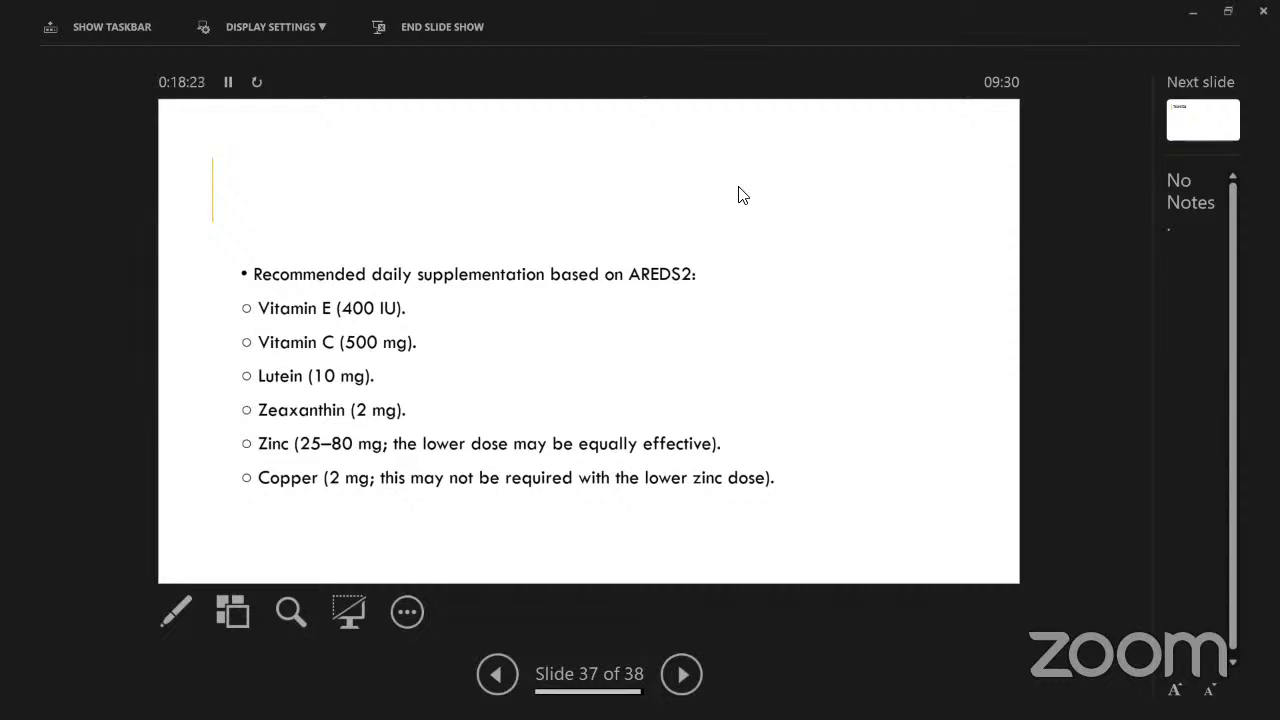
Advance from the AREDS2 supplementation slide to the final Thankyou slide, slide 38.
click(681, 674)
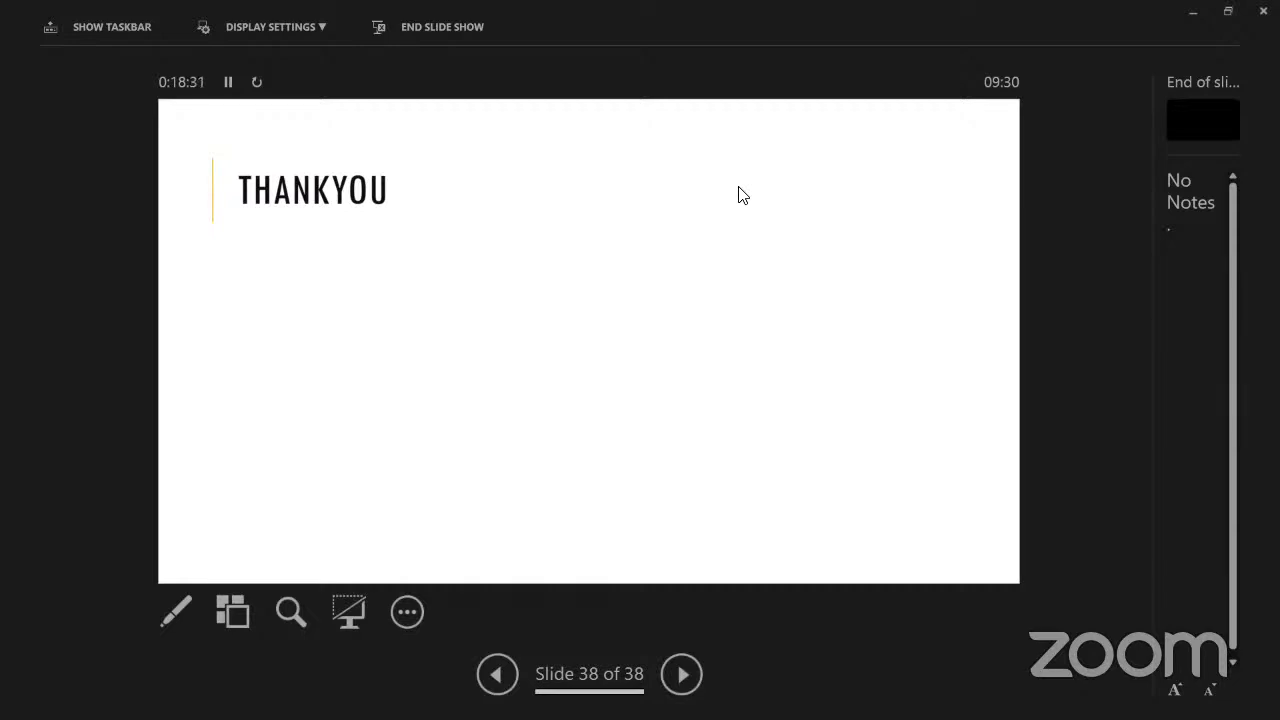
Jump back from the Thankyou slide to the Clinical Features slide, slide 26.
click(497, 673)
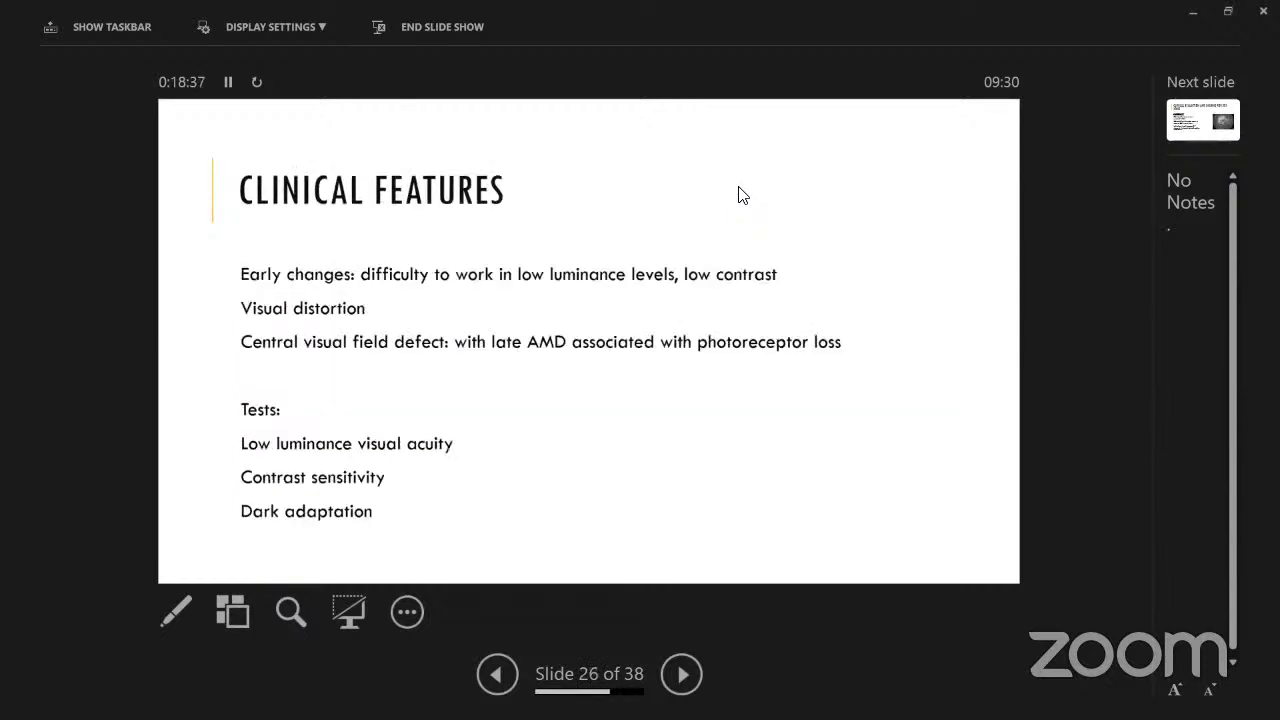
Step back to the Geographic Atrophy slide and turn on the laser pointer.
click(497, 673)
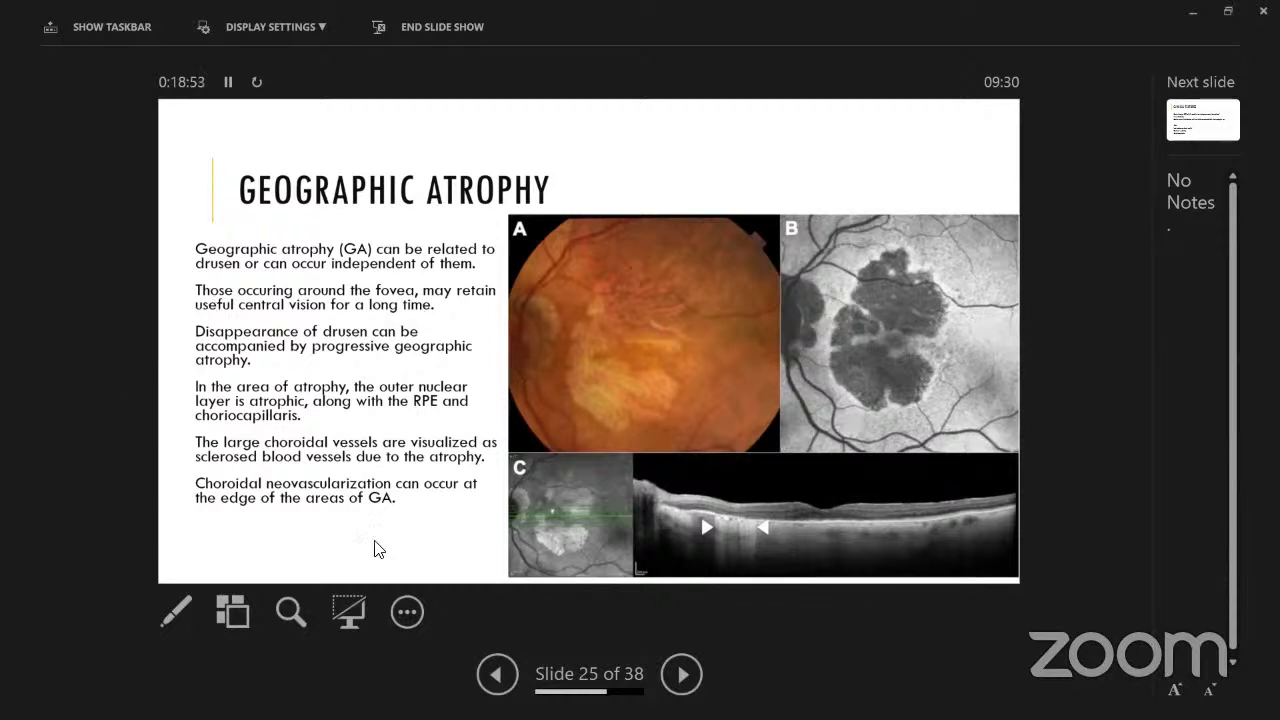
mouse_move(175, 611)
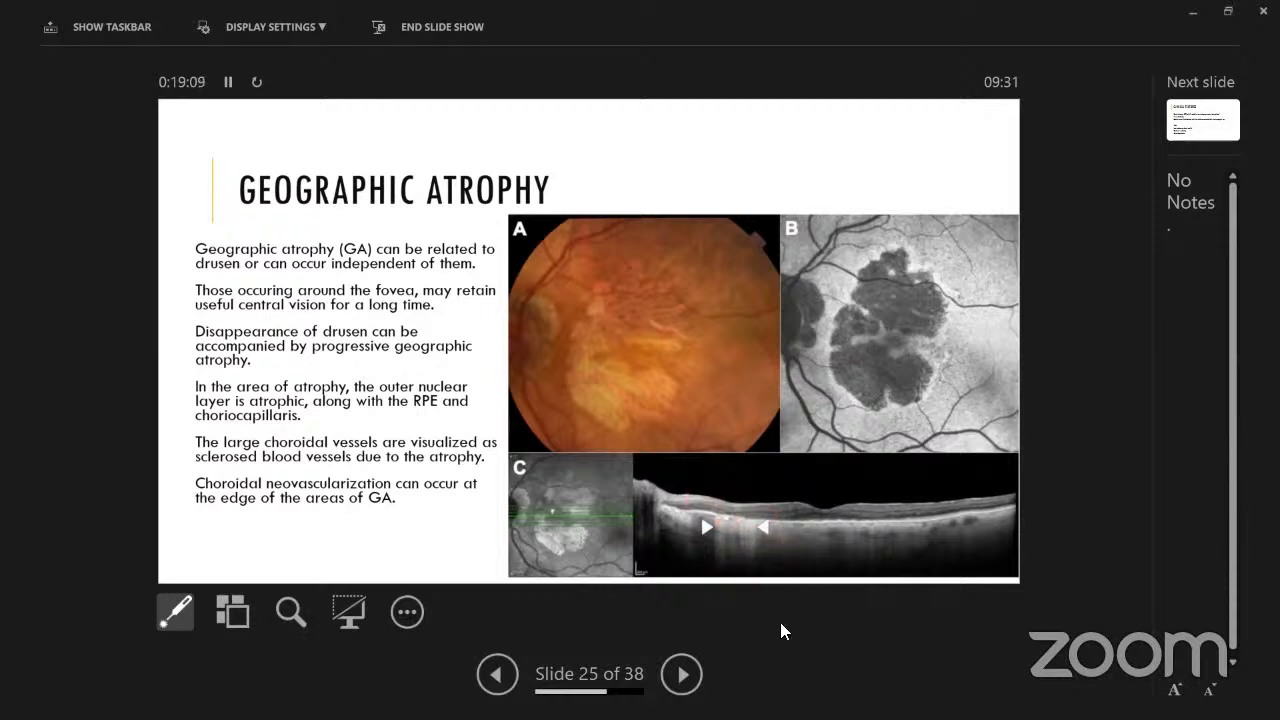
click(826, 527)
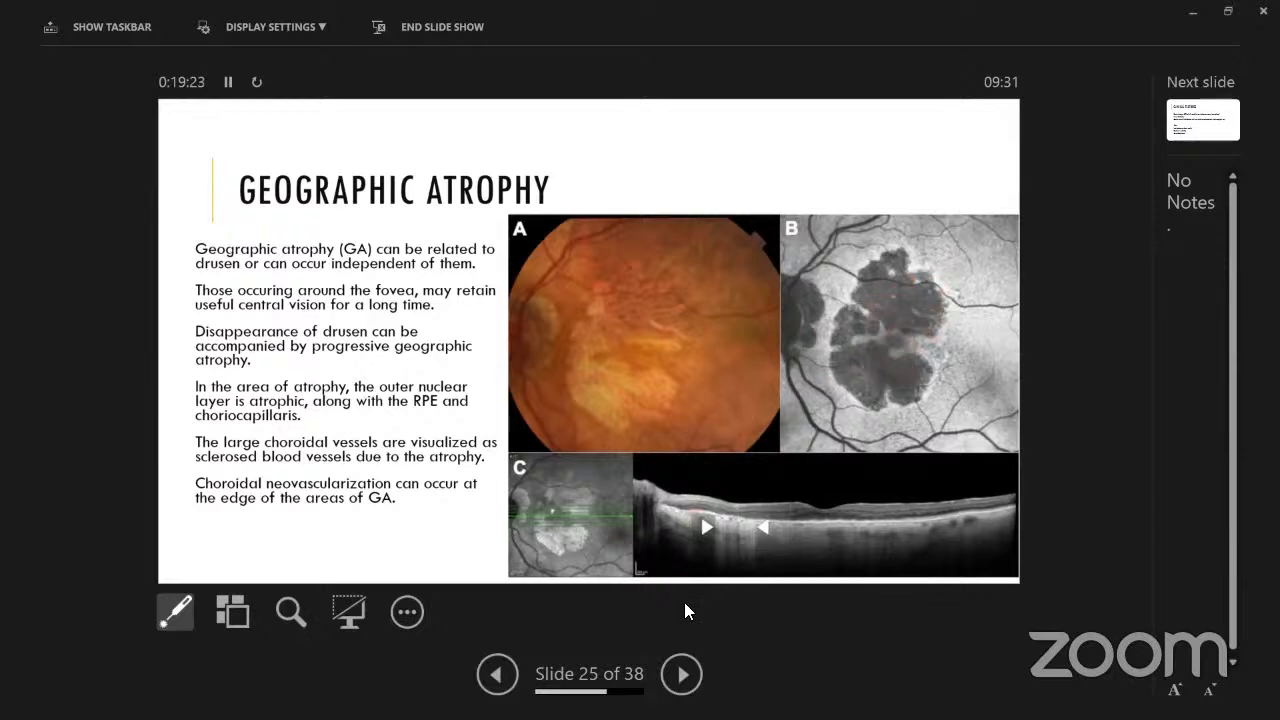
mouse_move(565, 587)
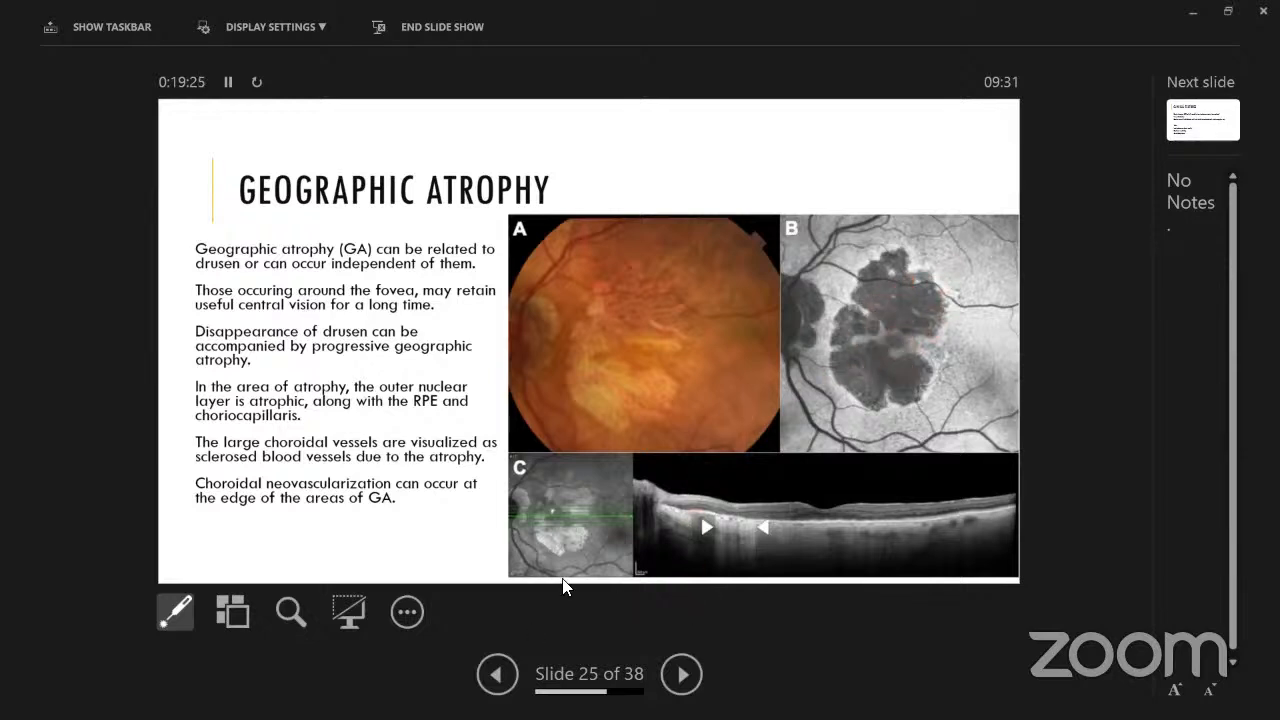
mouse_move(765, 632)
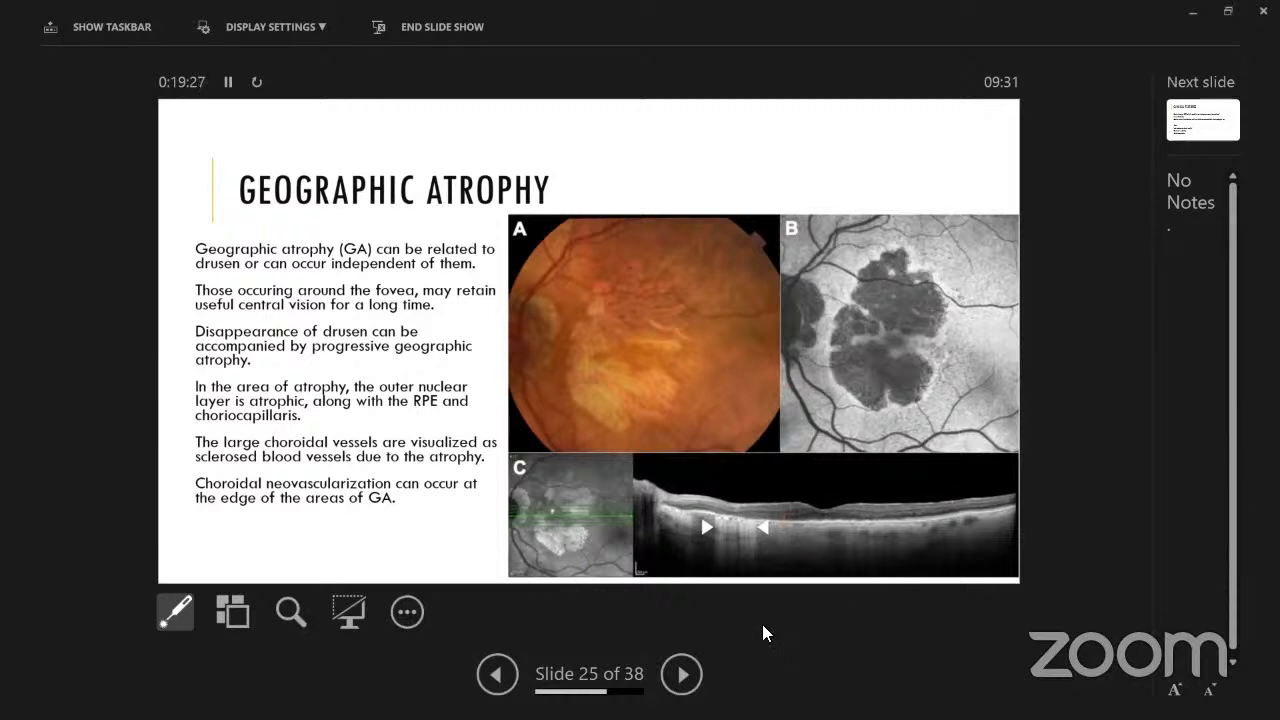
Point the laser at the atrophy in fundus photograph A on the Geographic Atrophy slide.
click(641, 391)
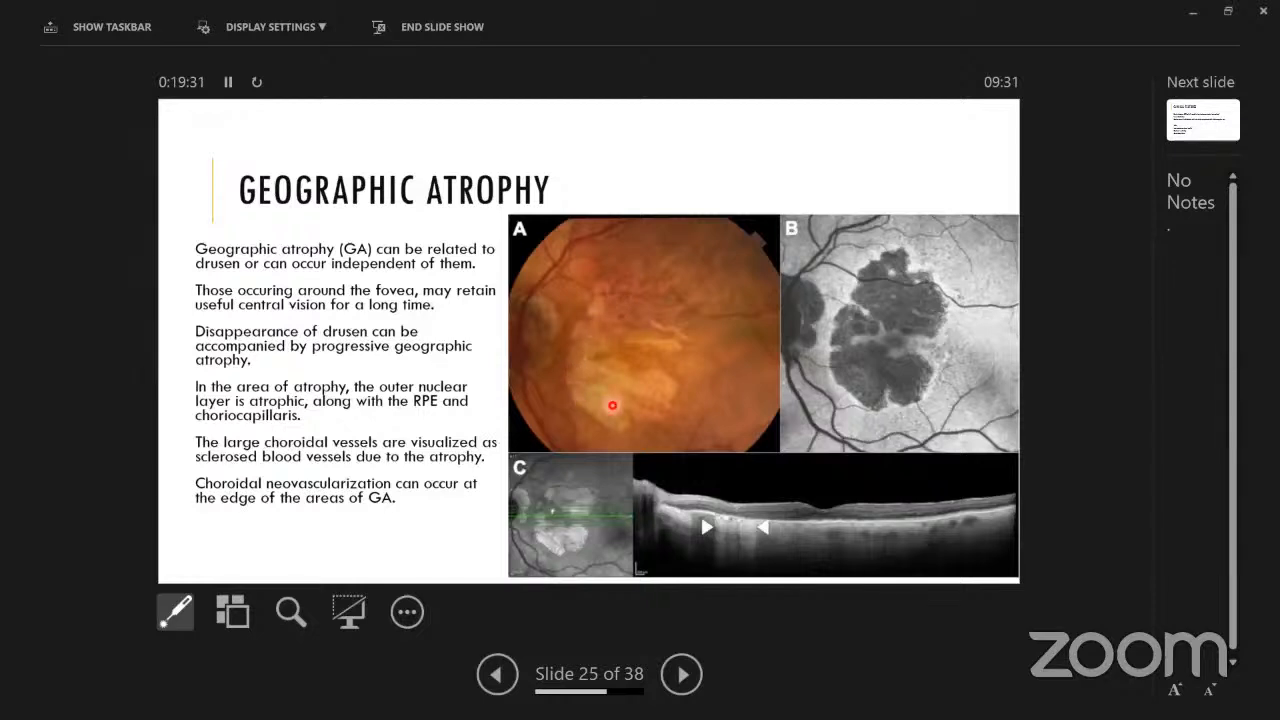
mouse_move(765, 599)
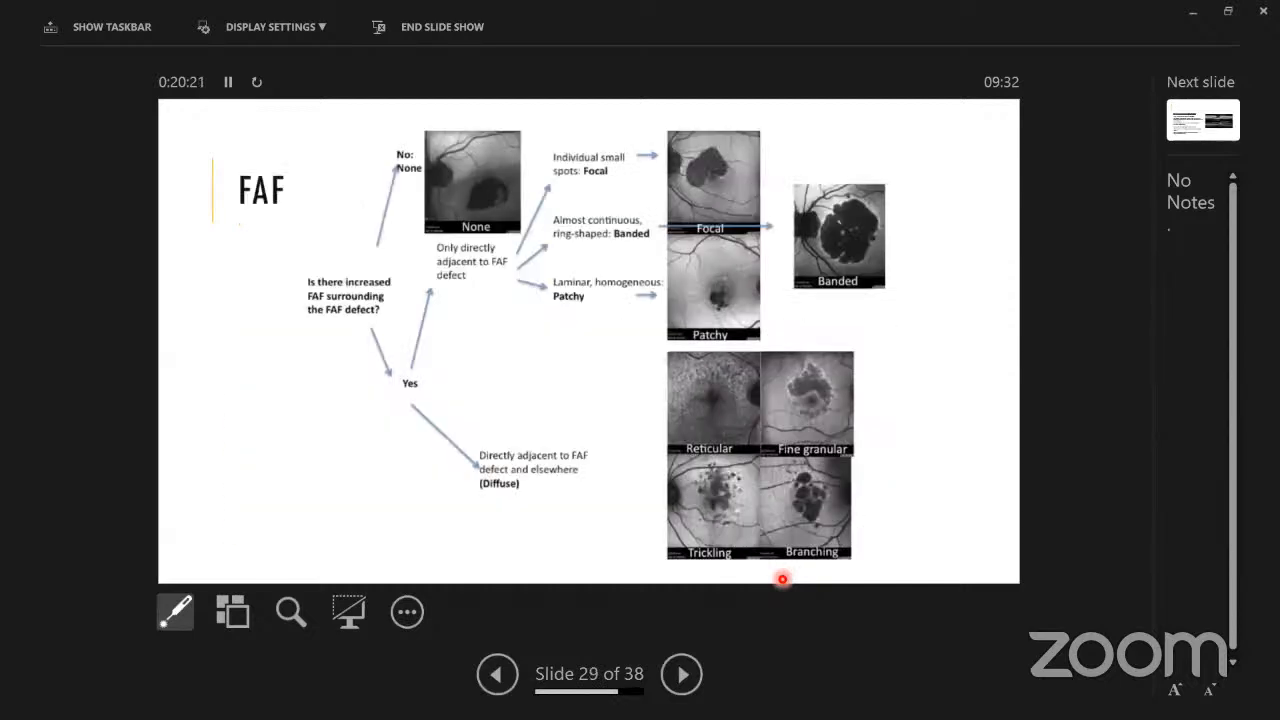
Advance past the FAF flowchart to the Optical Coherence Tomography slide, slide 30.
click(682, 673)
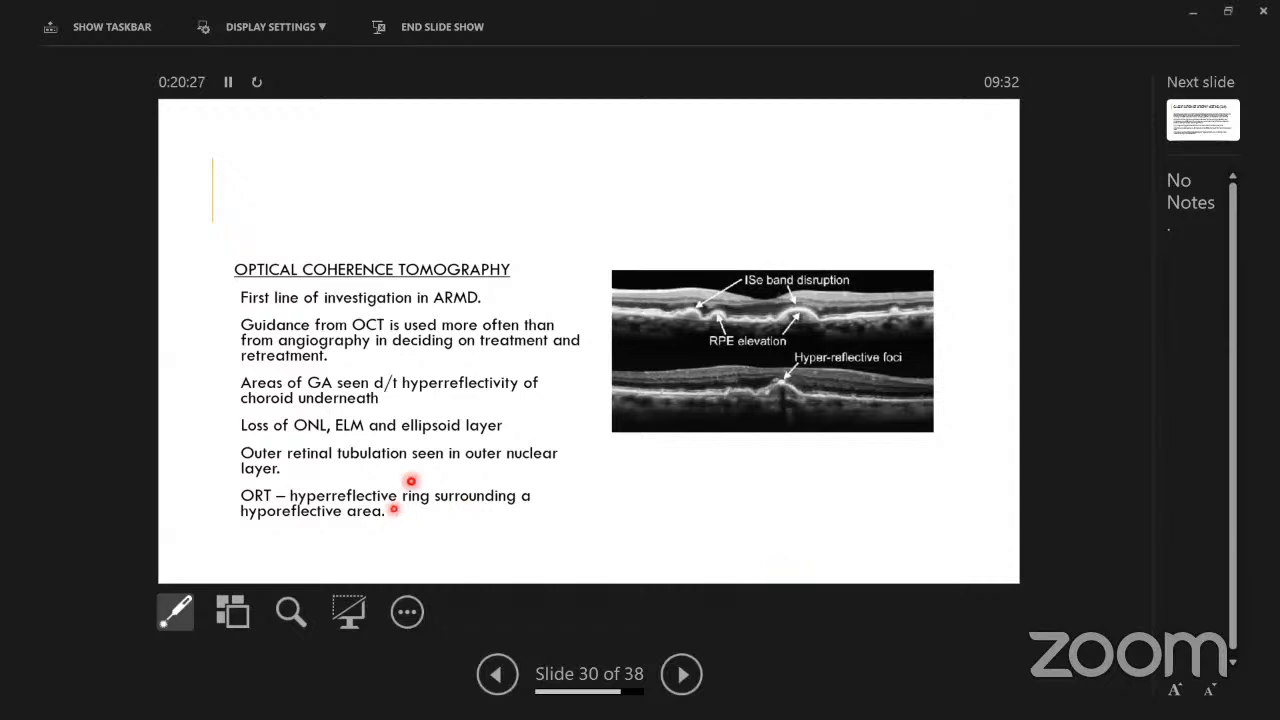
mouse_move(825, 329)
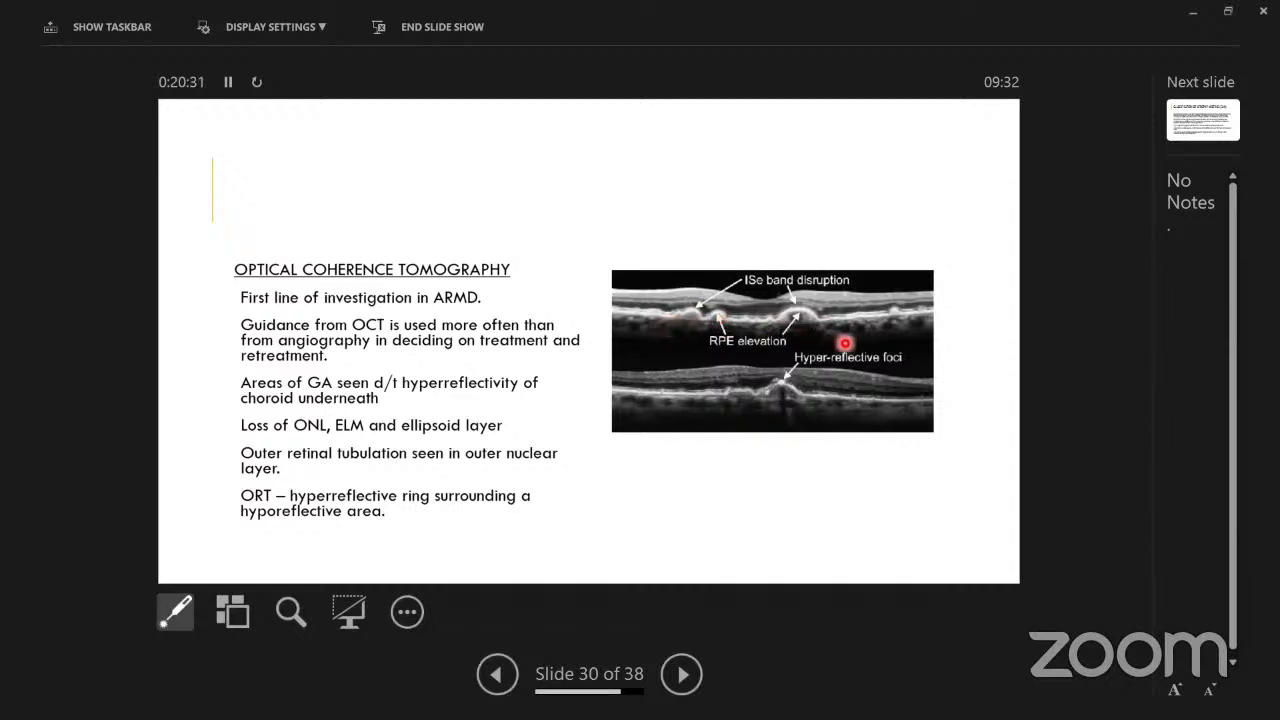
mouse_move(723, 277)
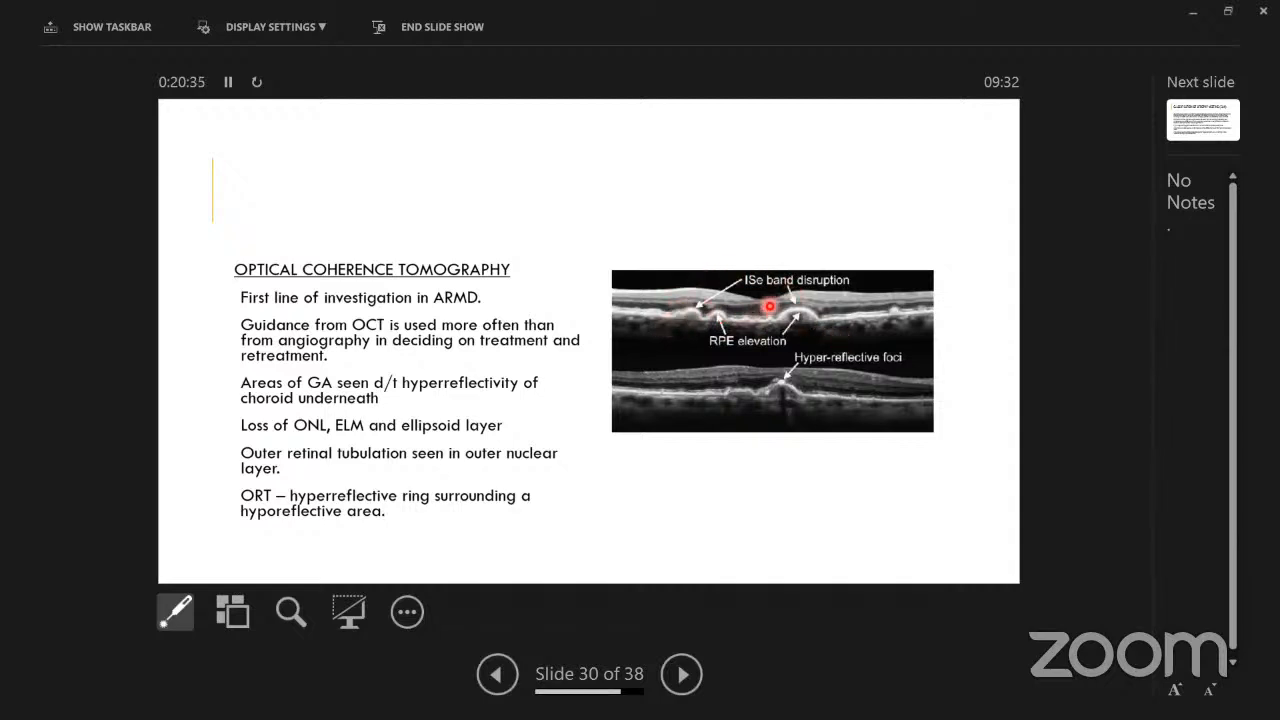
mouse_move(674, 378)
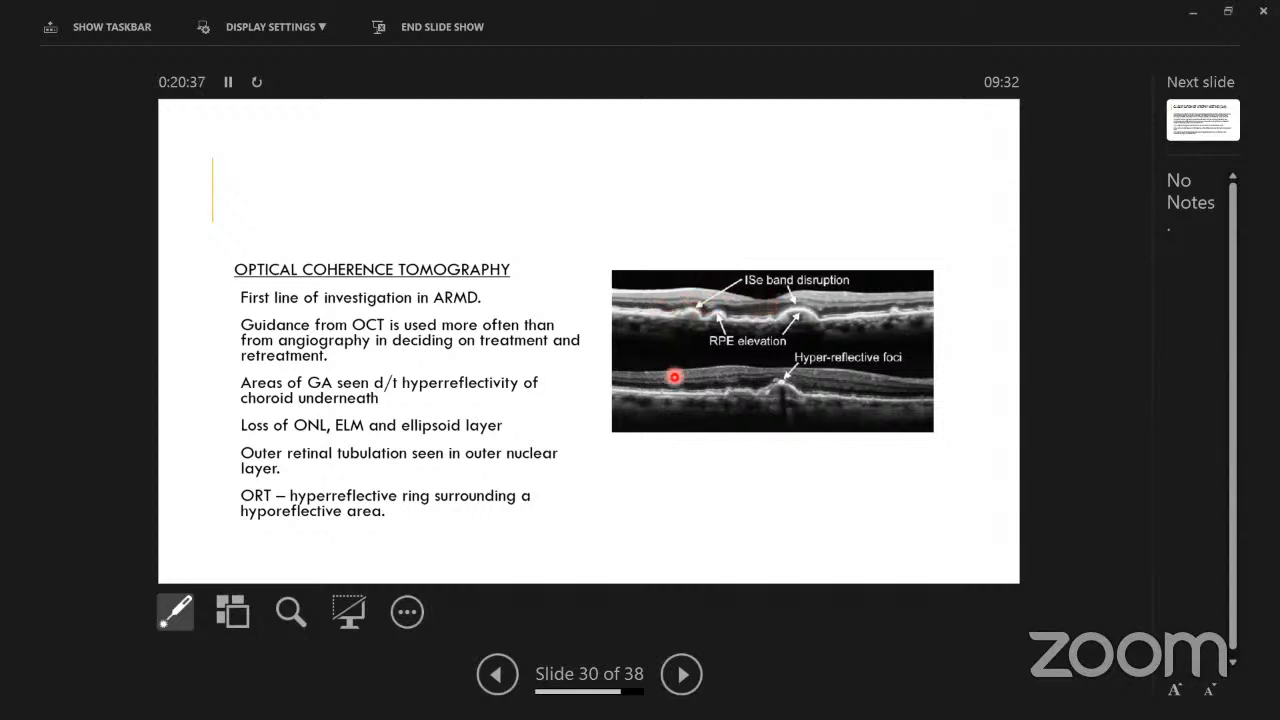
mouse_move(693, 348)
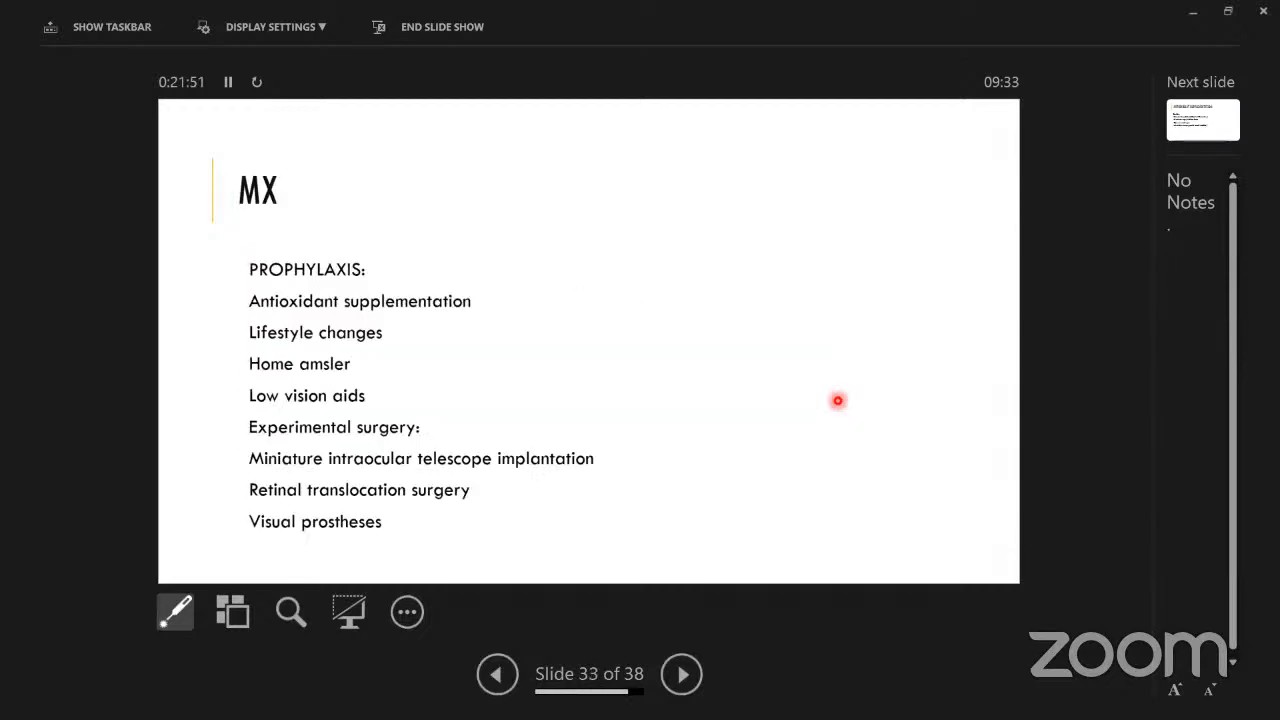
Jump back to slide 28 (Autofluorescence), then to slide 25 (Geographic Atrophy).
click(497, 673)
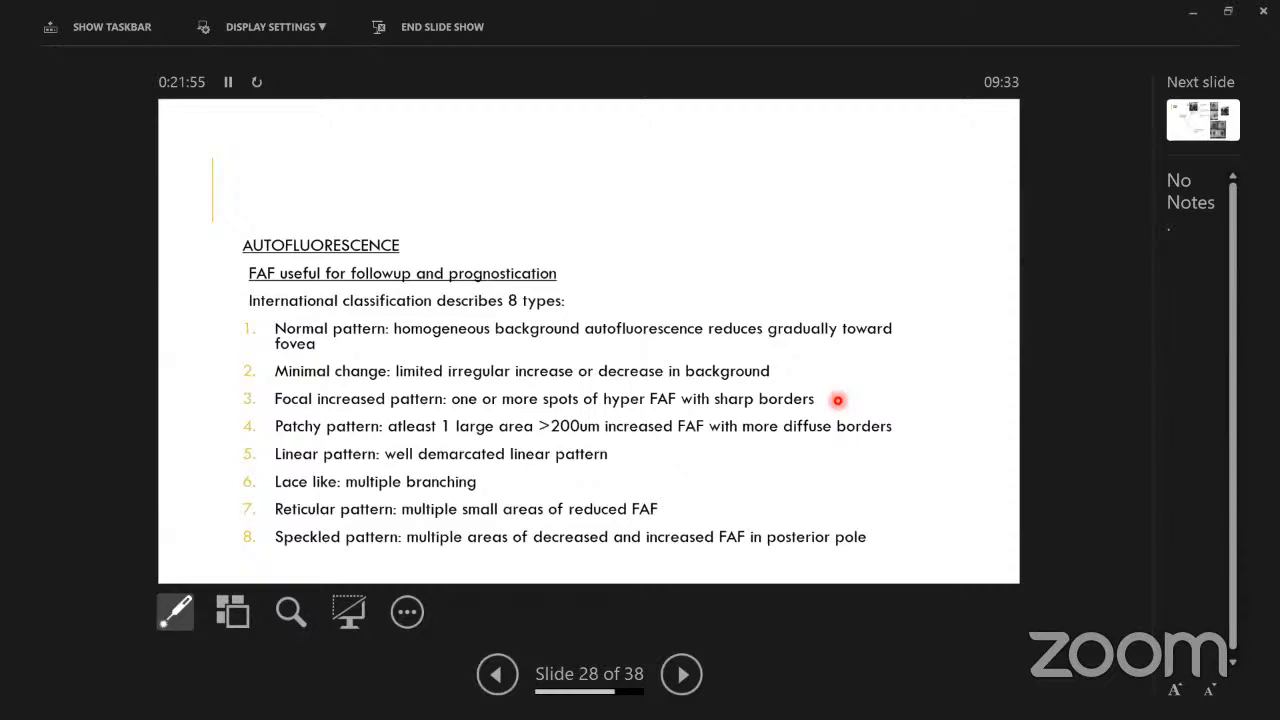
click(497, 673)
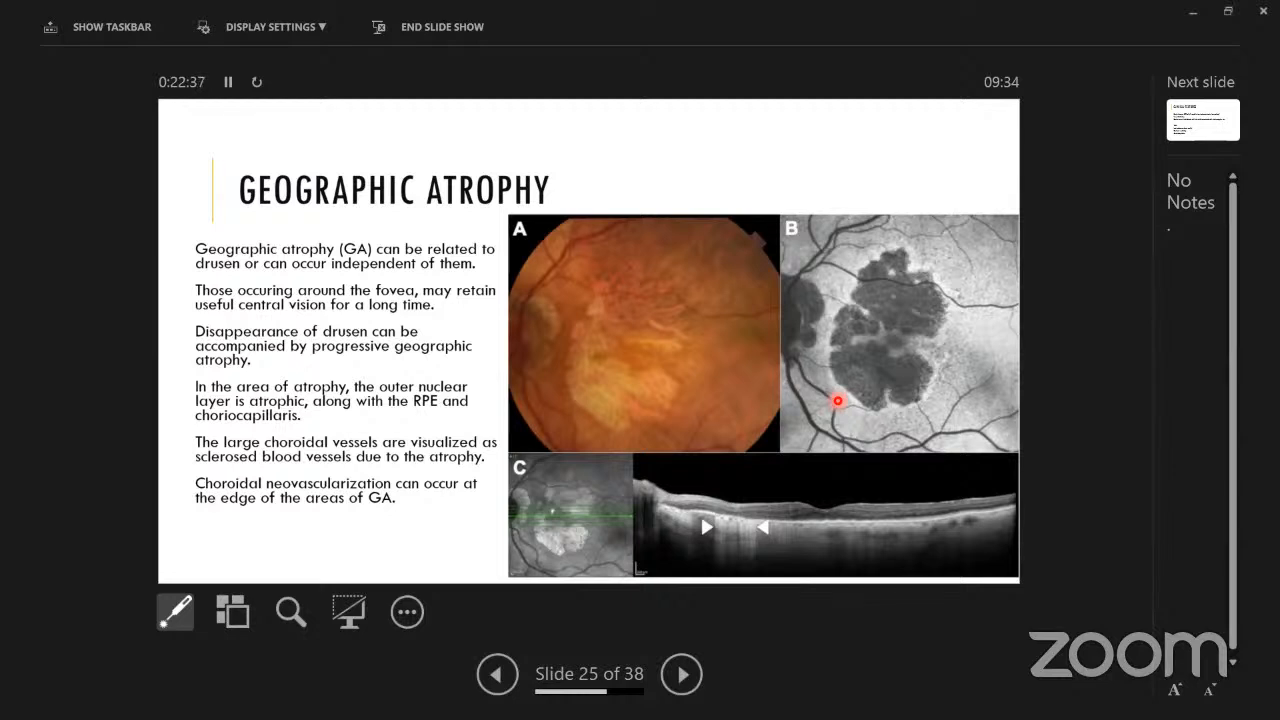
Advance from Geographic Atrophy to slide 26, Clinical Features, listing symptoms and tests.
click(681, 673)
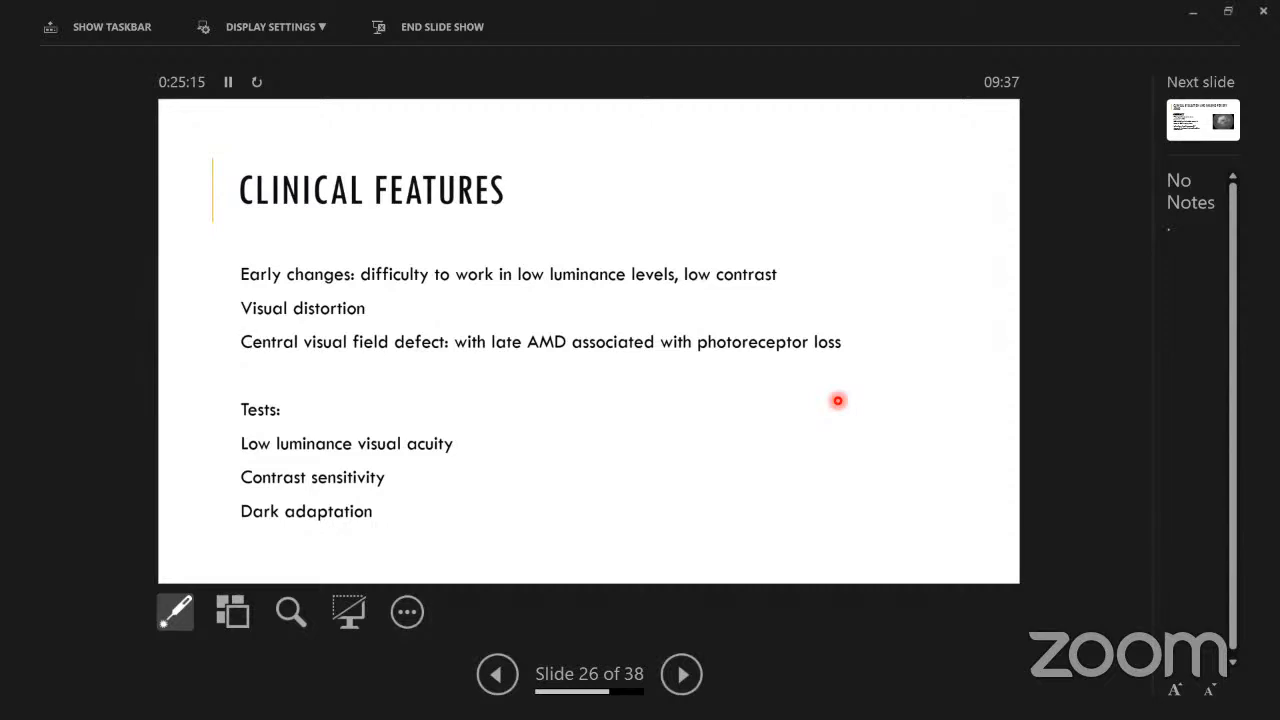
Jump back to slide 2 (Introduction), then advance to slide 3, Epidemiology.
click(497, 673)
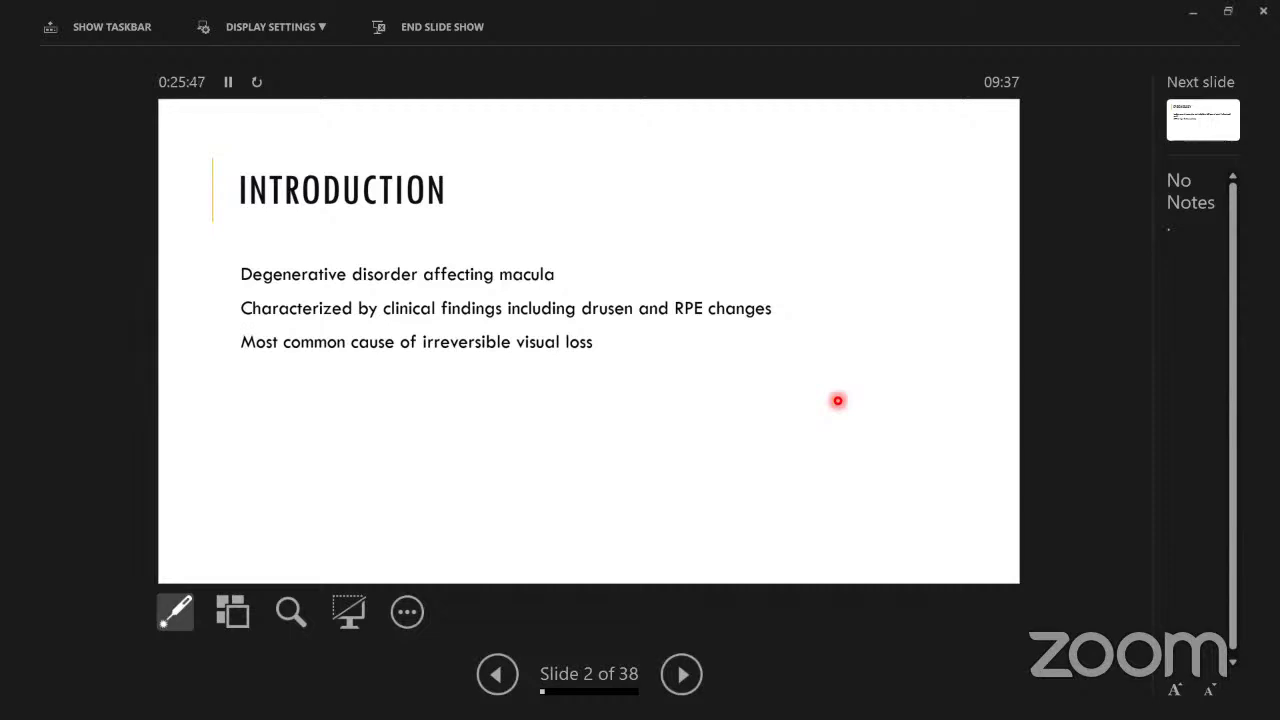
click(681, 673)
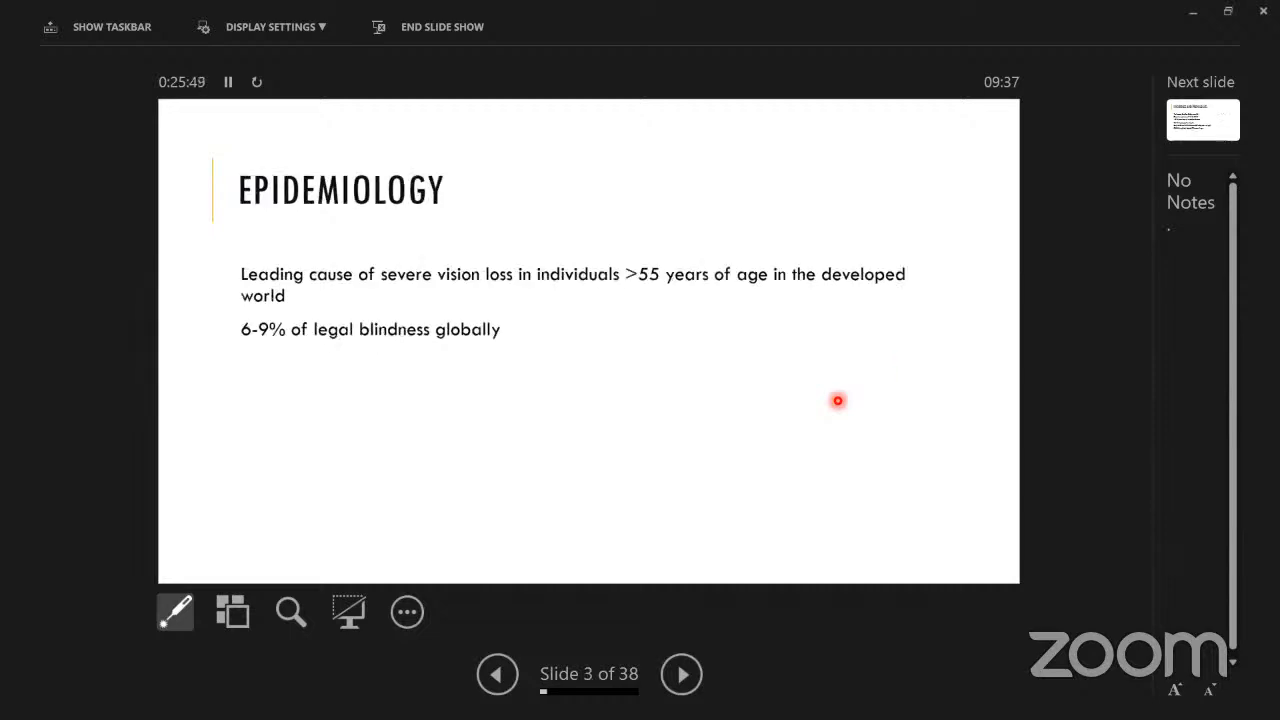